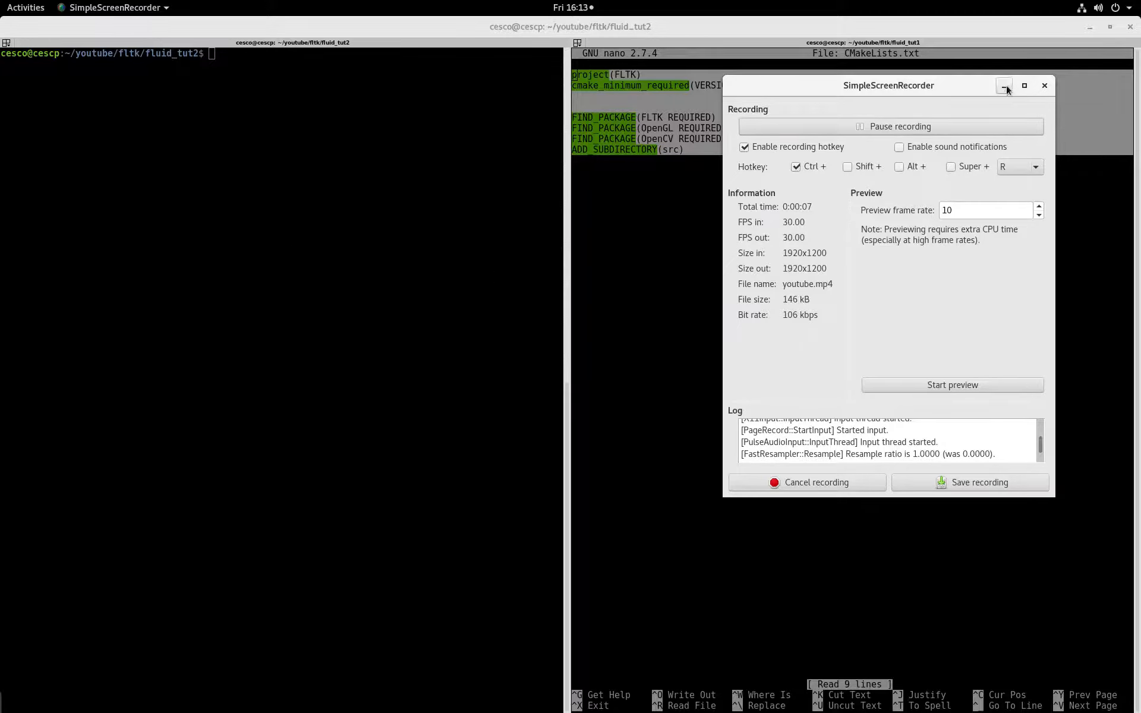
Step: List the fluid_tut2 folder and pick out display_image.cpp in the listing
{"action": "left_click", "coordinate": [1004, 86]}
{"action": "type", "text": "ls"}
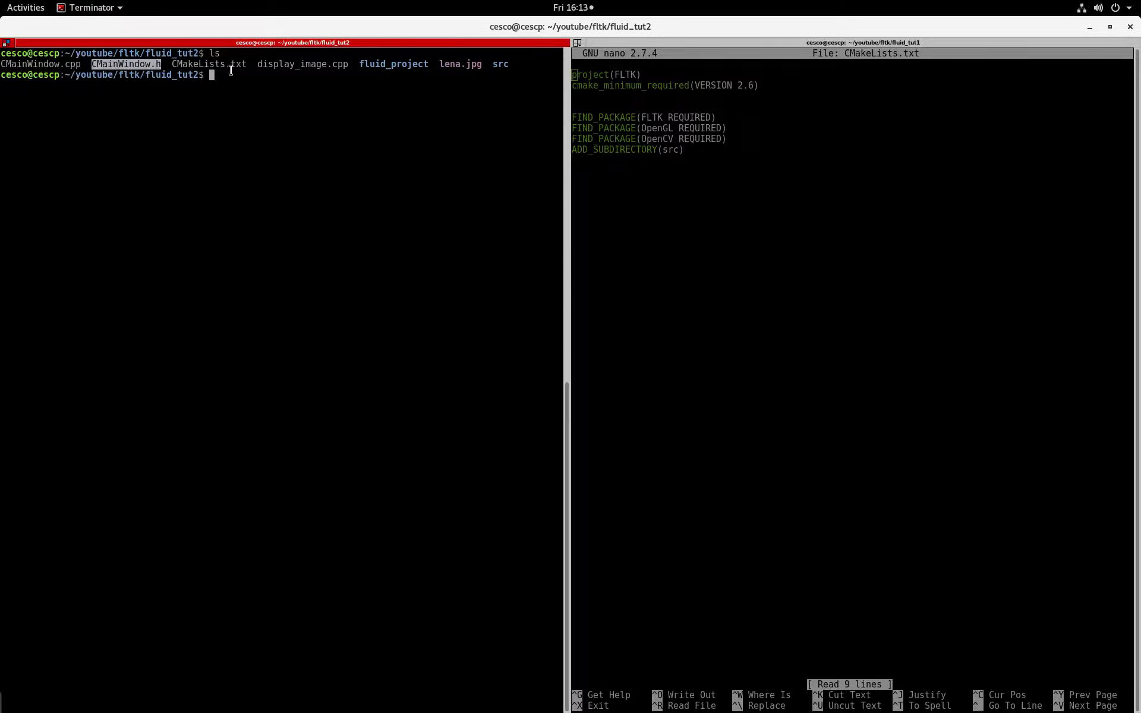
{"action": "mouse_move", "coordinate": [206, 63]}
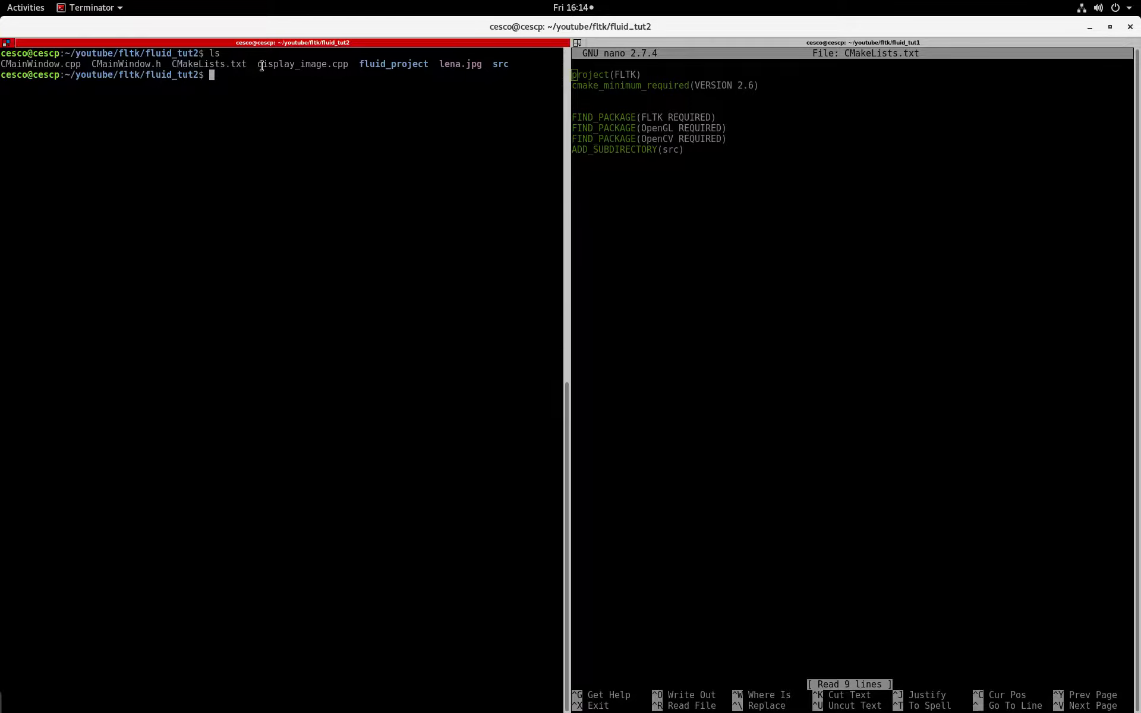
{"action": "double_click", "coordinate": [301, 63]}
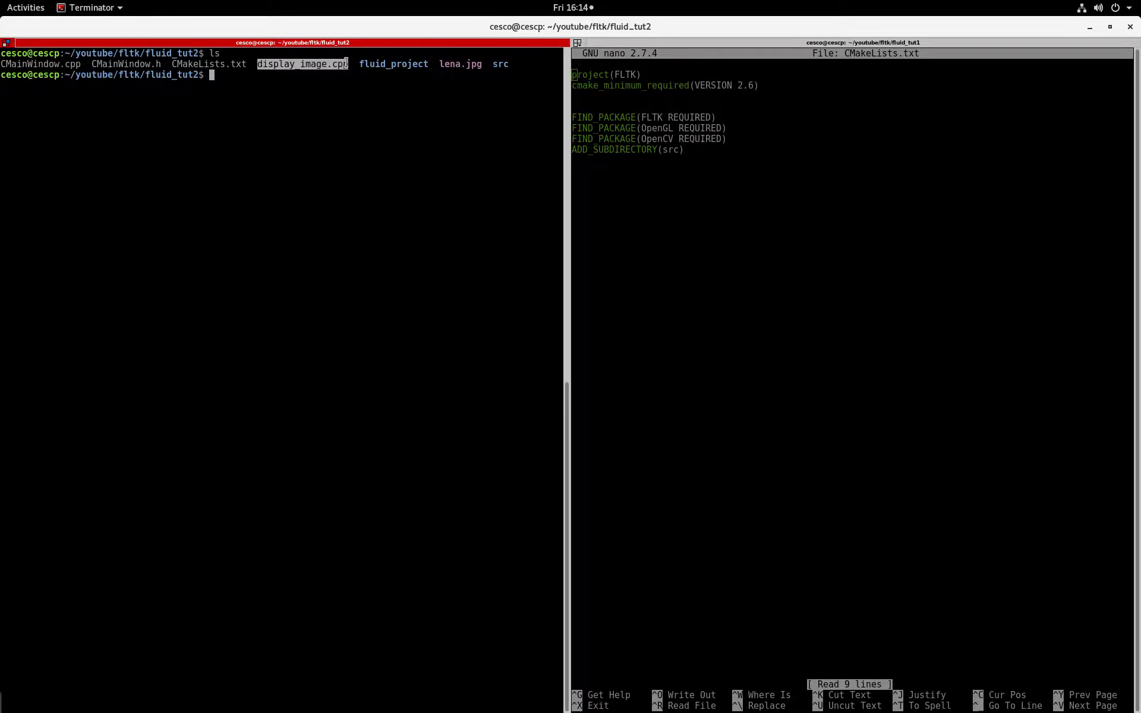
{"action": "mouse_move", "coordinate": [426, 69]}
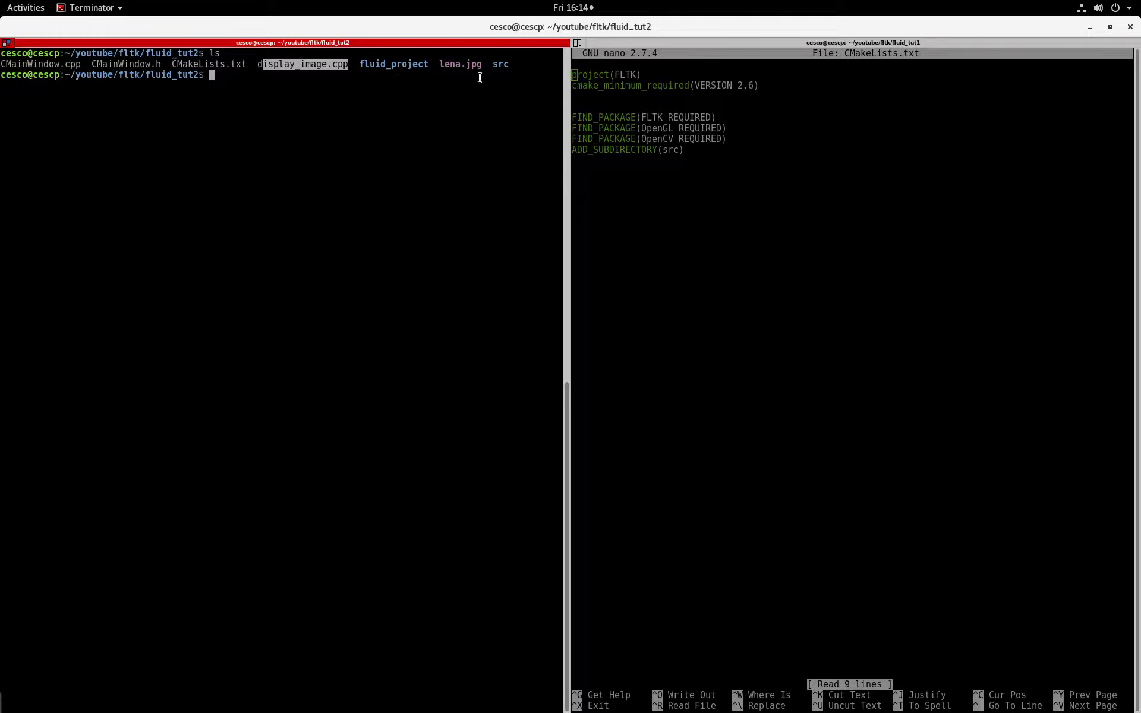
{"action": "mouse_move", "coordinate": [291, 104]}
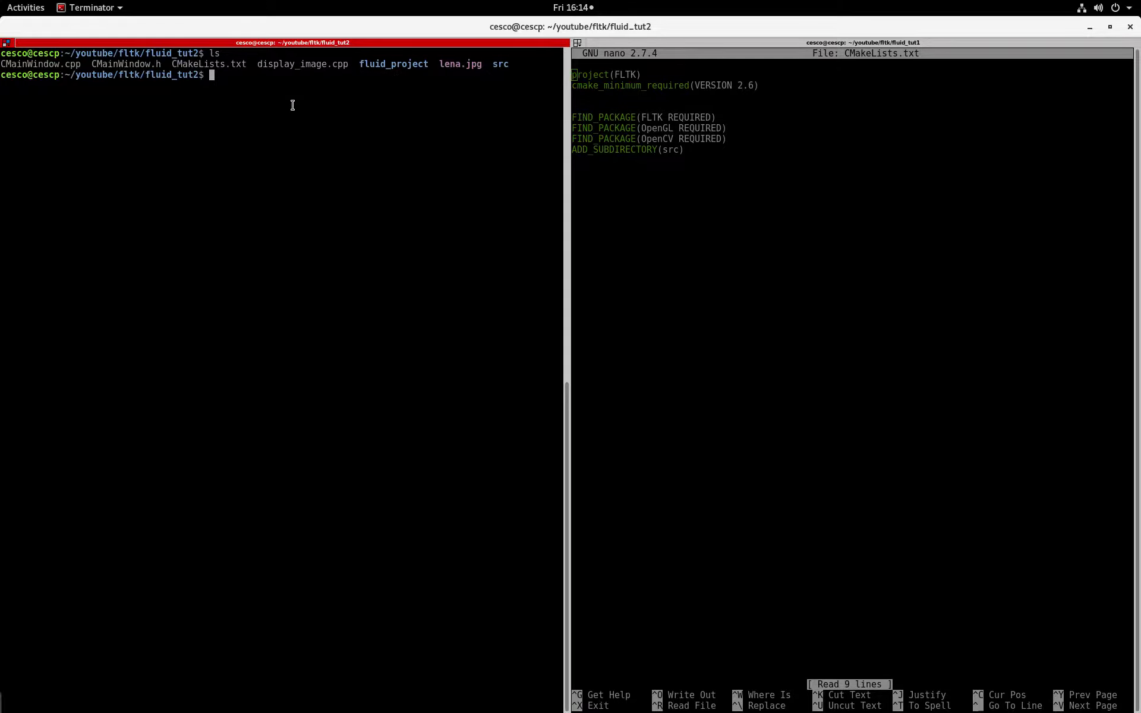
Step: Move CMainWindow.cpp, CMainWindow.h and display_image.cpp into ./src with mv
{"action": "type", "text": "mv"}
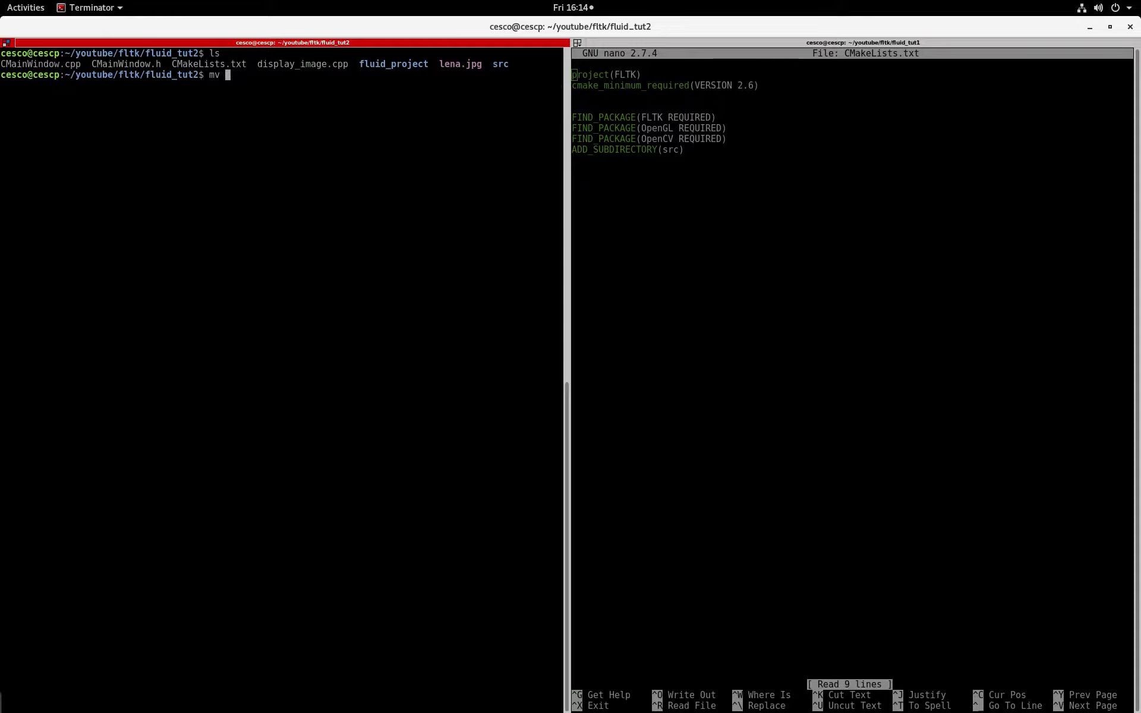
{"action": "type", "text": "CMainWindow.cpp C"}
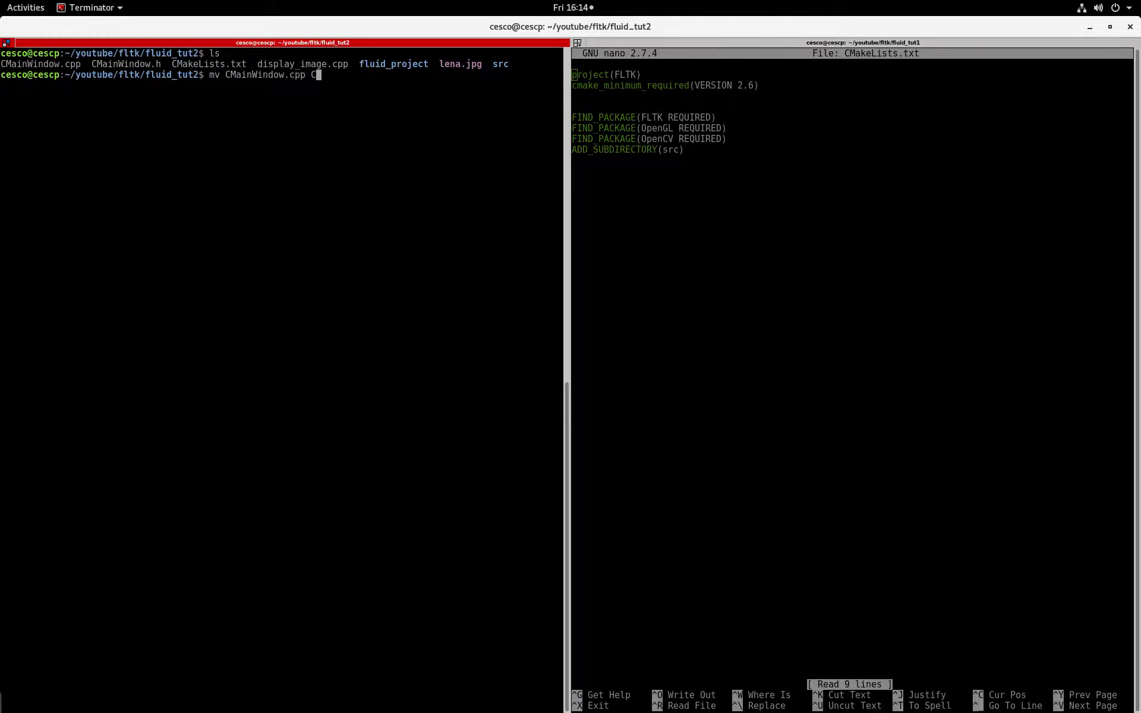
{"action": "type", "text": "MainWindow."}
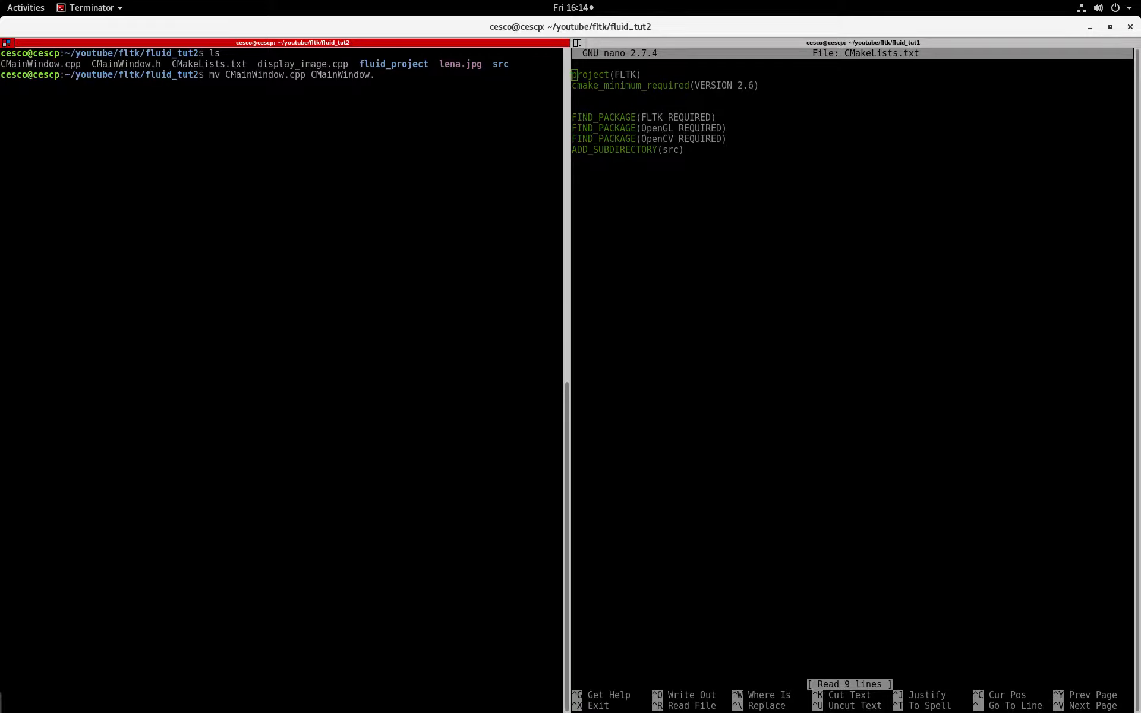
{"action": "type", "text": "h"}
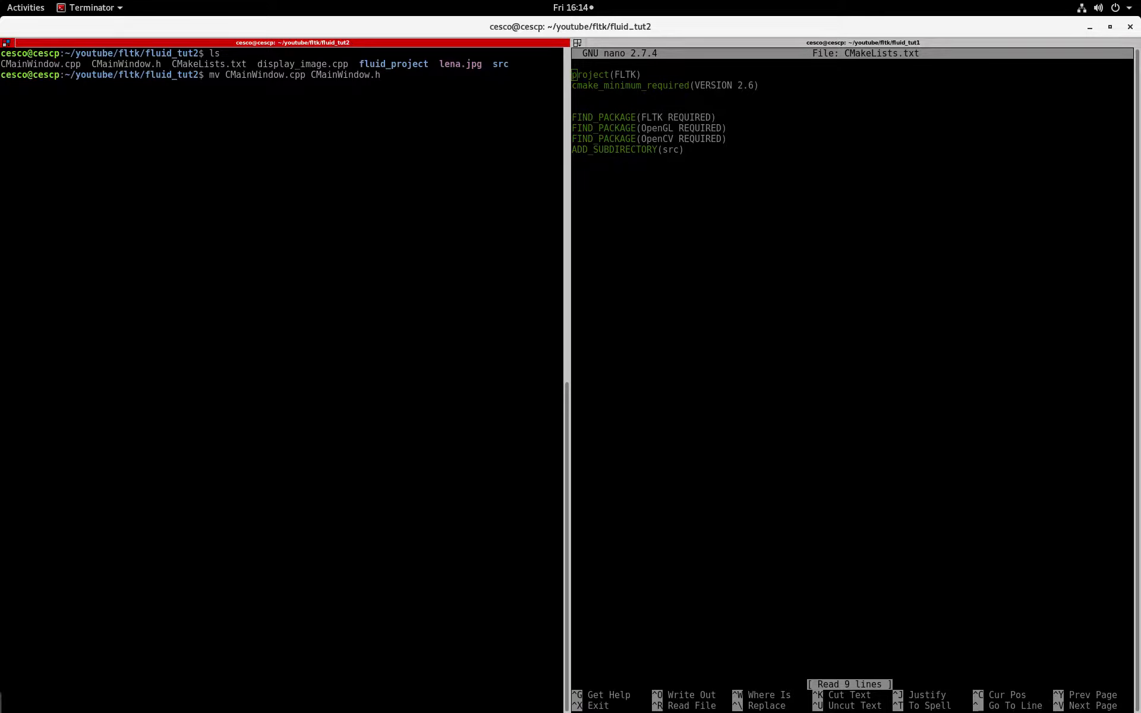
{"action": "type", "text": "display_image.cpp ./"}
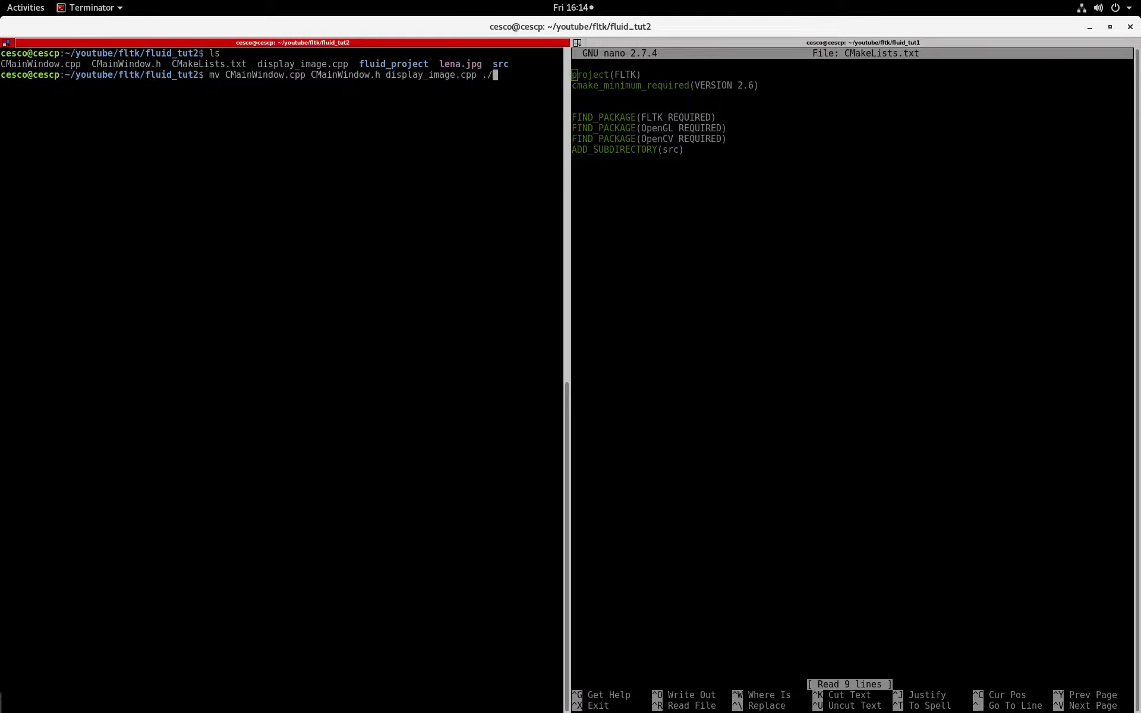
{"action": "type", "text": "src"}
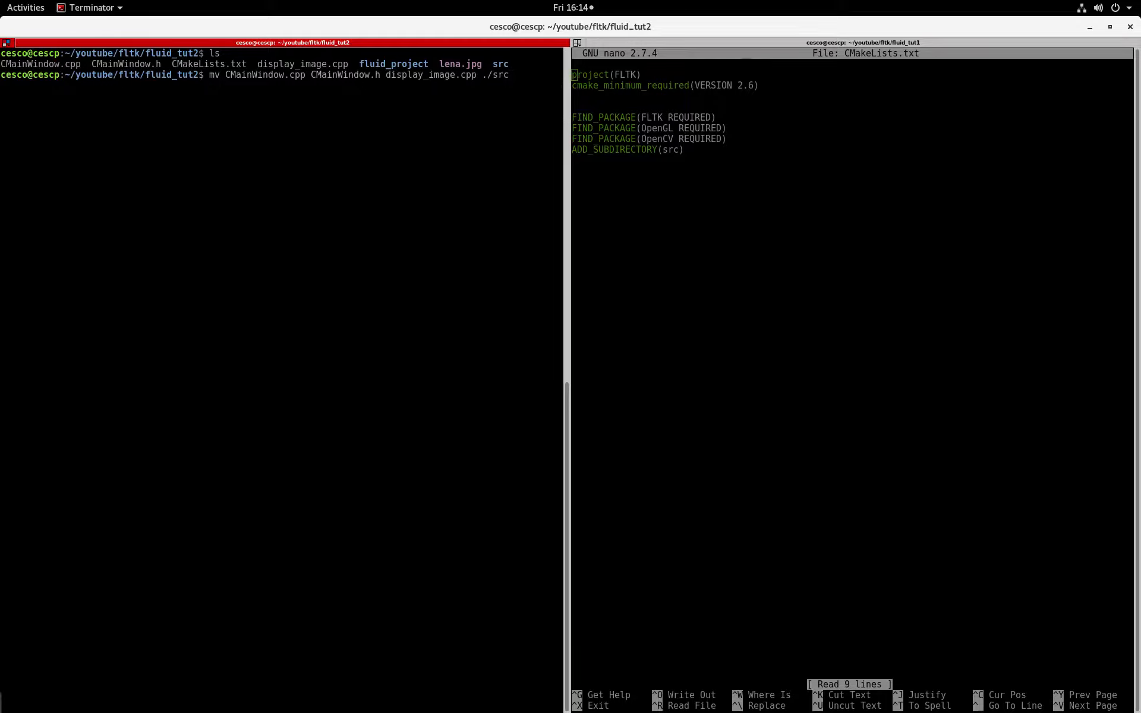
{"action": "key", "text": "Return"}
{"action": "type", "text": "ls"}
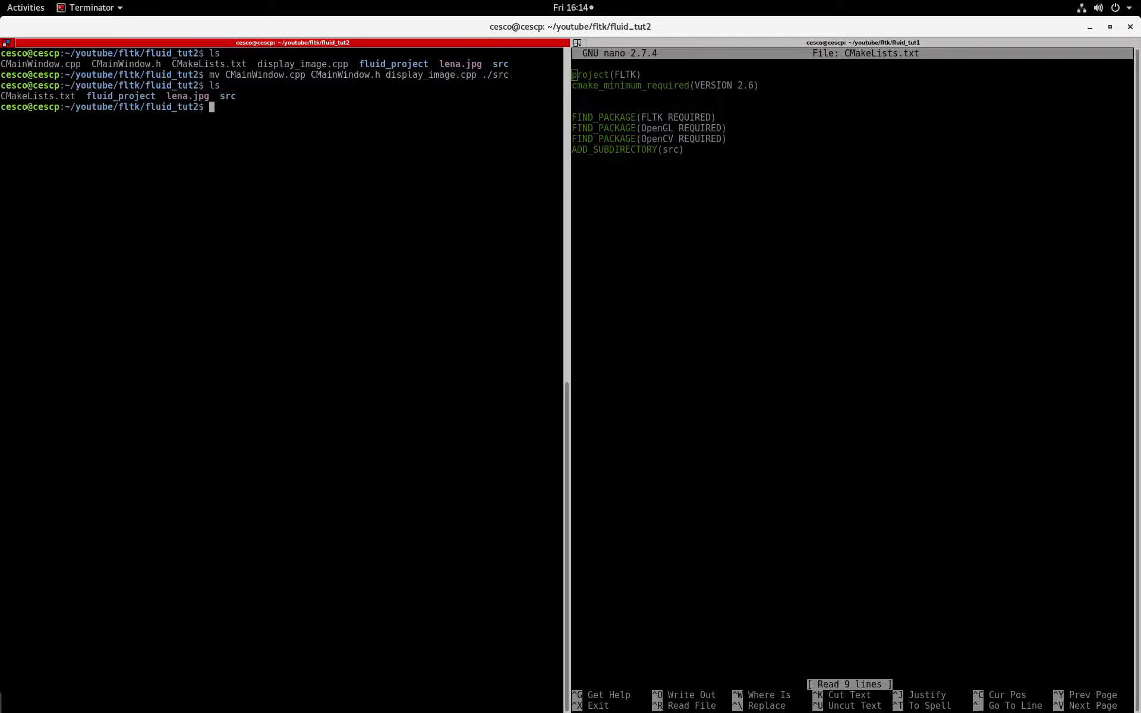
Step: Move lena.jpg into the src folder with mv
{"action": "type", "text": "mv"}
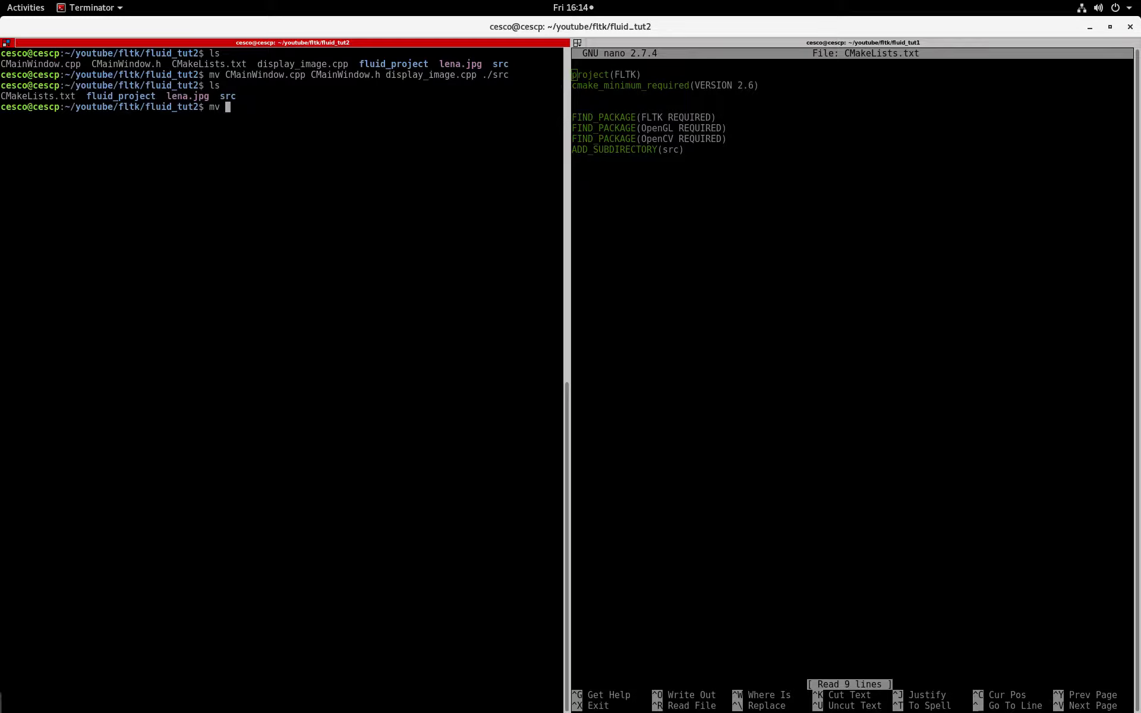
{"action": "type", "text": "lena.jpg"}
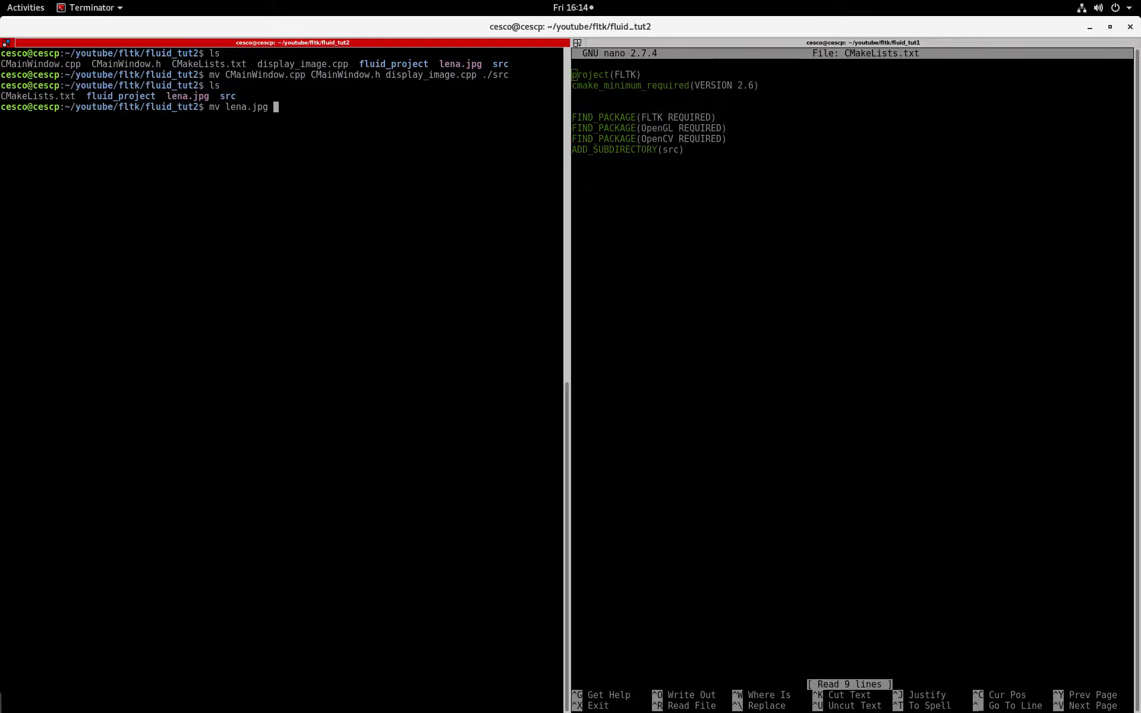
{"action": "type", "text": "./s"}
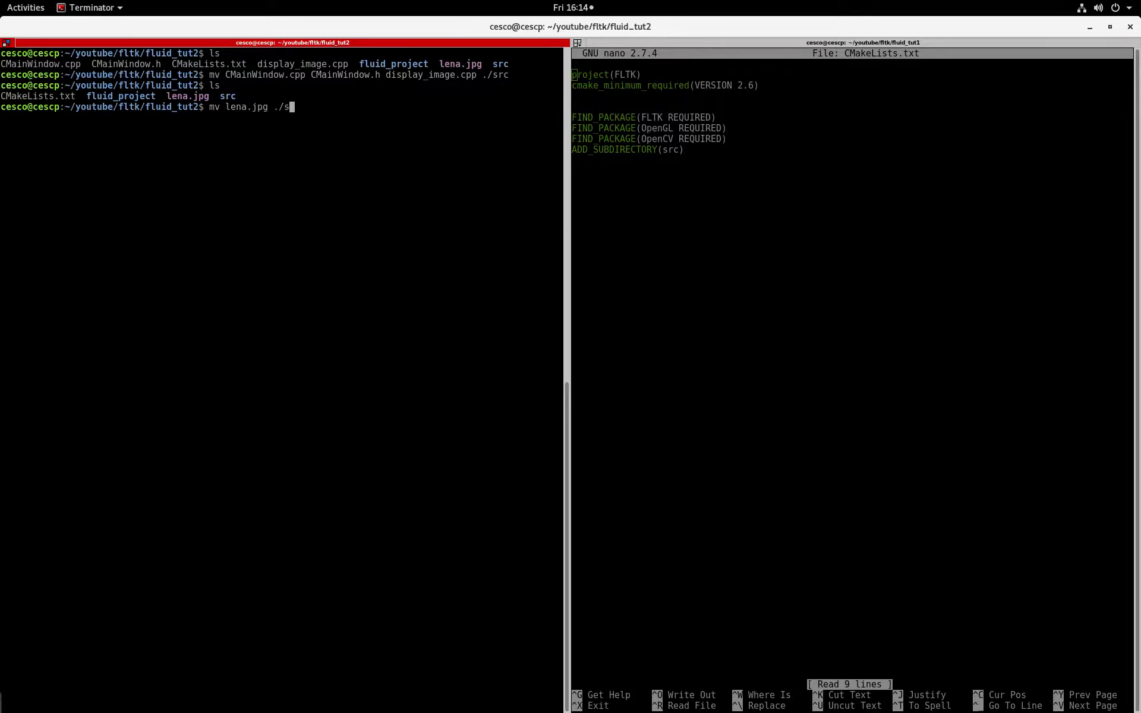
{"action": "key", "text": "Return"}
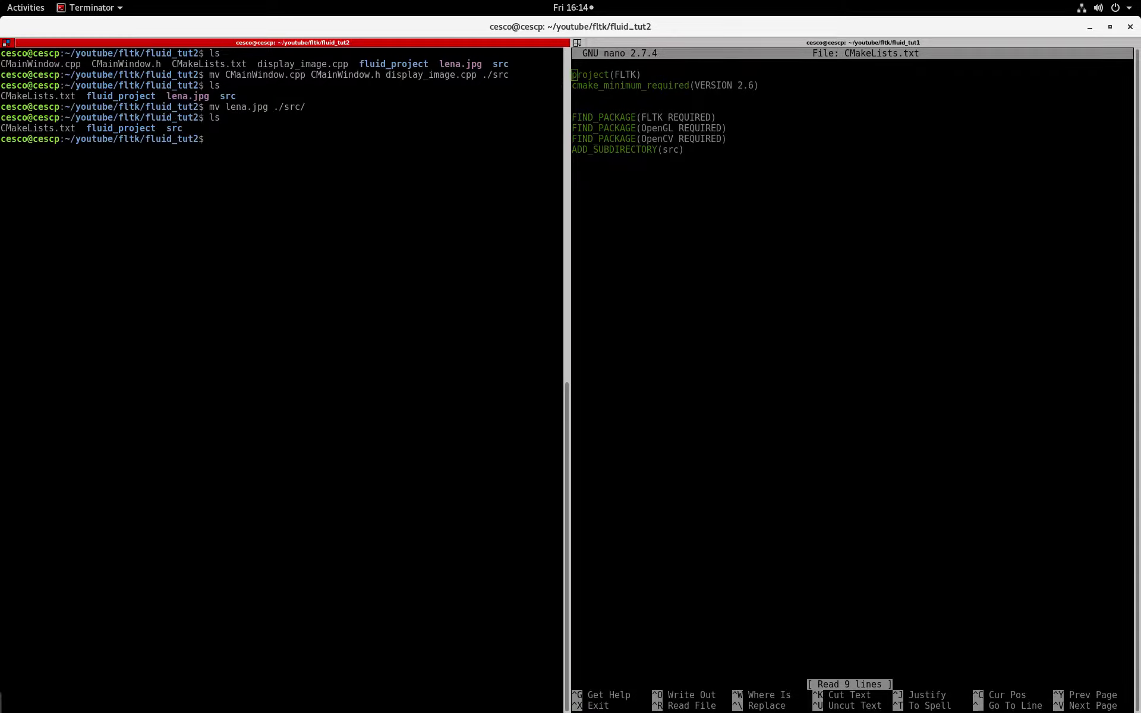
{"action": "mouse_move", "coordinate": [34, 132]}
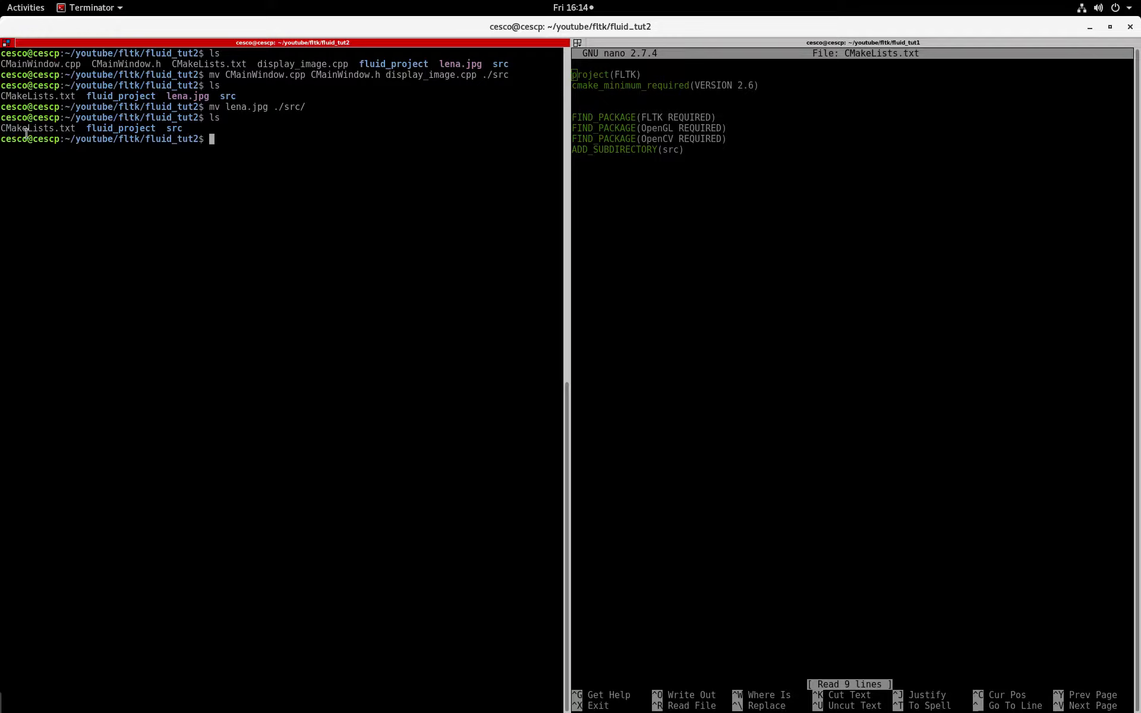
{"action": "mouse_move", "coordinate": [134, 138]}
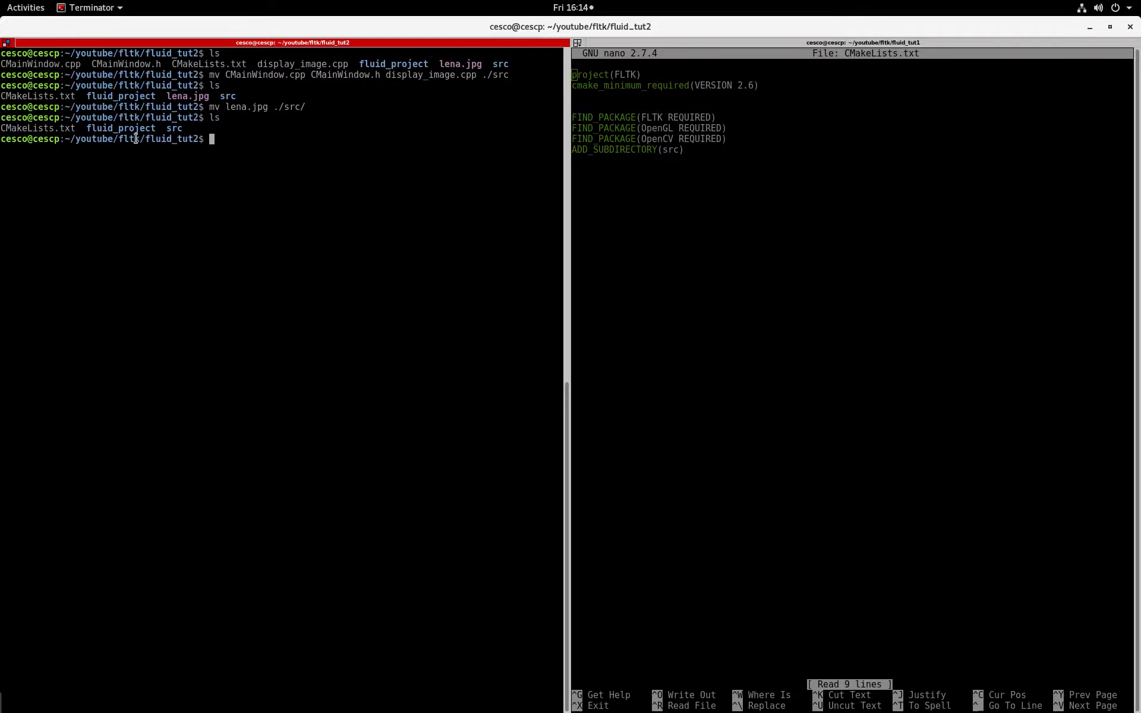
{"action": "mouse_move", "coordinate": [180, 163]}
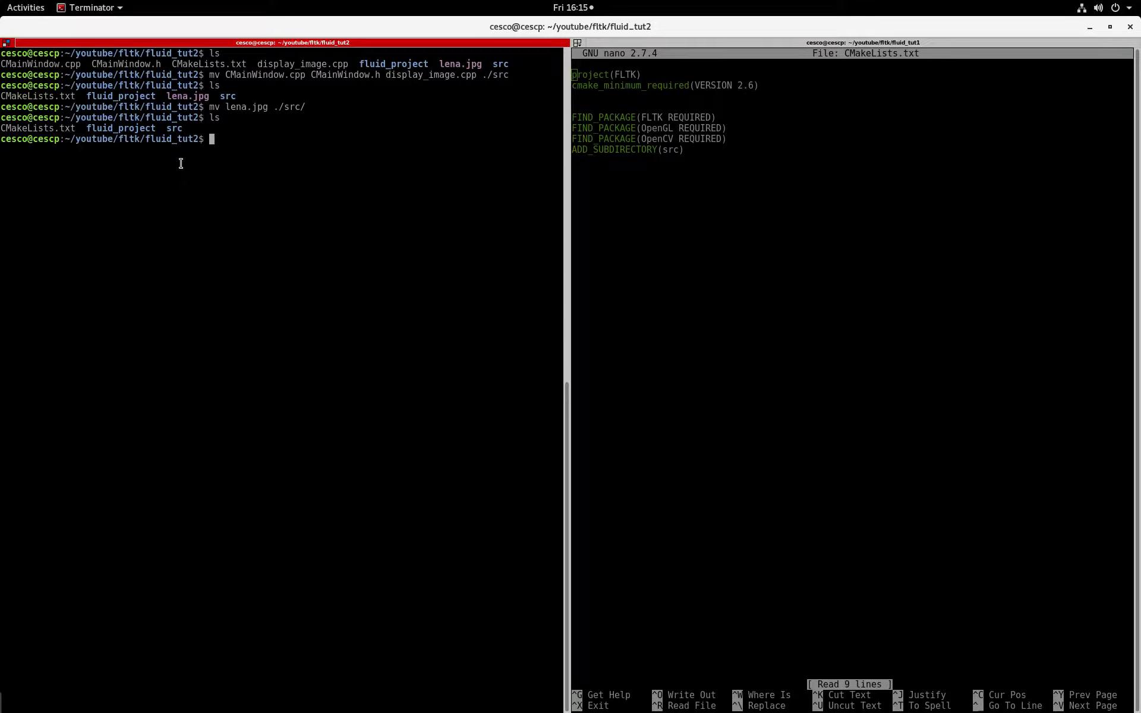
Step: View the top-level CMakeLists.txt in nano and change into the src folder
{"action": "type", "text": "nano"}
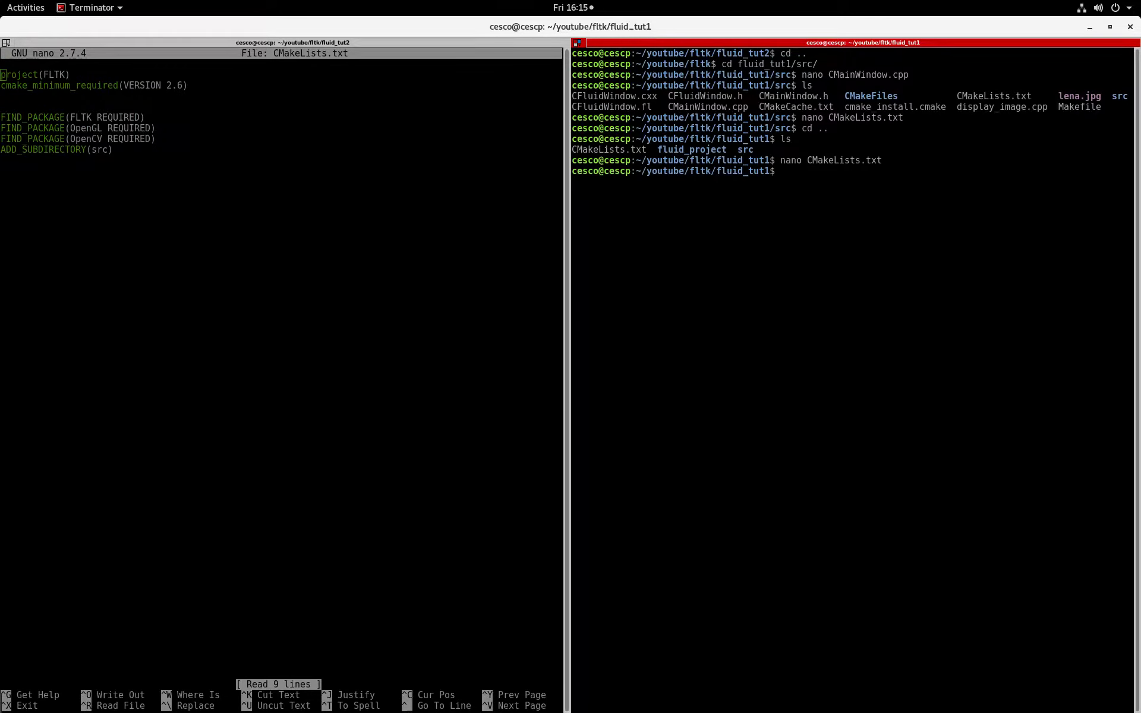
{"action": "type", "text": "cd"}
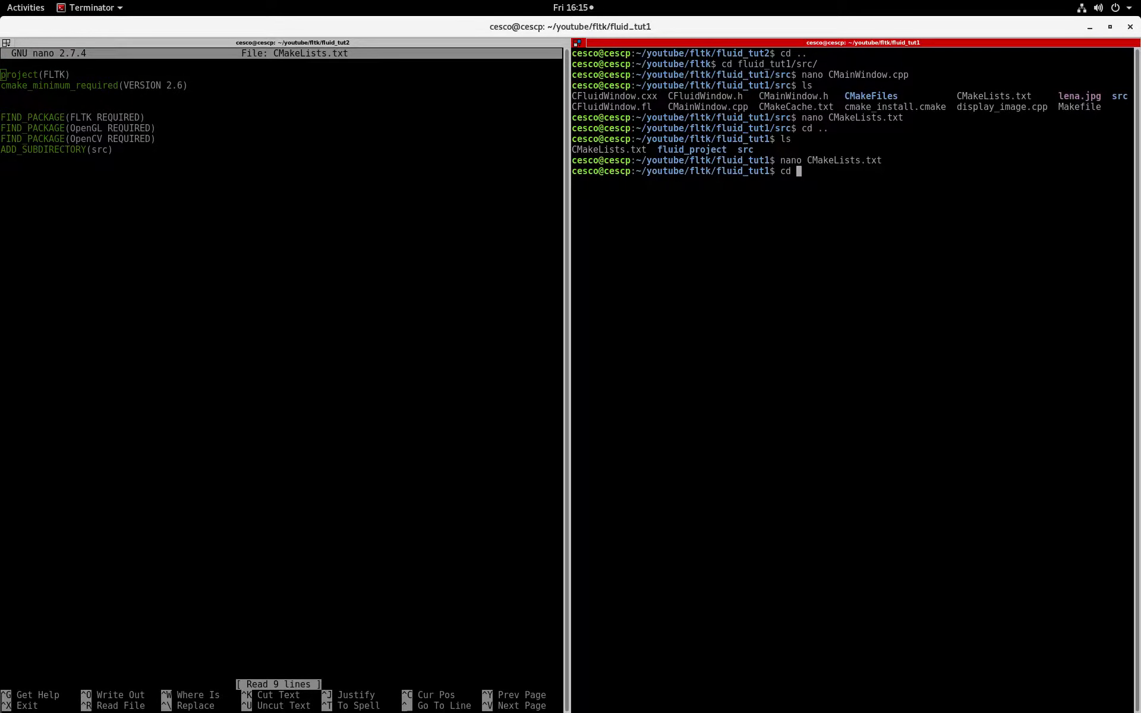
{"action": "type", "text": "nano CMakeLists.txt"}
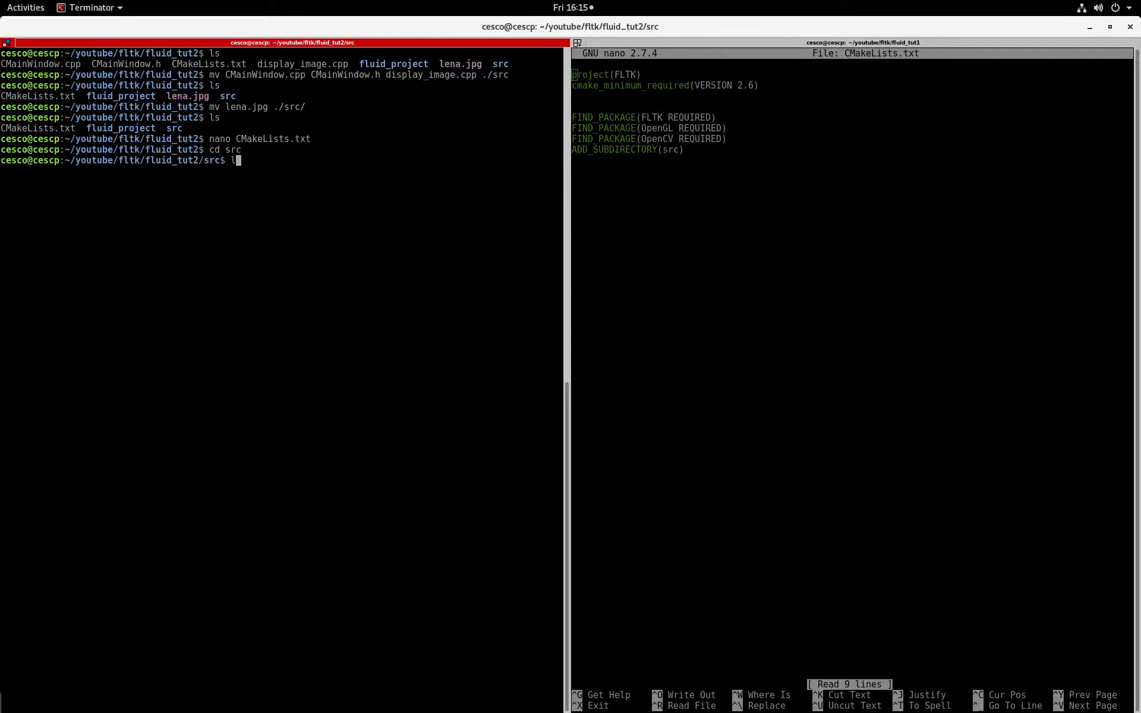
Step: View src/CMakeLists.txt in nano, compare with the fluid_tut1 pane, then close it
{"action": "type", "text": "nano"}
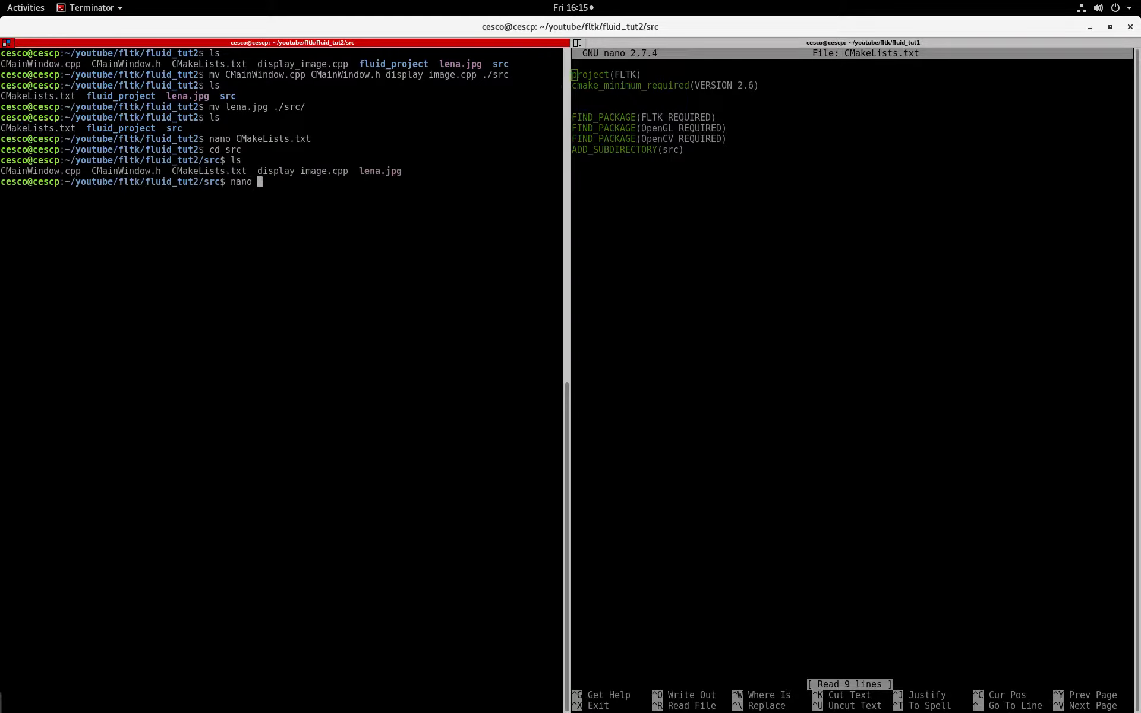
{"action": "type", "text": "CMa"}
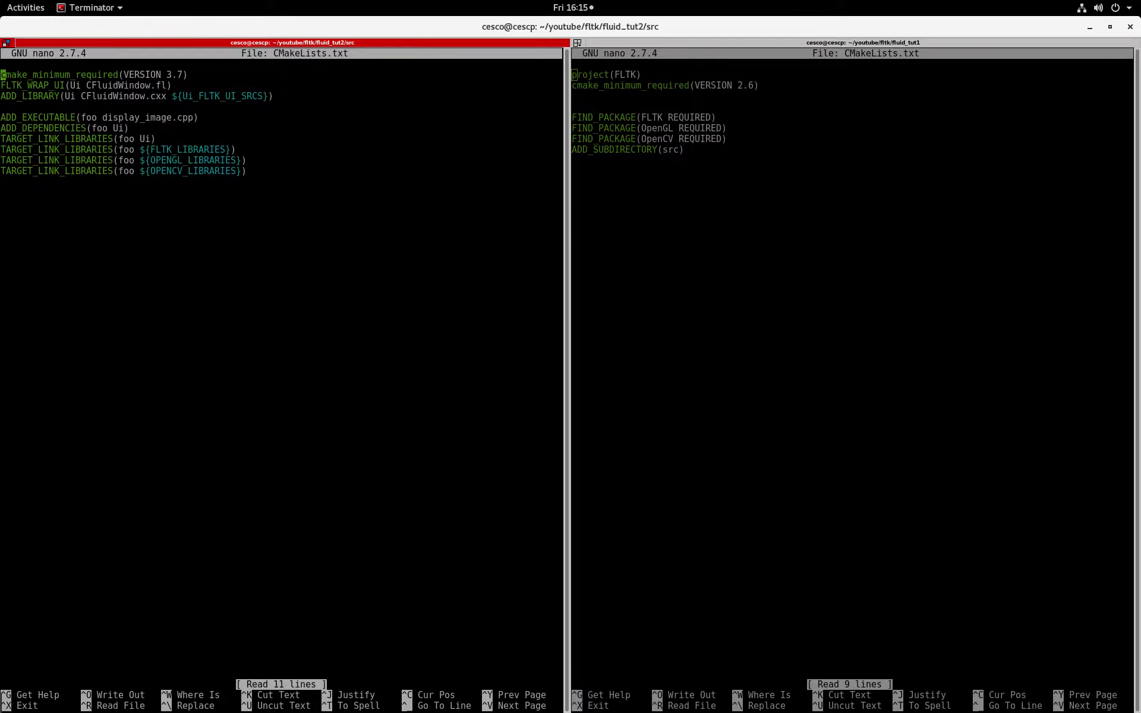
{"action": "left_click", "coordinate": [698, 163]}
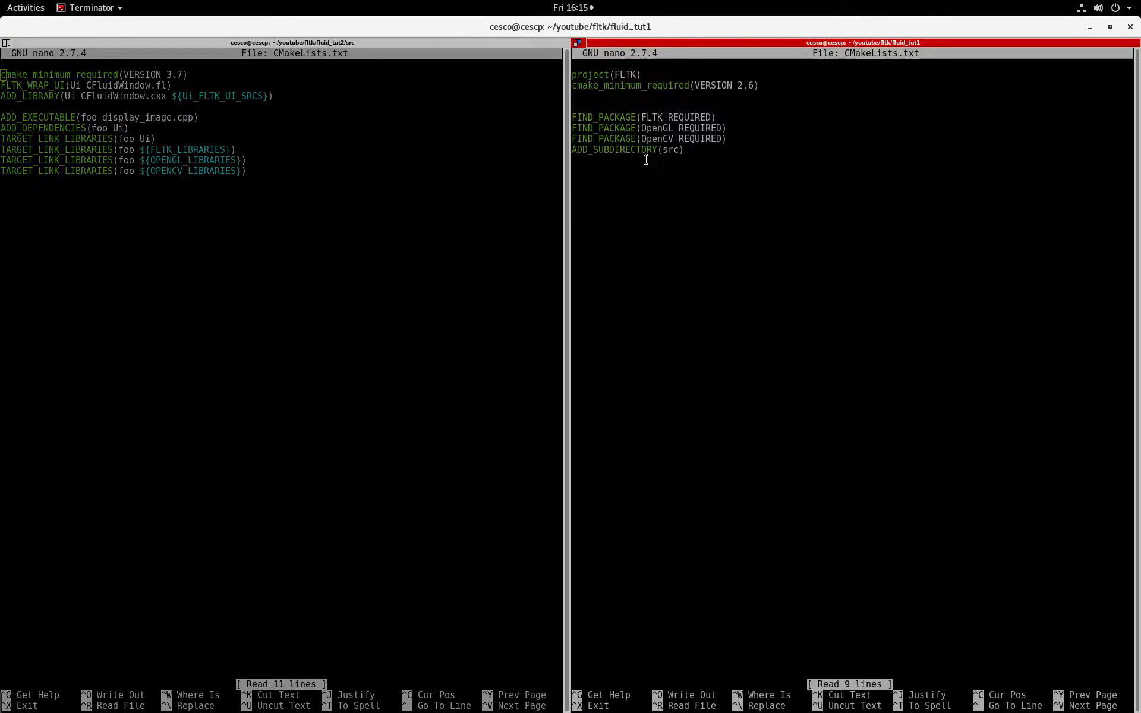
{"action": "left_click", "coordinate": [72, 245]}
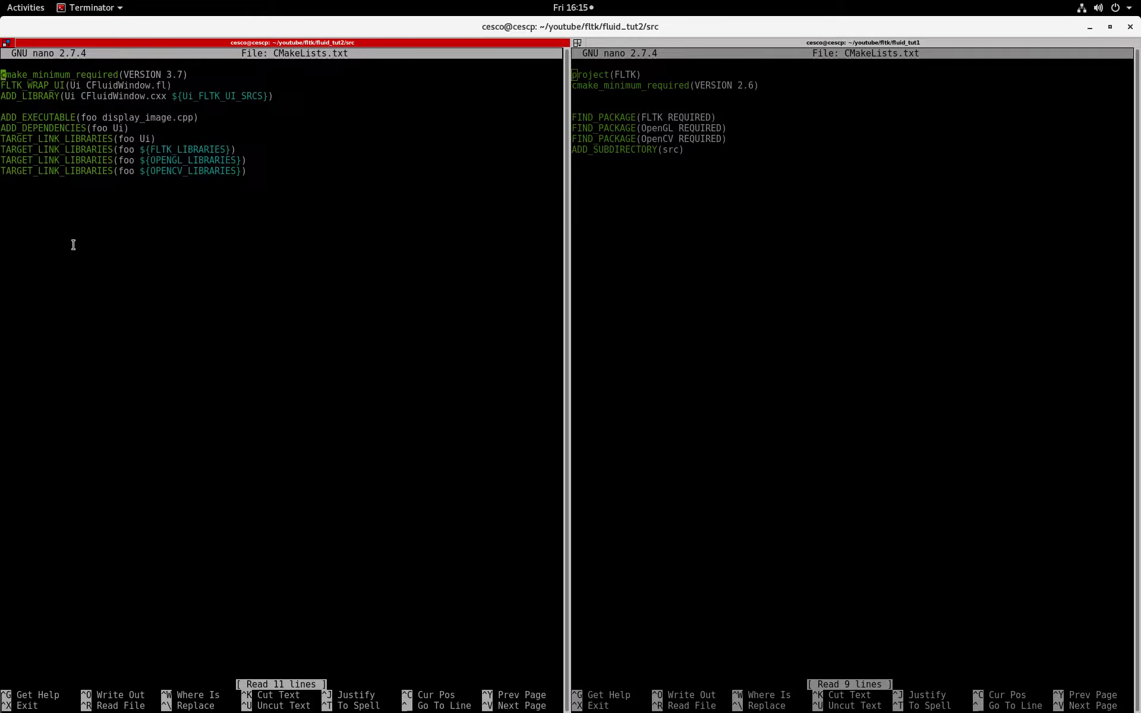
{"action": "key", "text": "ctrl+x"}
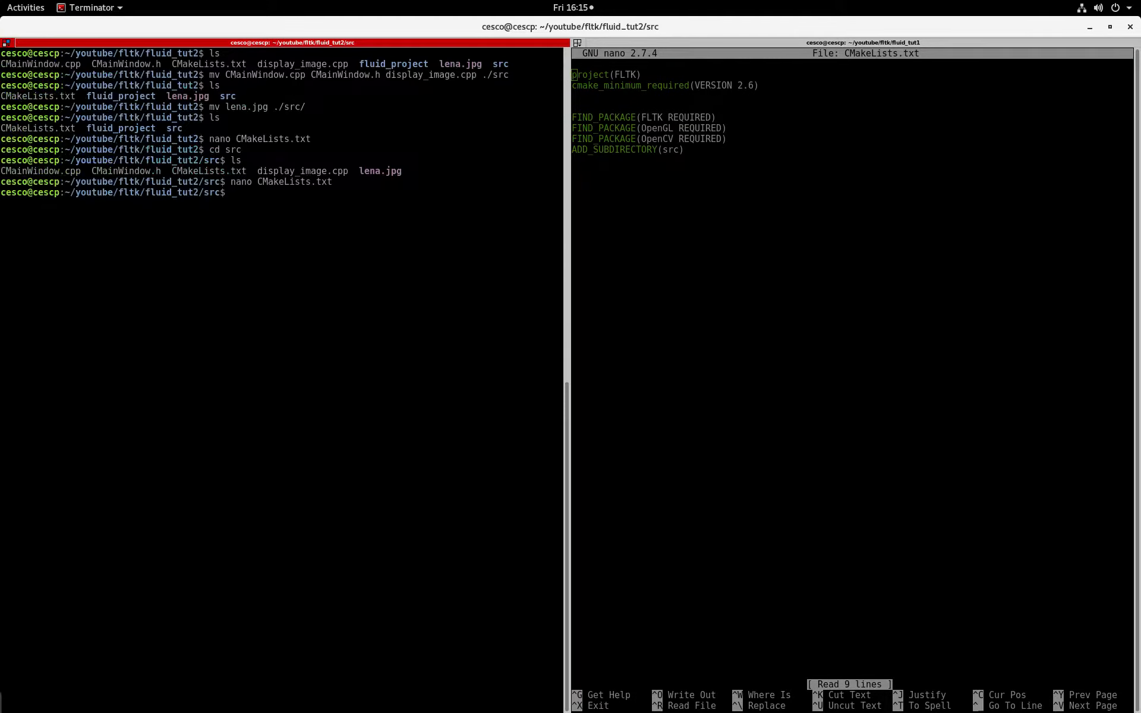
Step: List the src folder, then cd back up to the fltk folder
{"action": "type", "text": "cd .."}
{"action": "type", "text": "ls"}
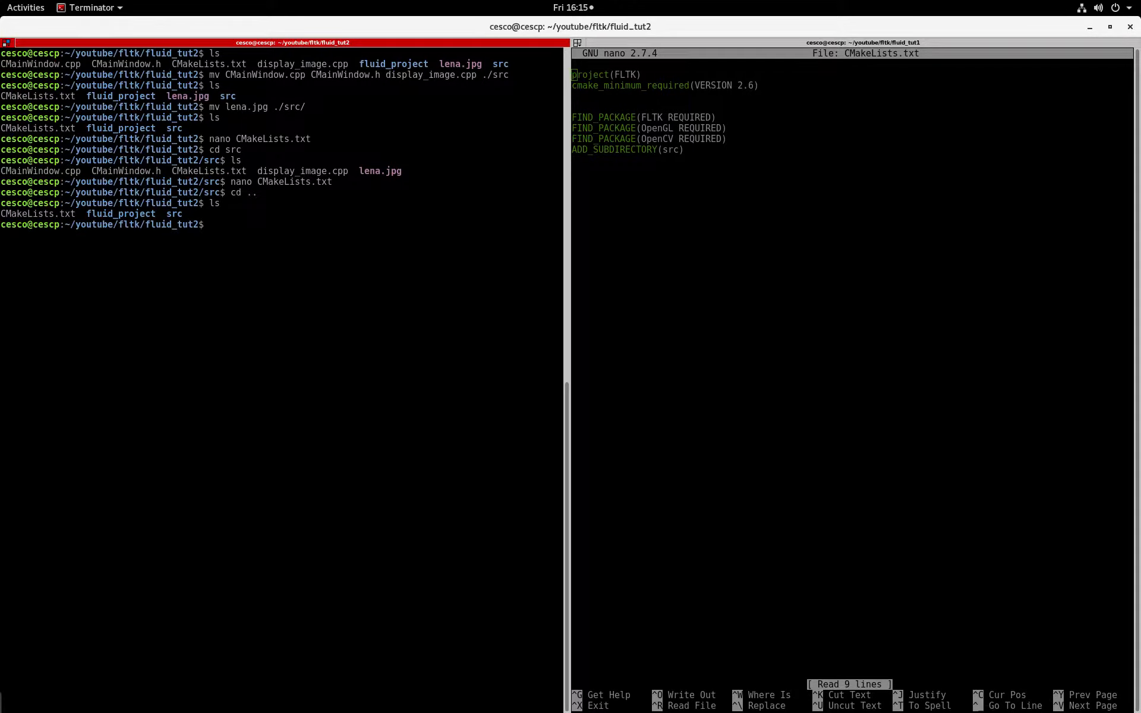
{"action": "type", "text": "cd src"}
{"action": "type", "text": "l"}
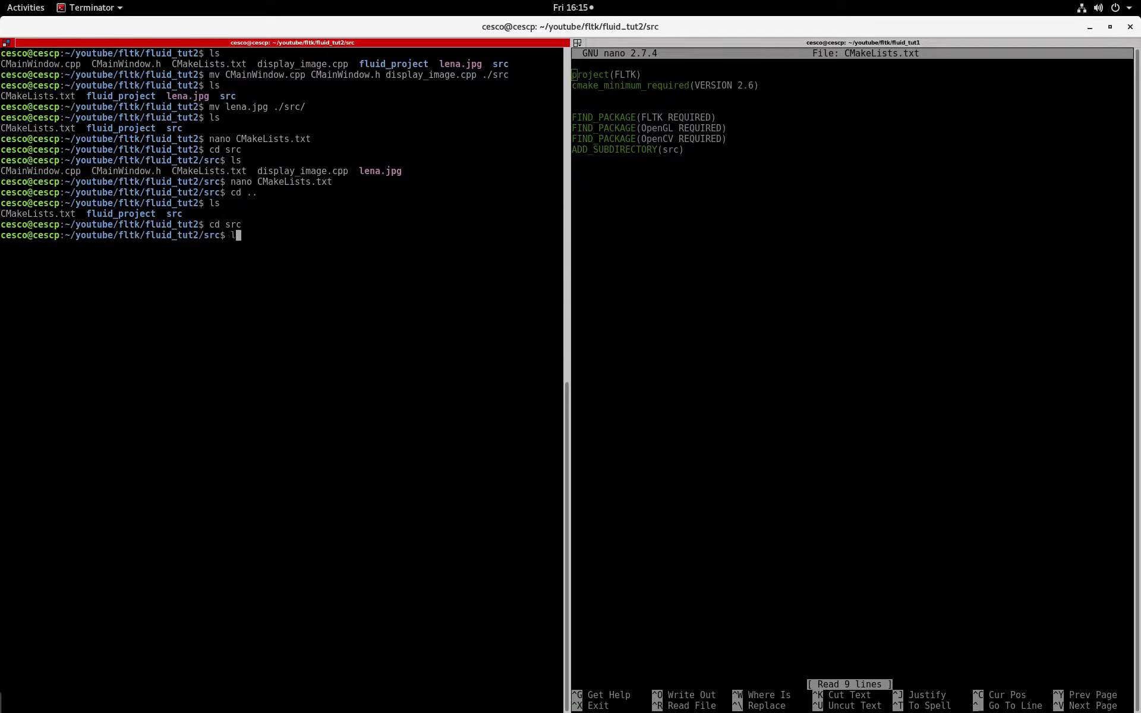
{"action": "key", "text": "Return"}
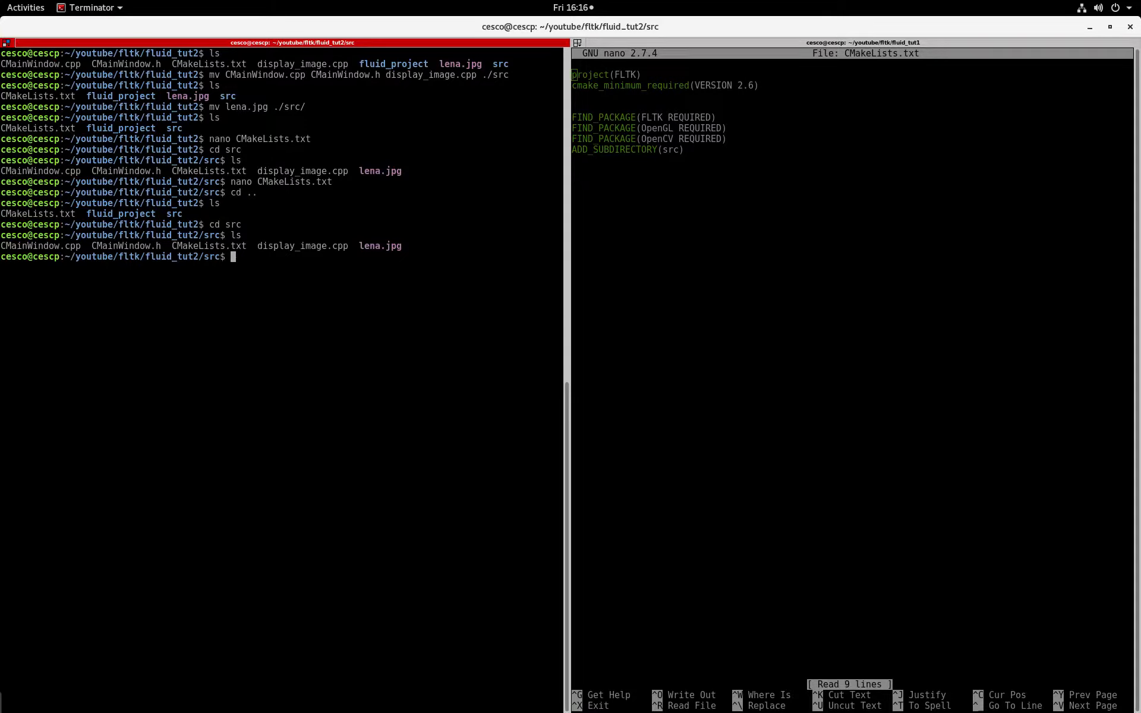
{"action": "type", "text": "cd"}
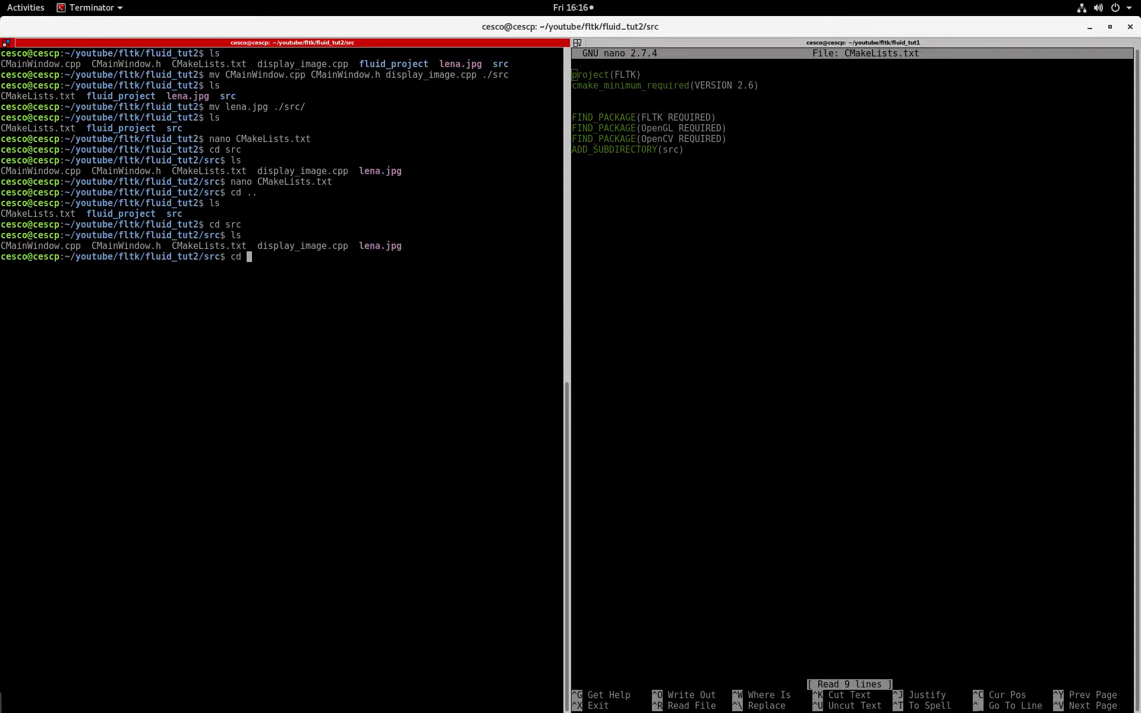
{"action": "key", "text": "Return"}
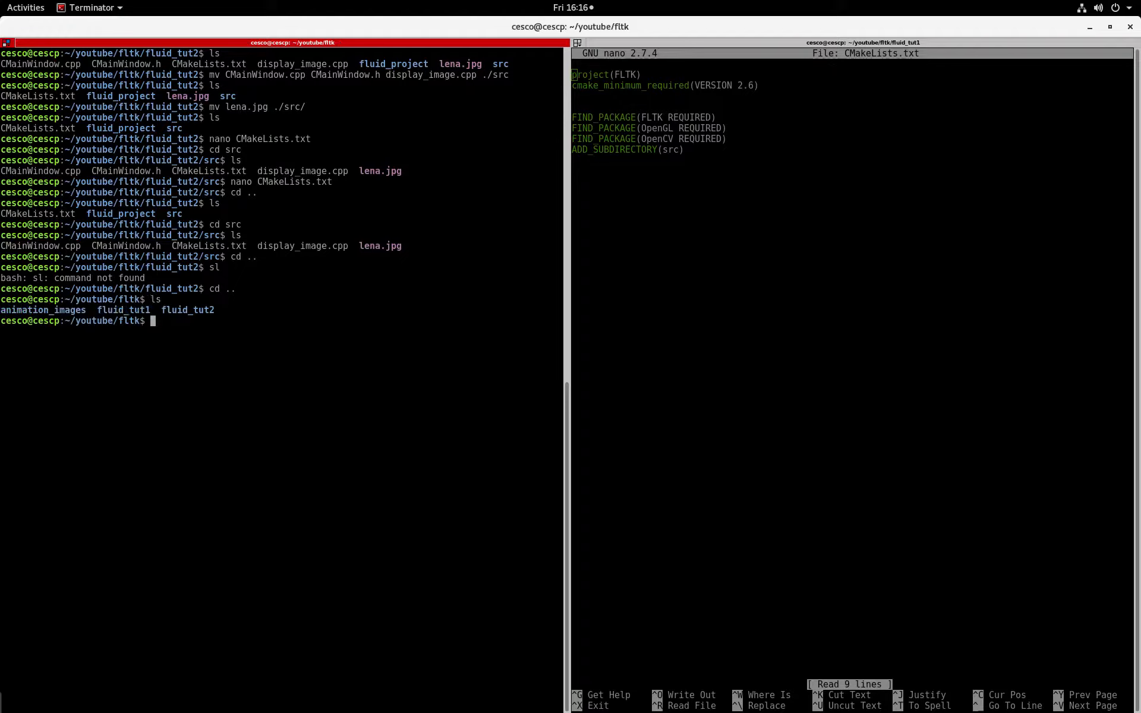
Step: Enter fluid_tut2, list its contents and change into src
{"action": "type", "text": "cd fluid_tut"}
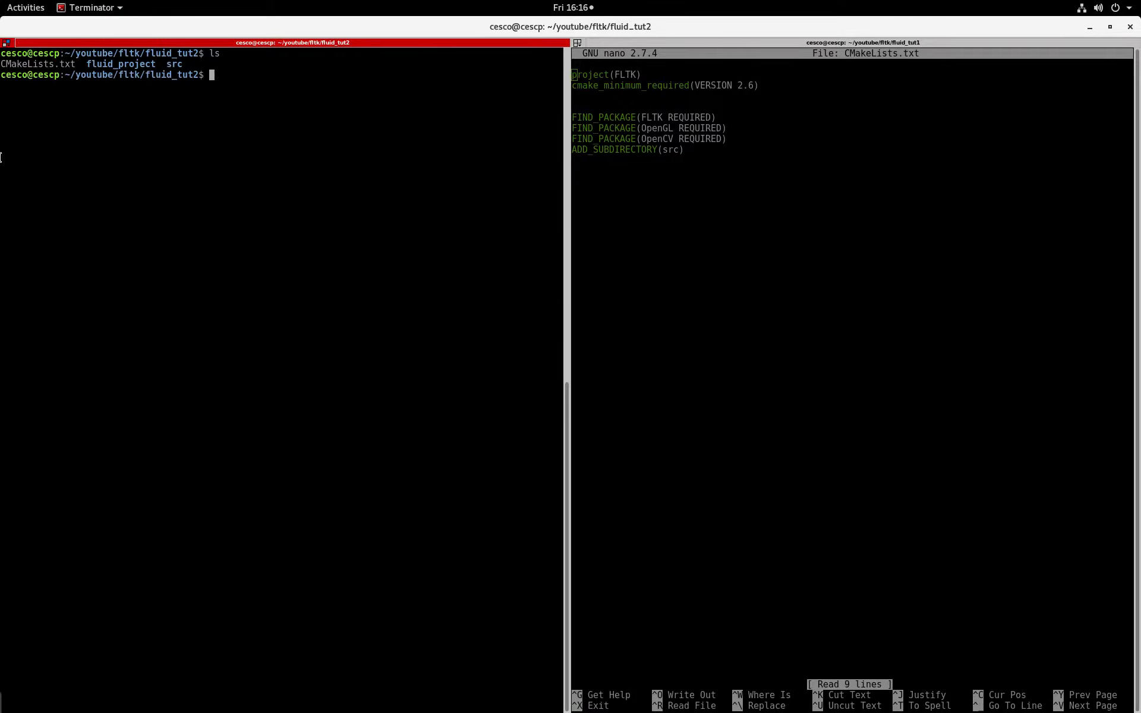
{"action": "double_click", "coordinate": [120, 64]}
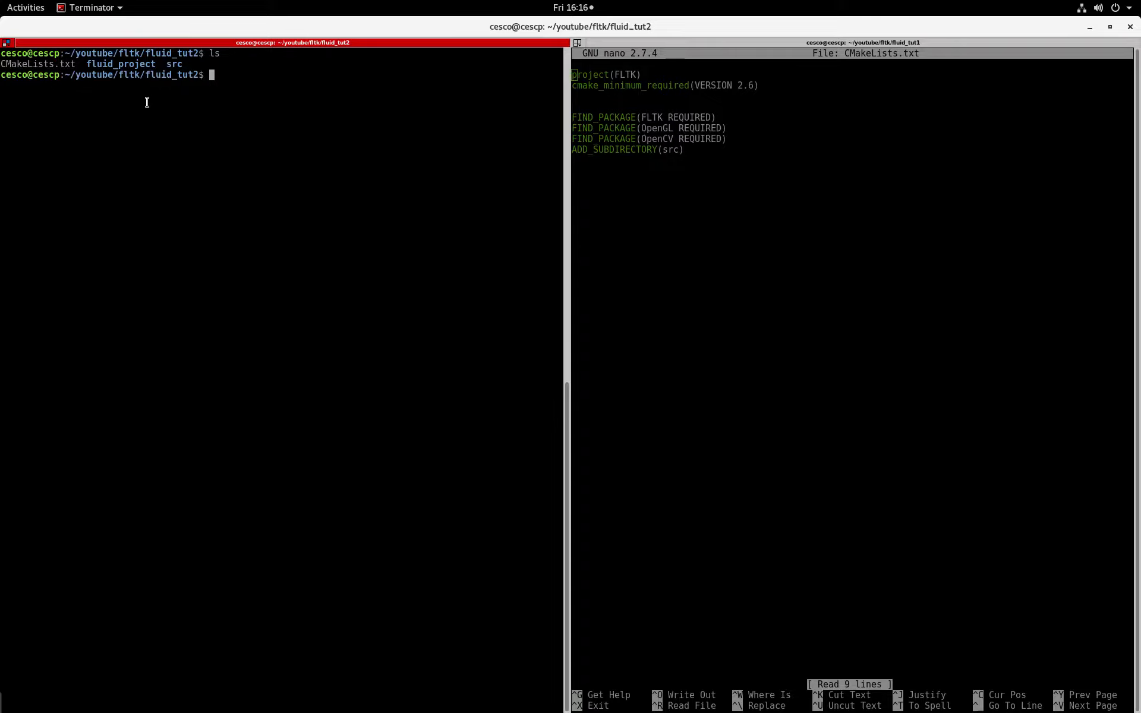
{"action": "key", "text": "Return"}
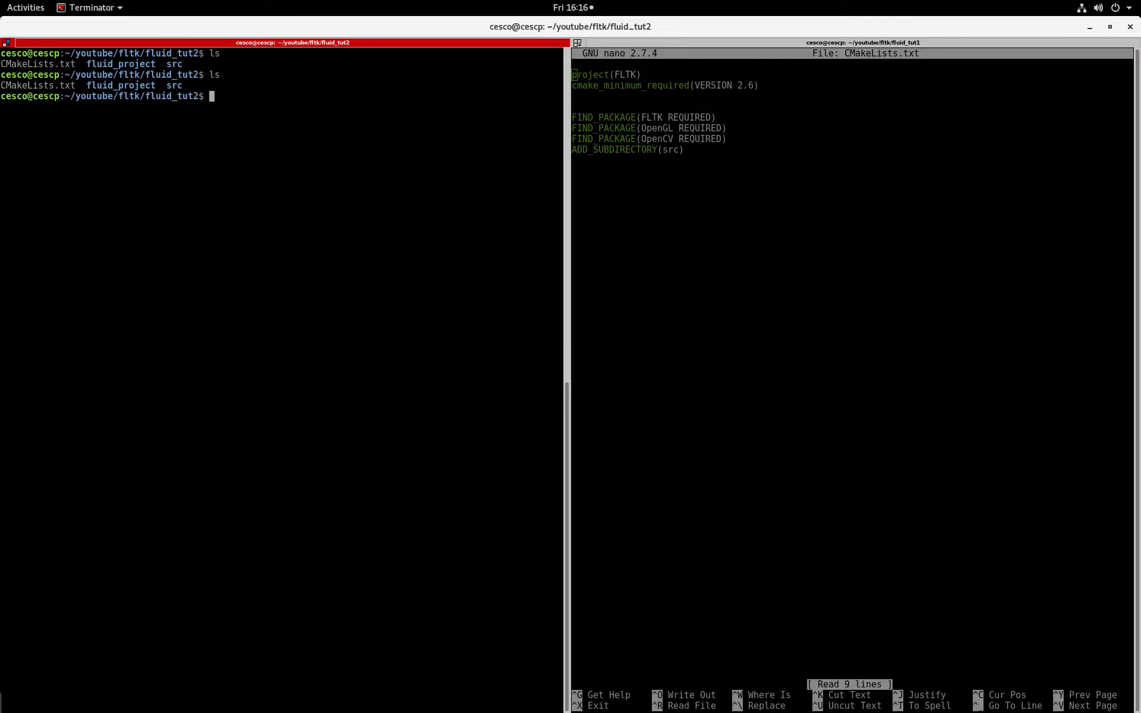
{"action": "type", "text": "c"}
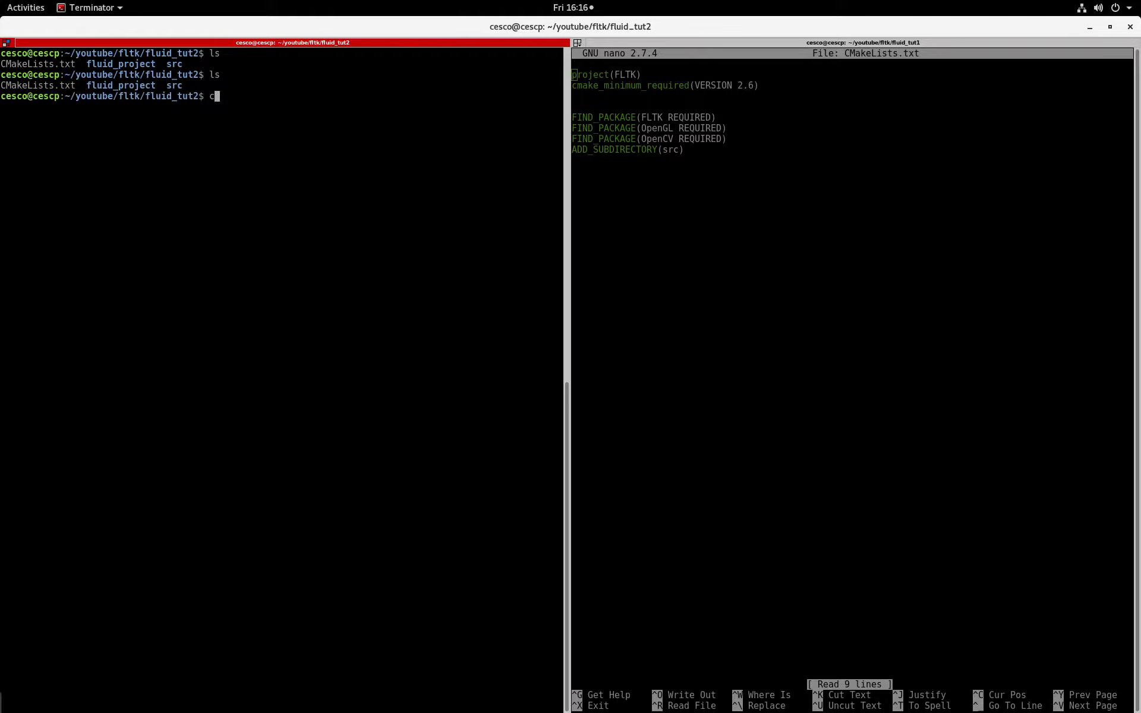
{"action": "type", "text": "d"}
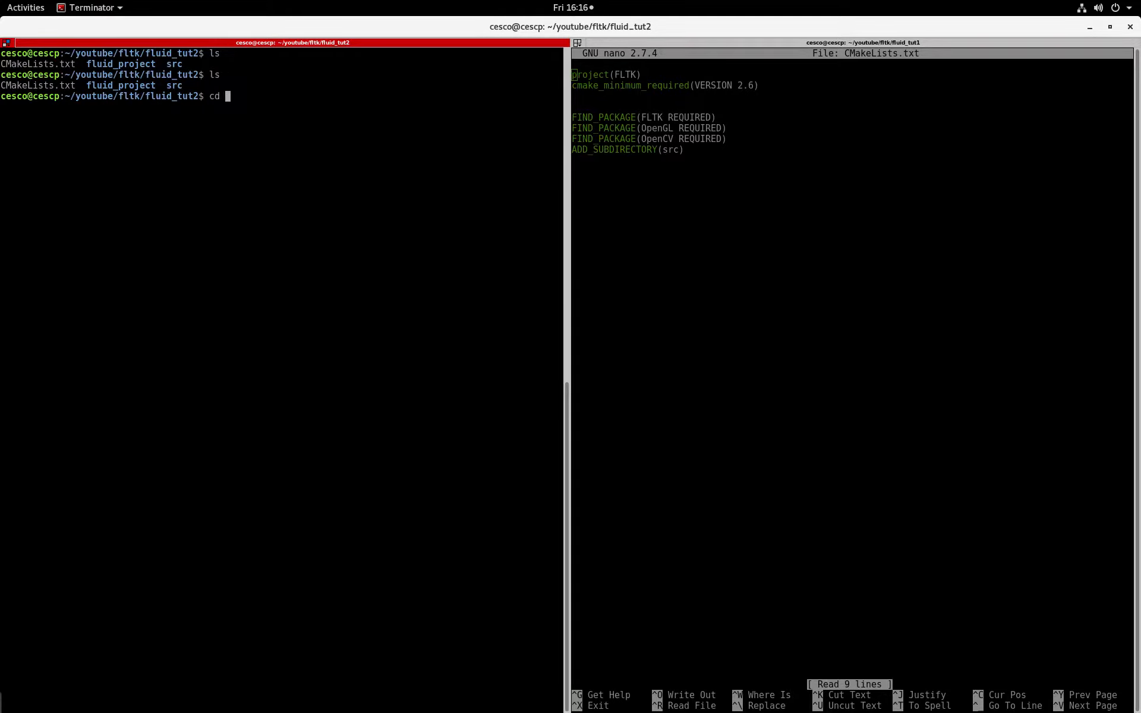
{"action": "key", "text": "Return"}
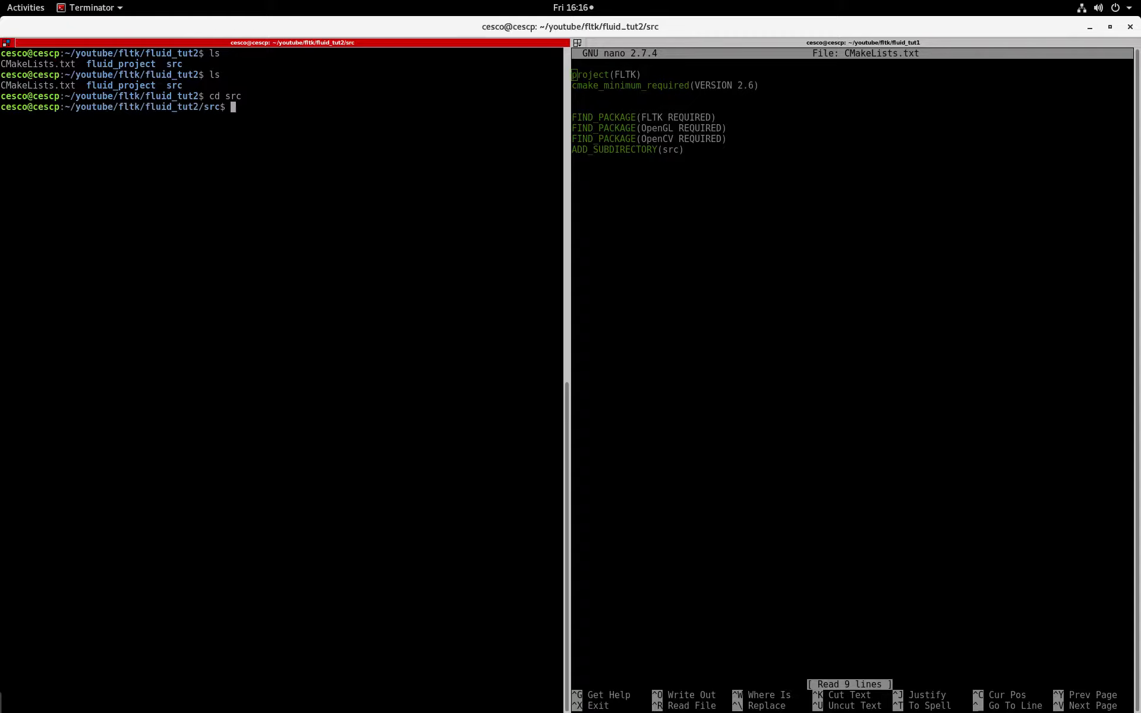
Step: Run cmake .. from src to generate the Makefile and CMake cache
{"action": "type", "text": "cmake .."}
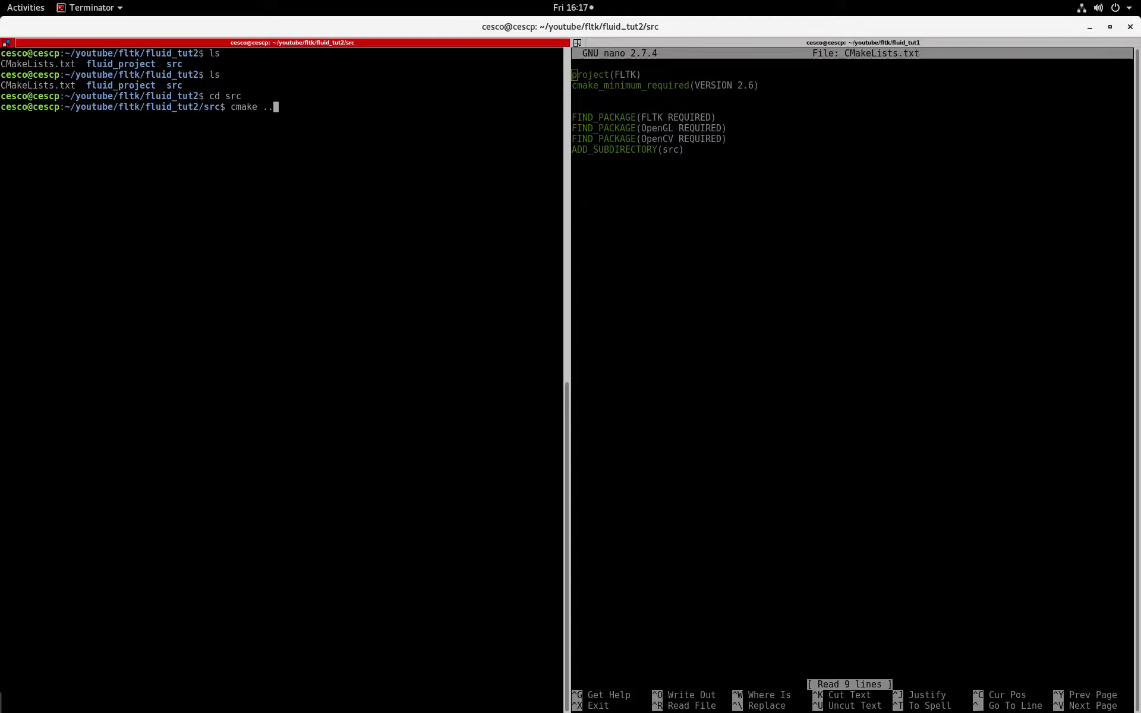
{"action": "key", "text": "Return"}
{"action": "type", "text": "ls"}
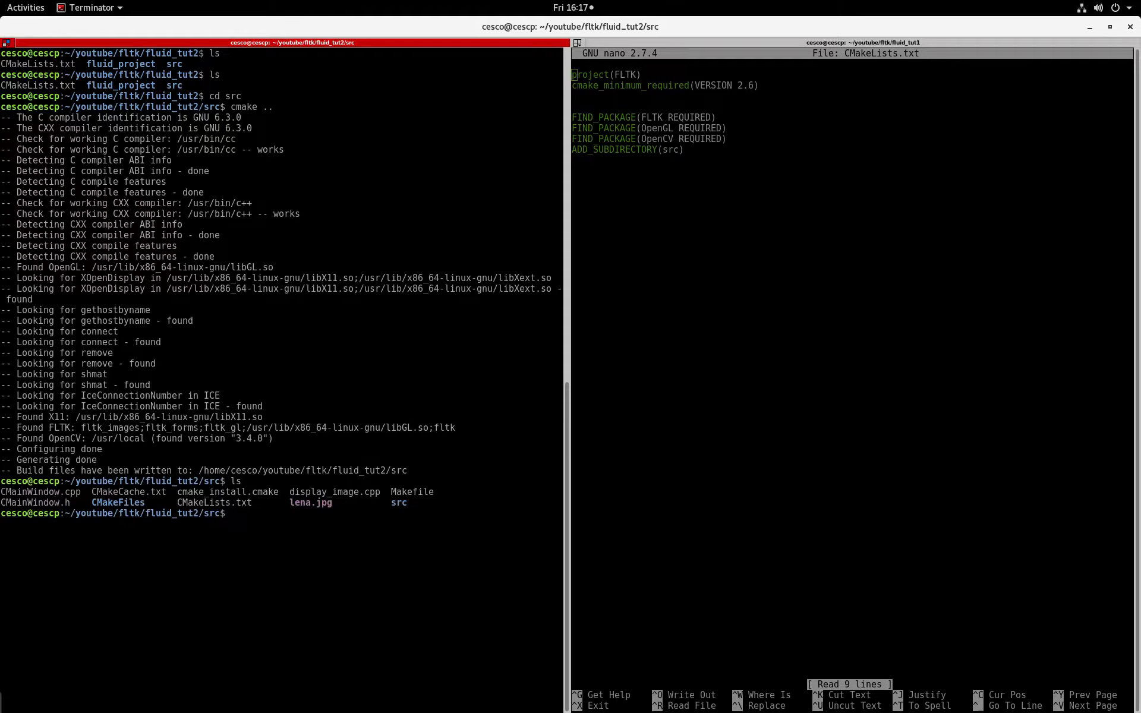
{"action": "mouse_move", "coordinate": [140, 475]}
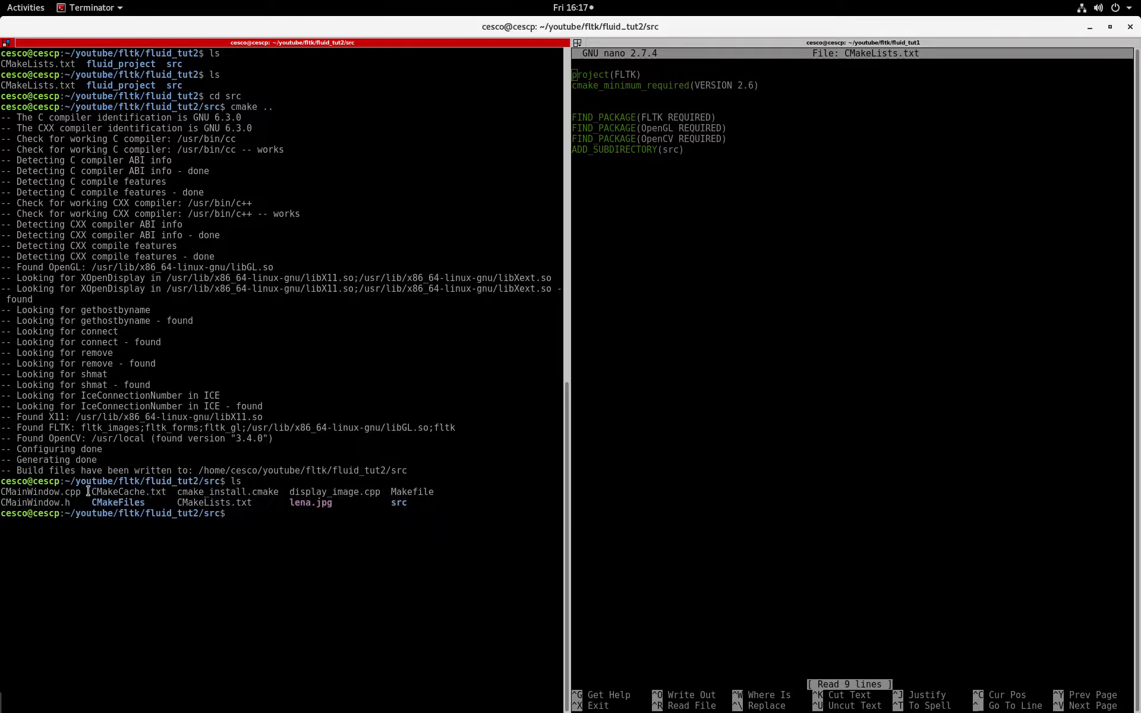
{"action": "double_click", "coordinate": [208, 491]}
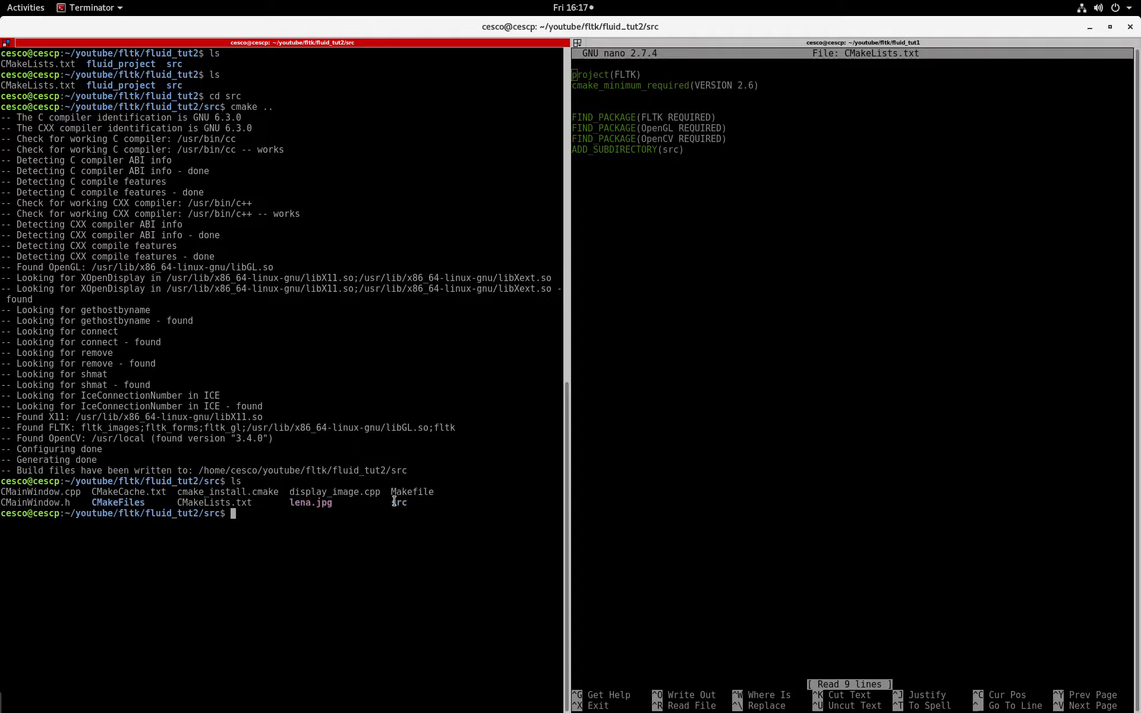
{"action": "double_click", "coordinate": [399, 501]}
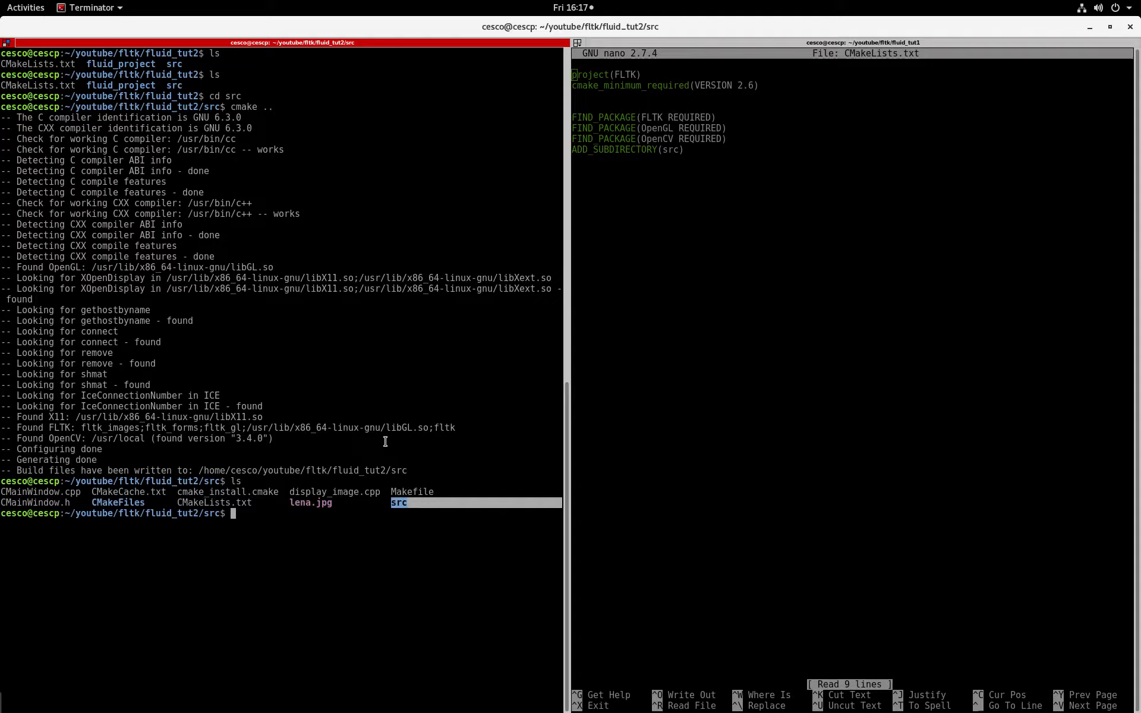
{"action": "type", "text": "m"}
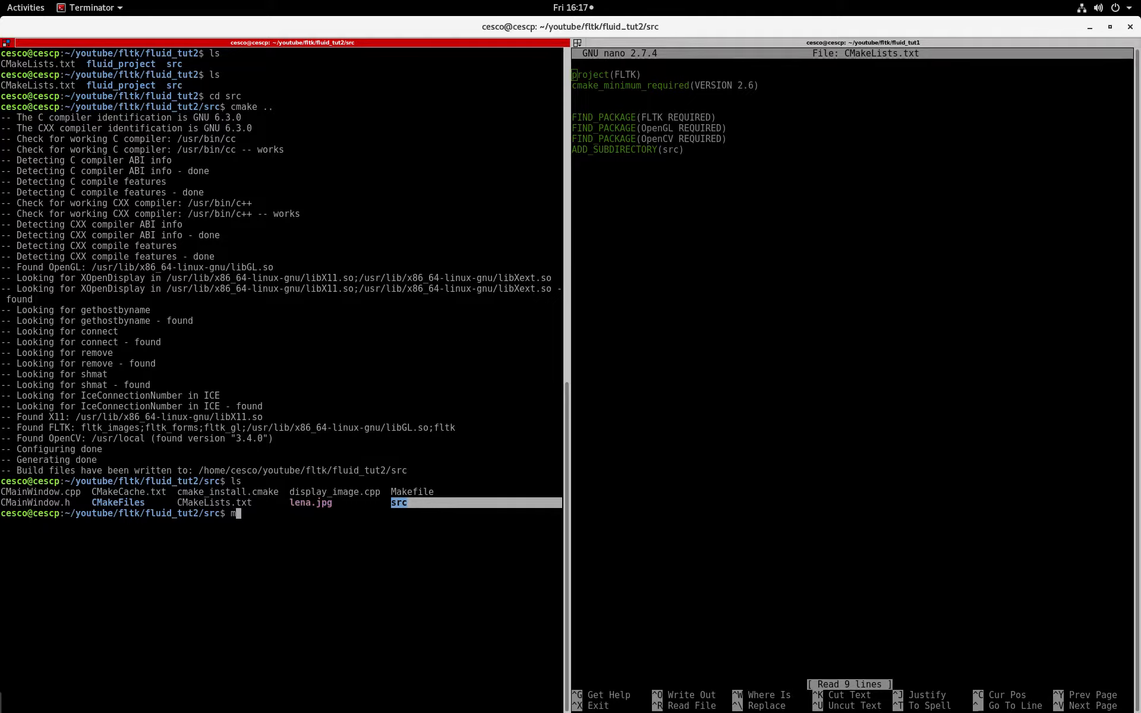
Step: Run make; the build stops with no rule to make CFluidWindow.fl
{"action": "type", "text": "ake"}
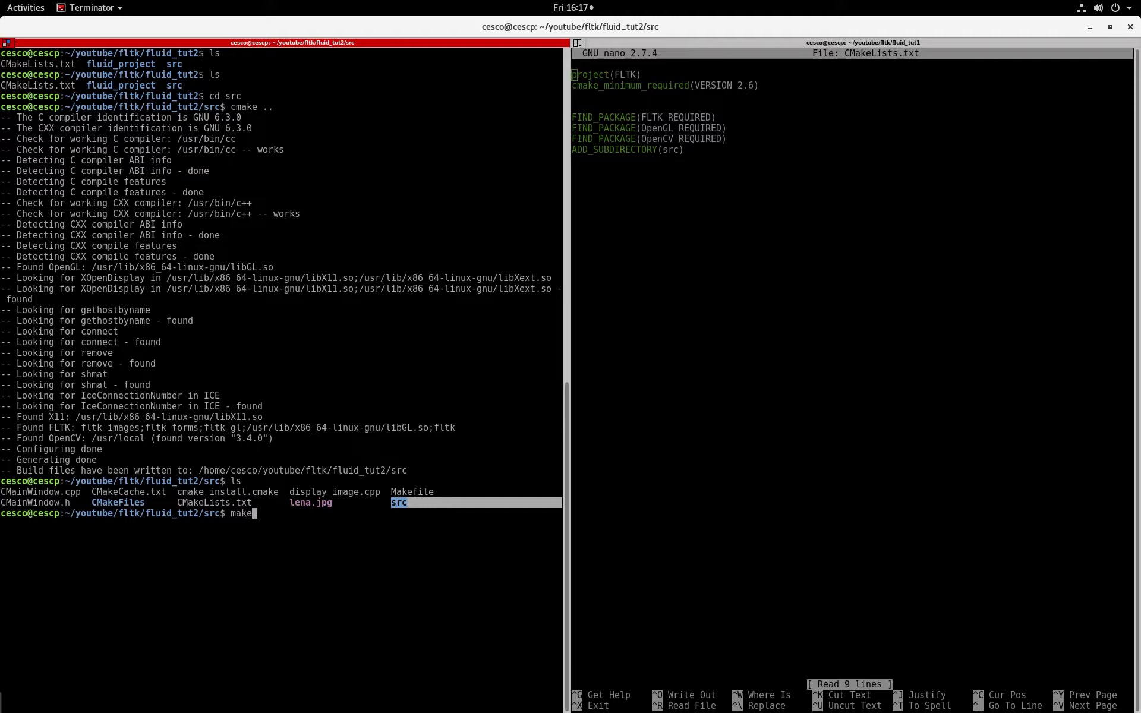
{"action": "key", "text": "Return"}
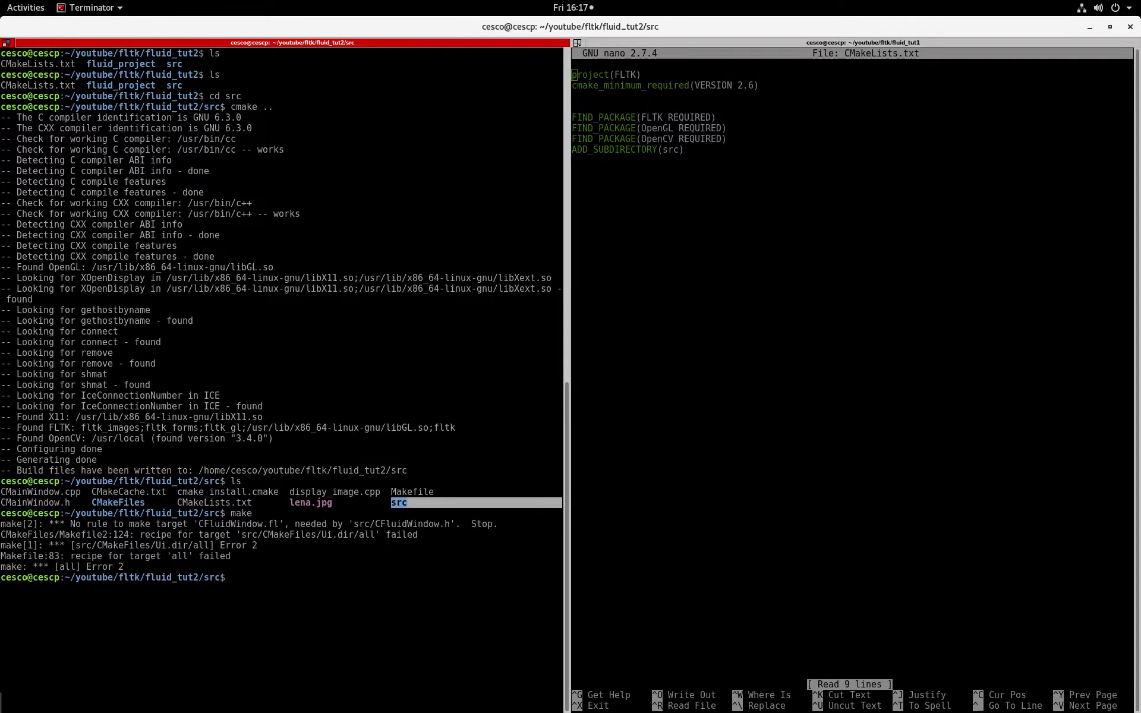
{"action": "mouse_move", "coordinate": [403, 394]}
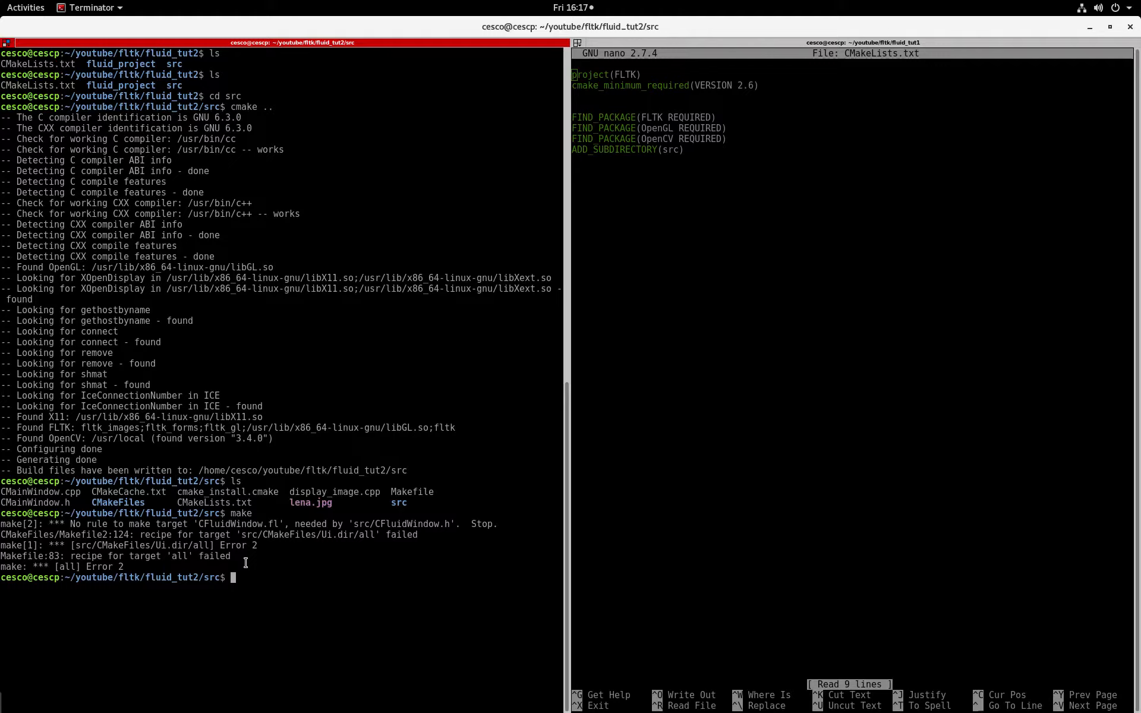
{"action": "type", "text": "cp"}
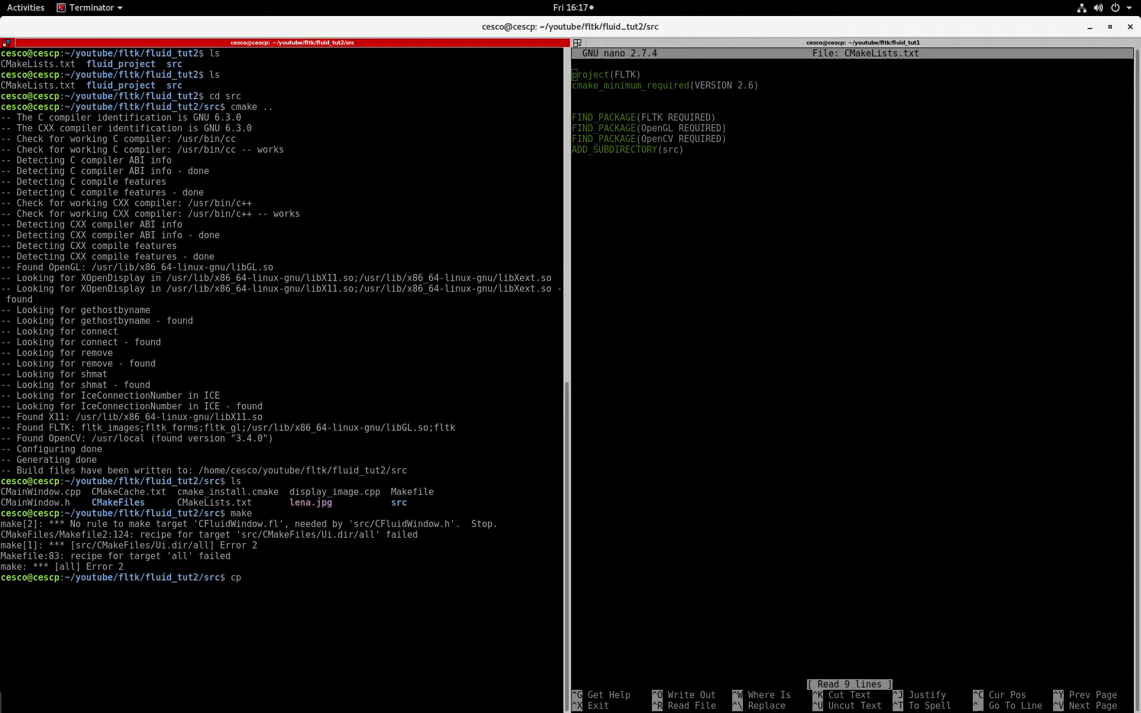
{"action": "type", "text": "*"}
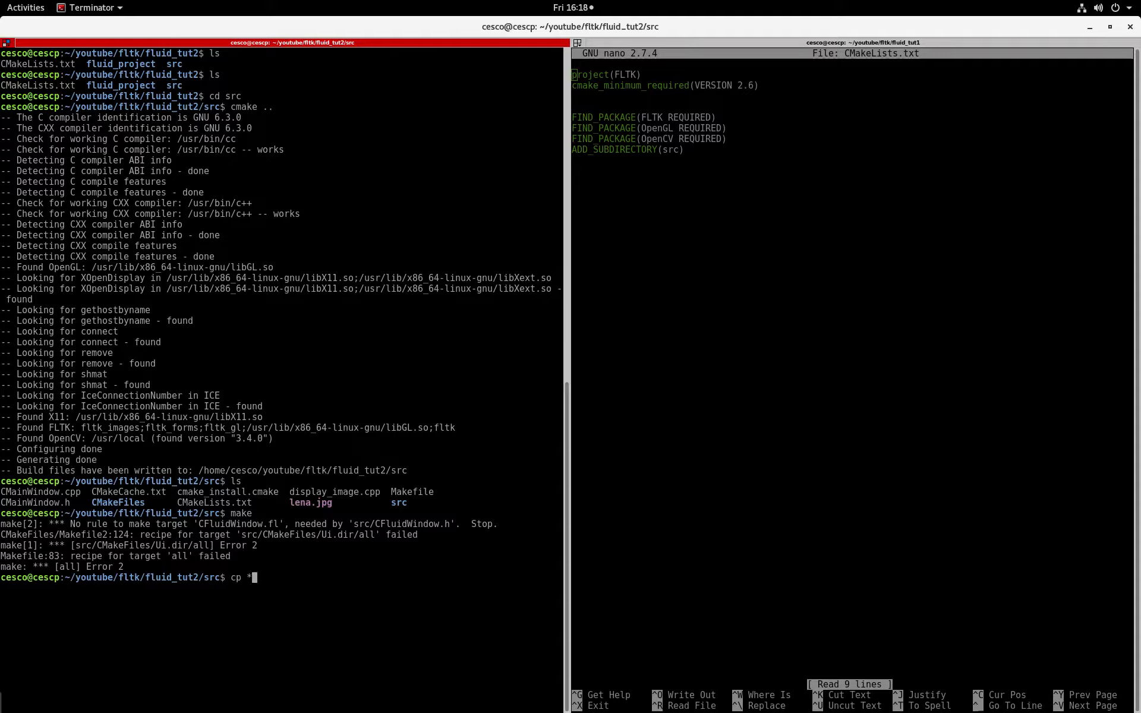
Step: Go back up to fluid_tut2 and enter the fluid_project folder
{"action": "key", "text": "ctrl+c"}
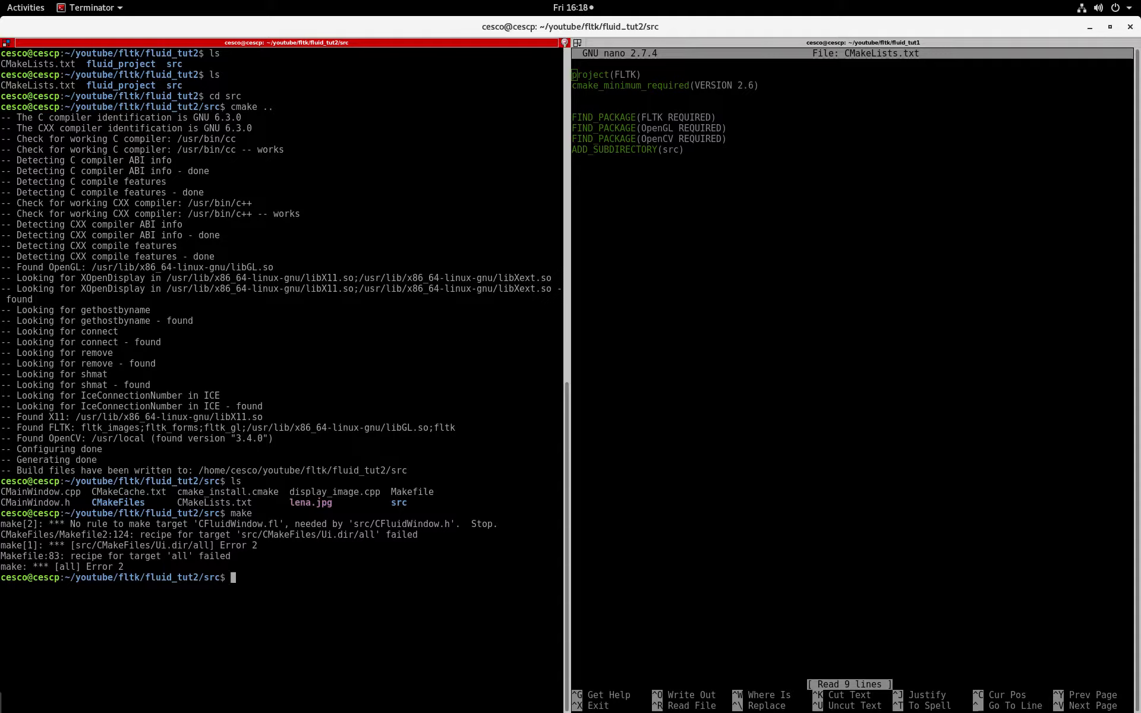
{"action": "type", "text": "cd"}
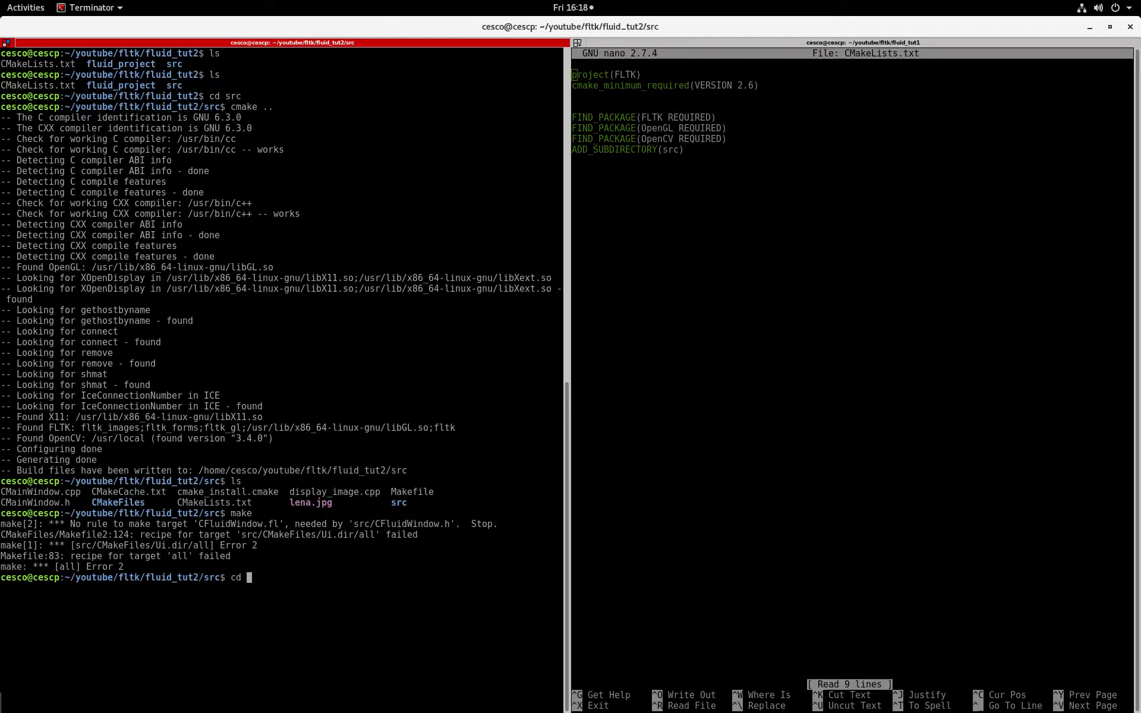
{"action": "key", "text": "Return"}
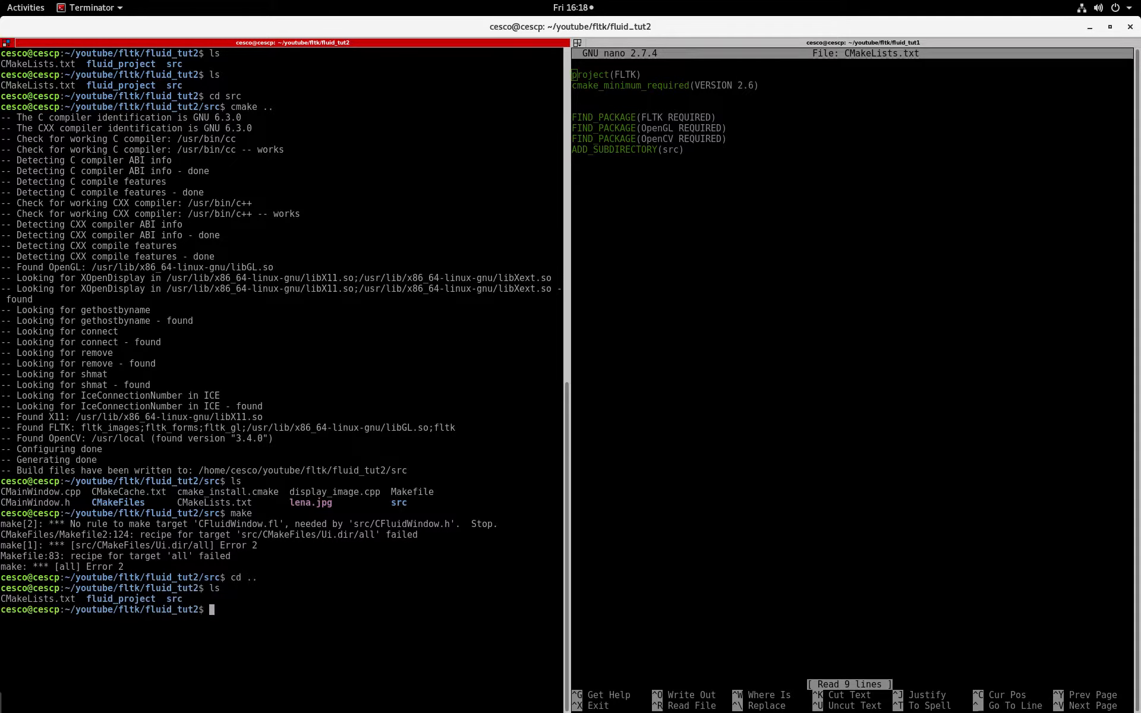
{"action": "type", "text": "cd fluid_project/"}
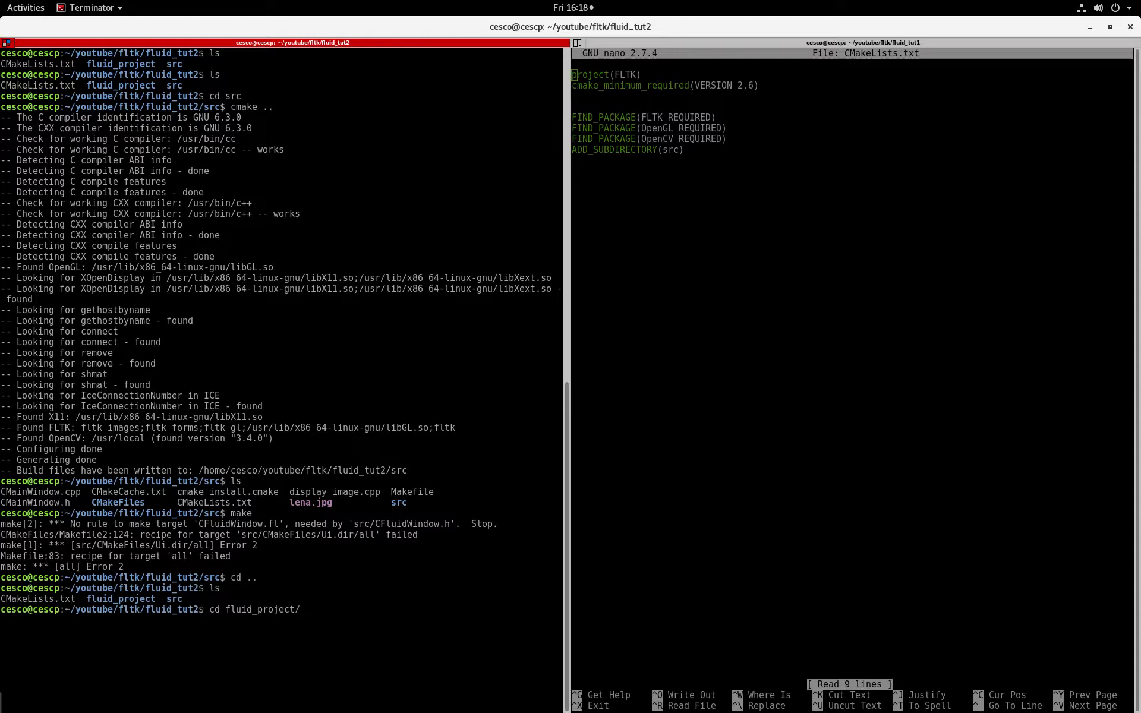
{"action": "key", "text": "Return"}
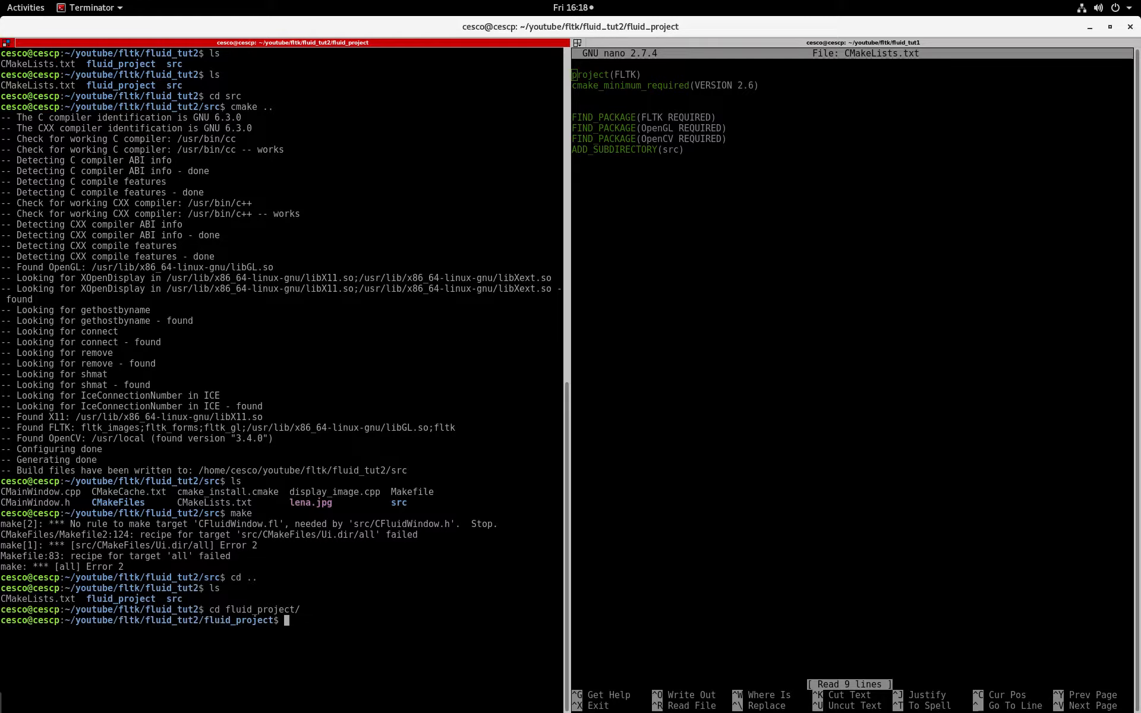
Step: Copy all fluid_project files up into fluid_tut2 with cp * .. and list the result
{"action": "type", "text": "cp"}
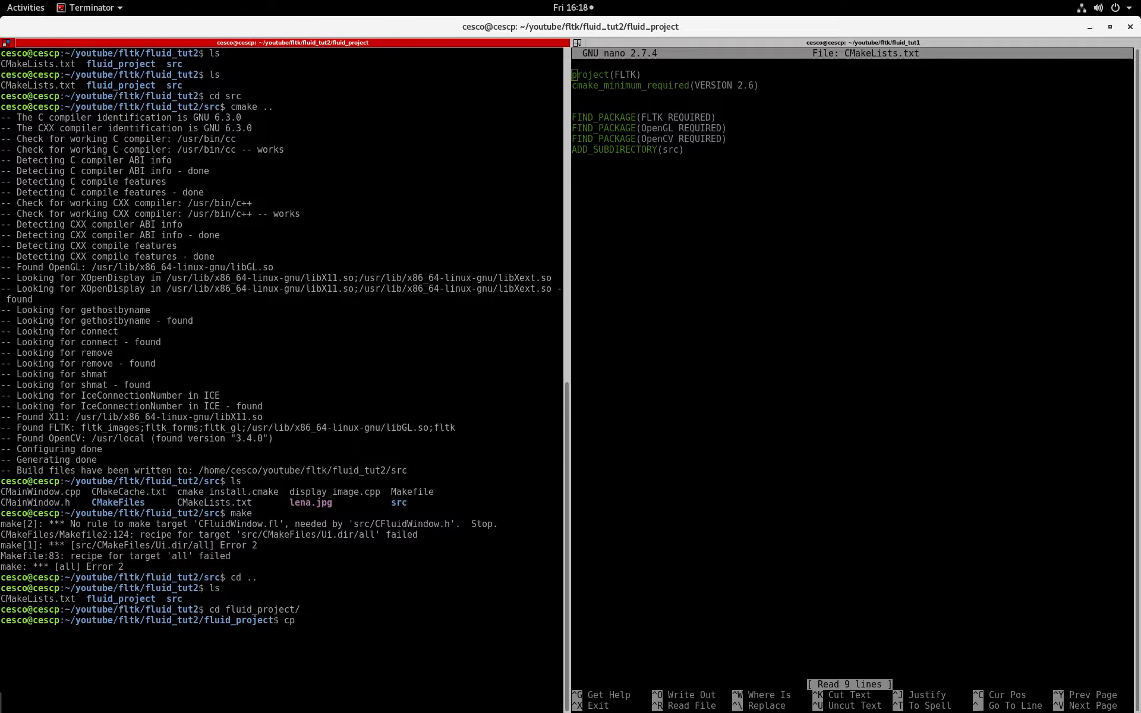
{"action": "type", "text": "* ../"}
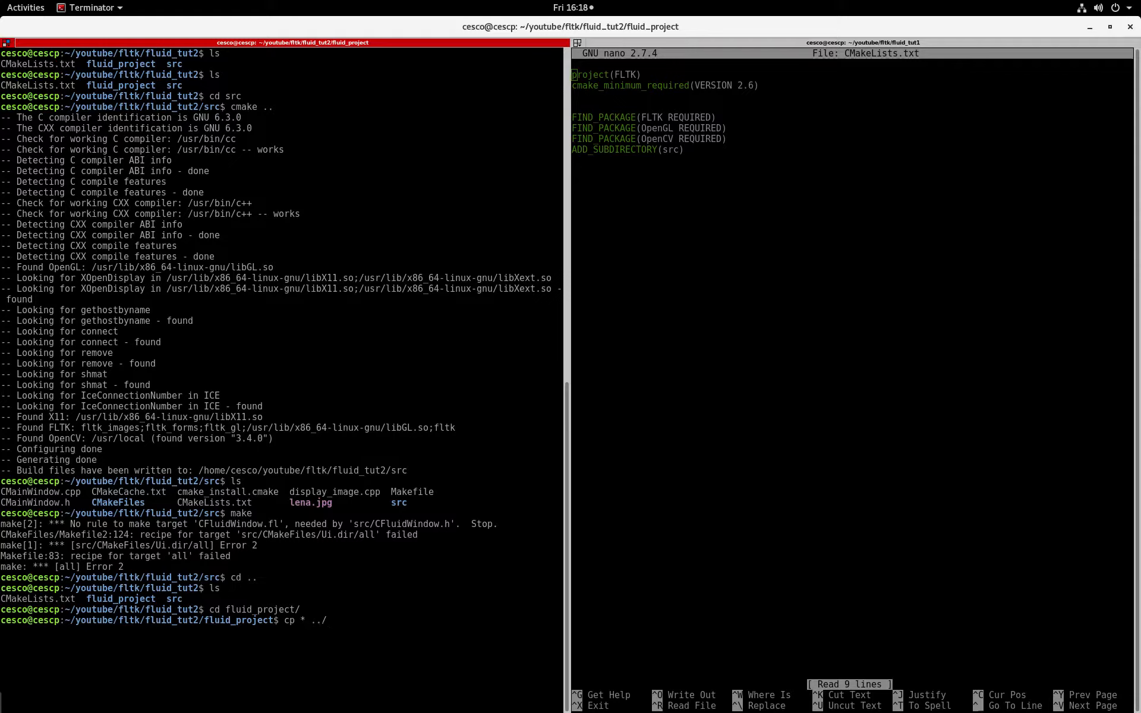
{"action": "key", "text": "BackSpace"}
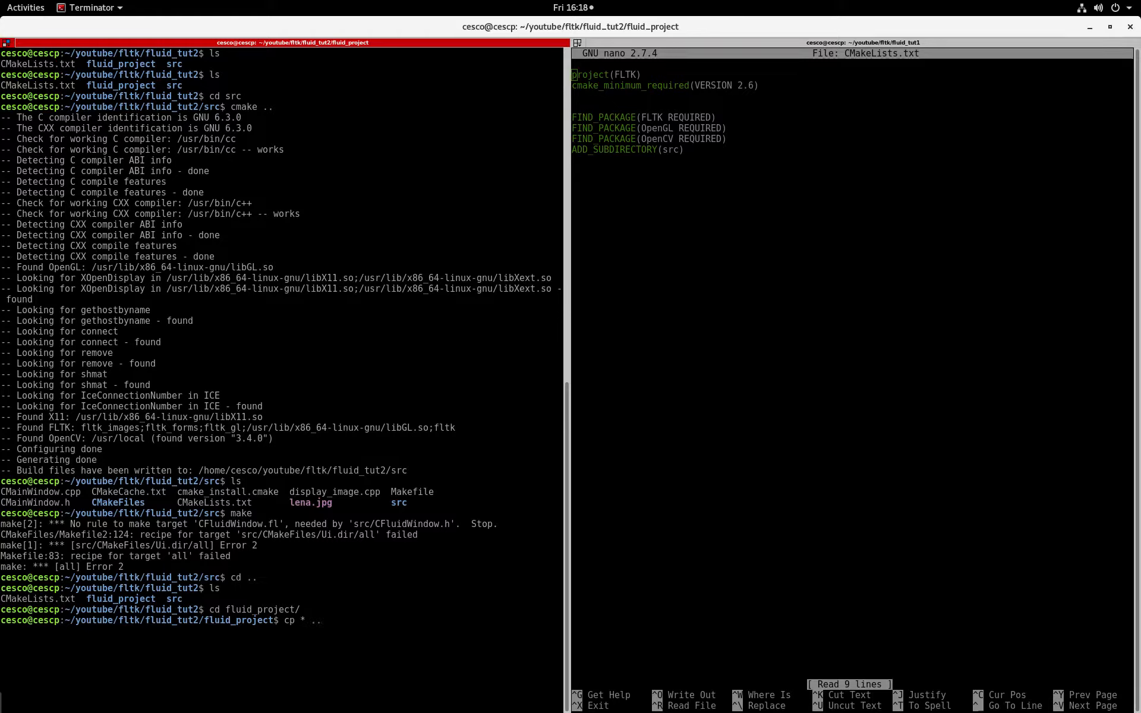
{"action": "key", "text": "Return"}
{"action": "type", "text": "ls"}
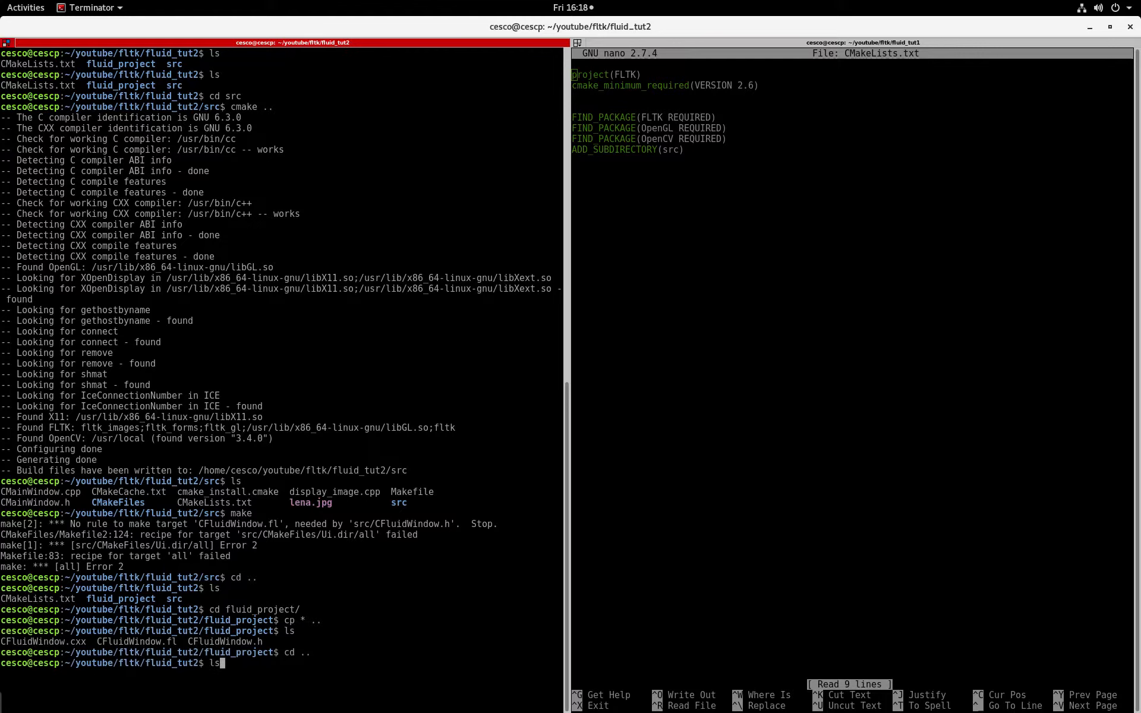
{"action": "key", "text": "Return"}
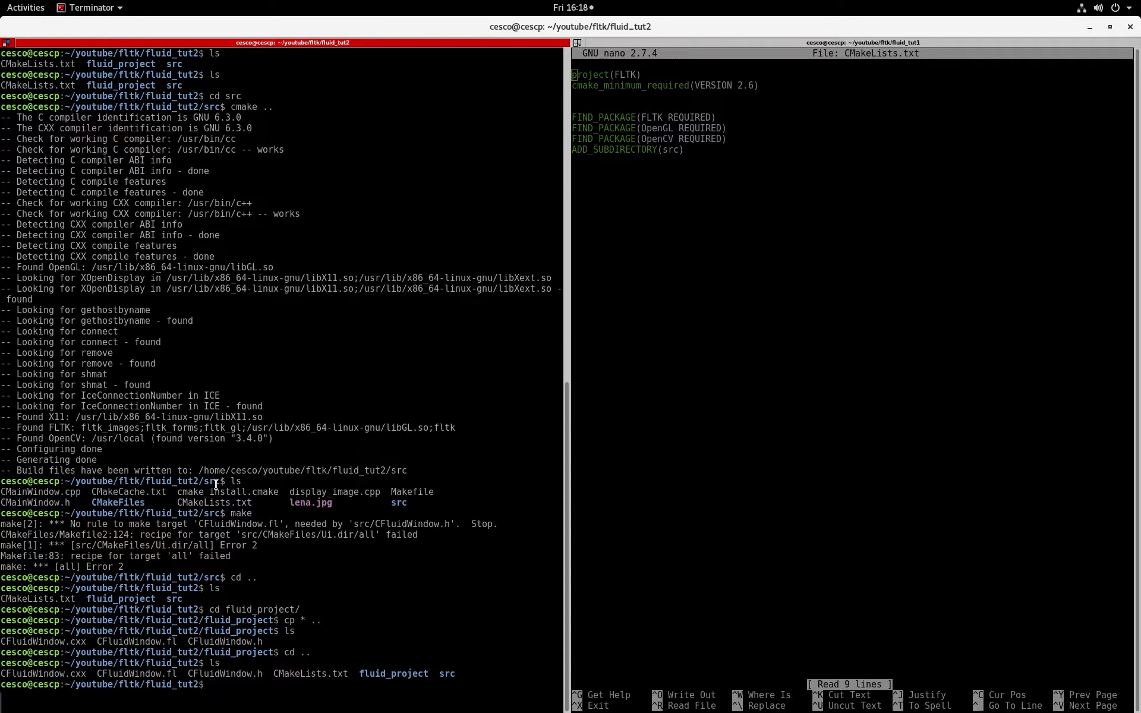
{"action": "type", "text": "cl"}
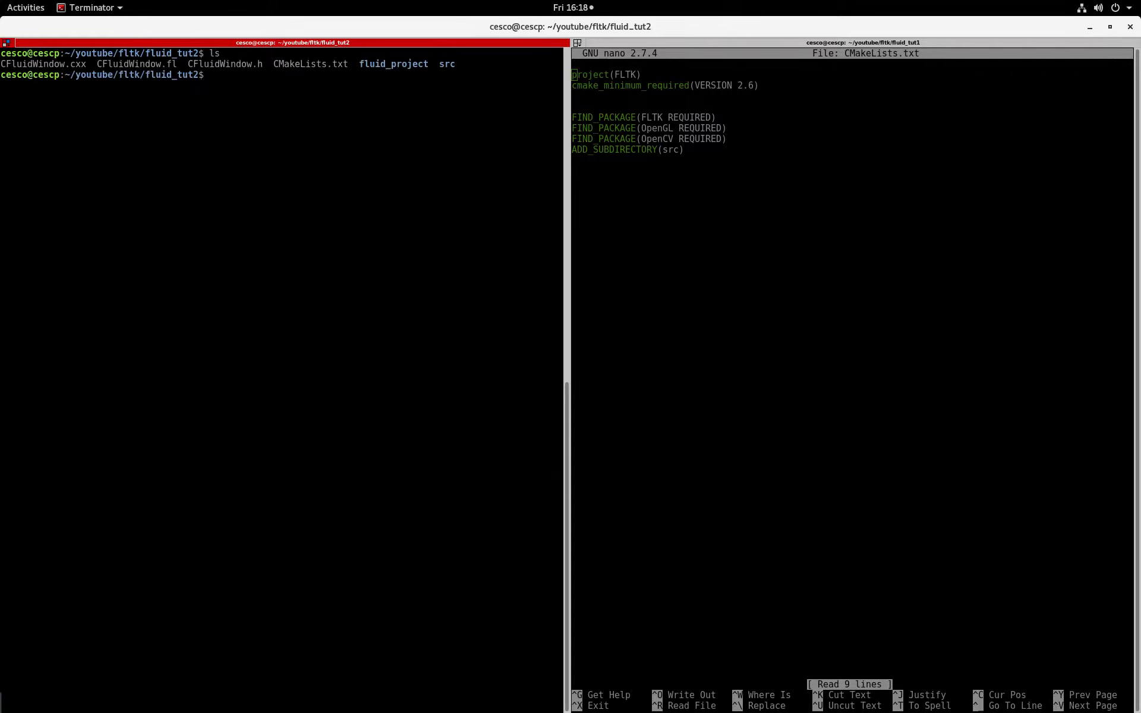
Step: Copy CFluidWindow.cxx, CFluidWindow.h and CFluidWindow.fl into ./src with cp
{"action": "type", "text": "cp"}
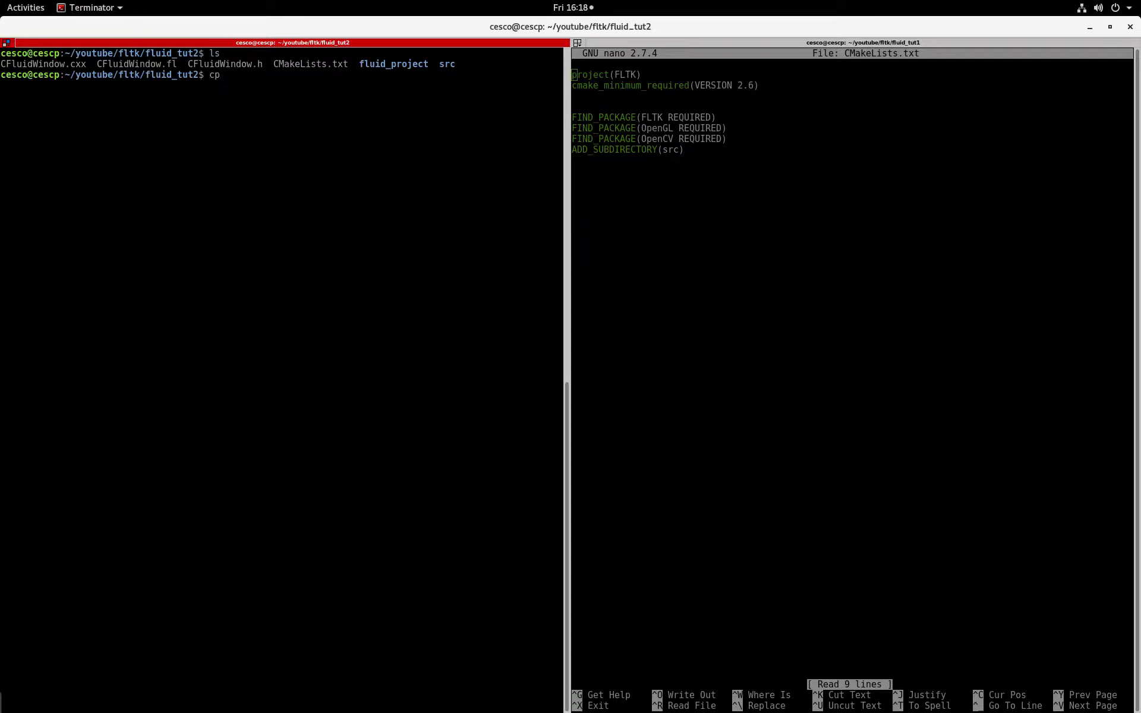
{"action": "type", "text": "*"}
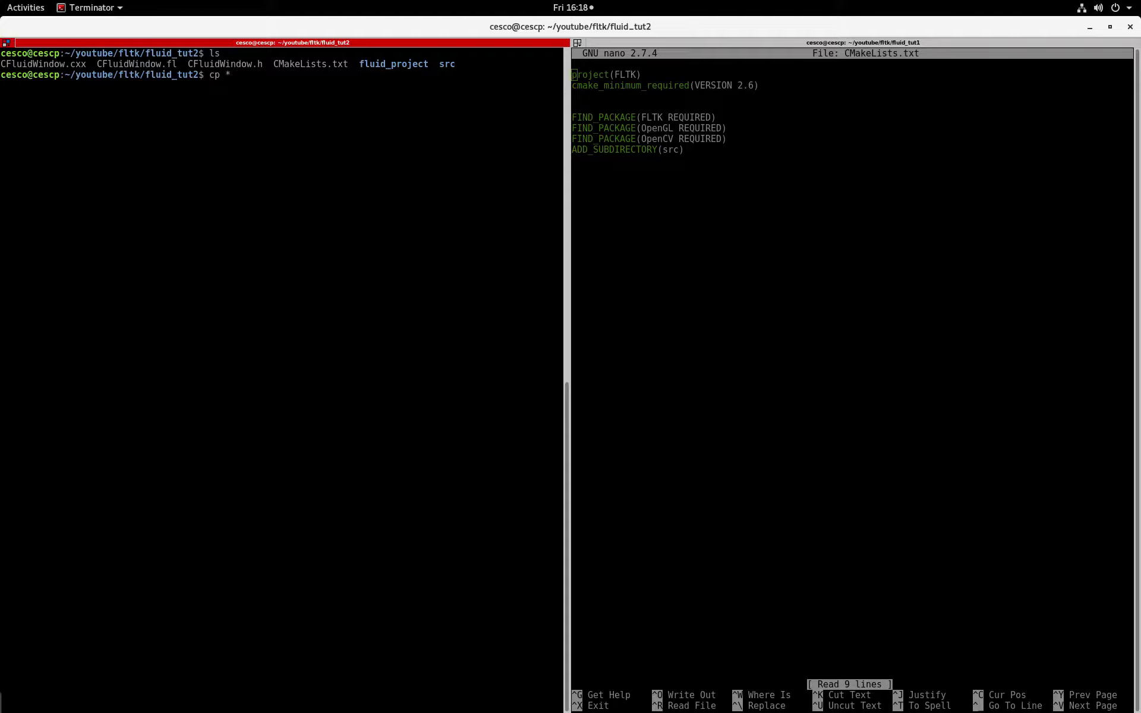
{"action": "type", "text": "\" \""}
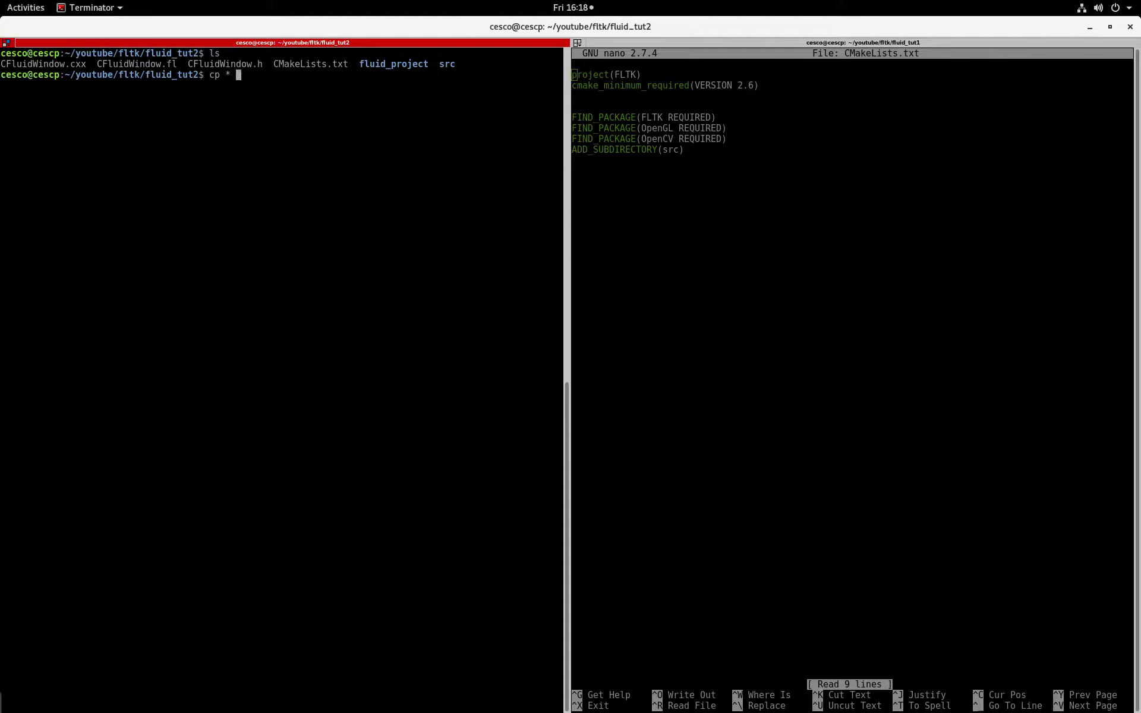
{"action": "key", "text": "BackSpace"}
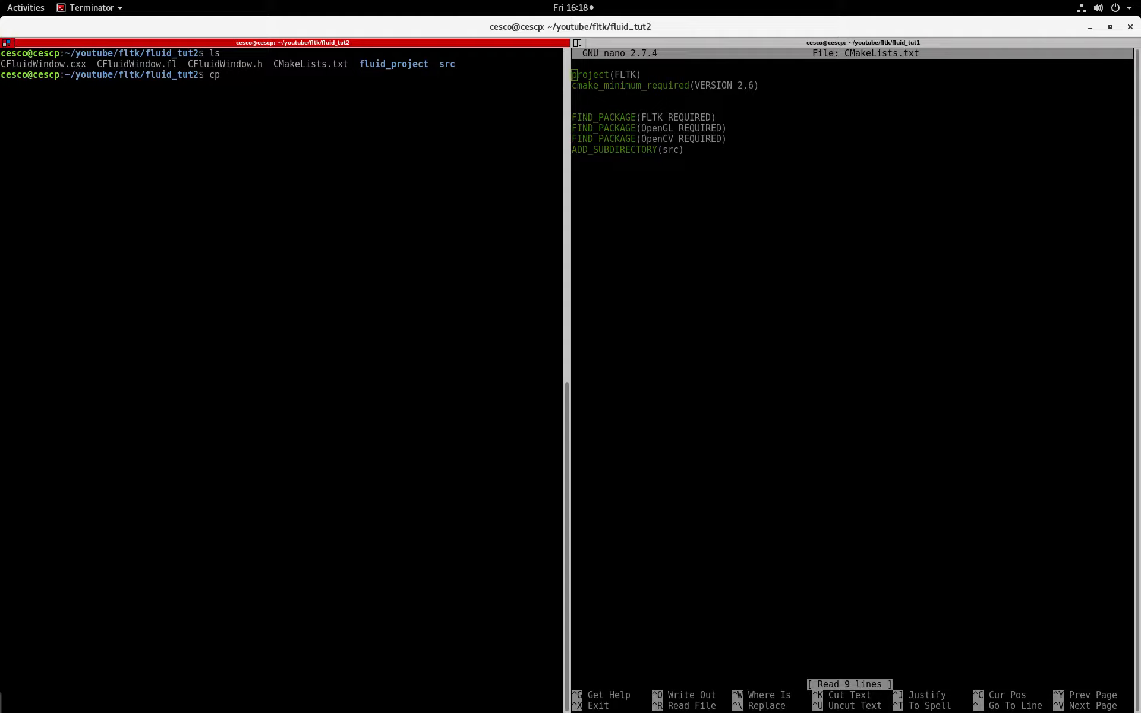
{"action": "type", "text": "CFluidWindow."}
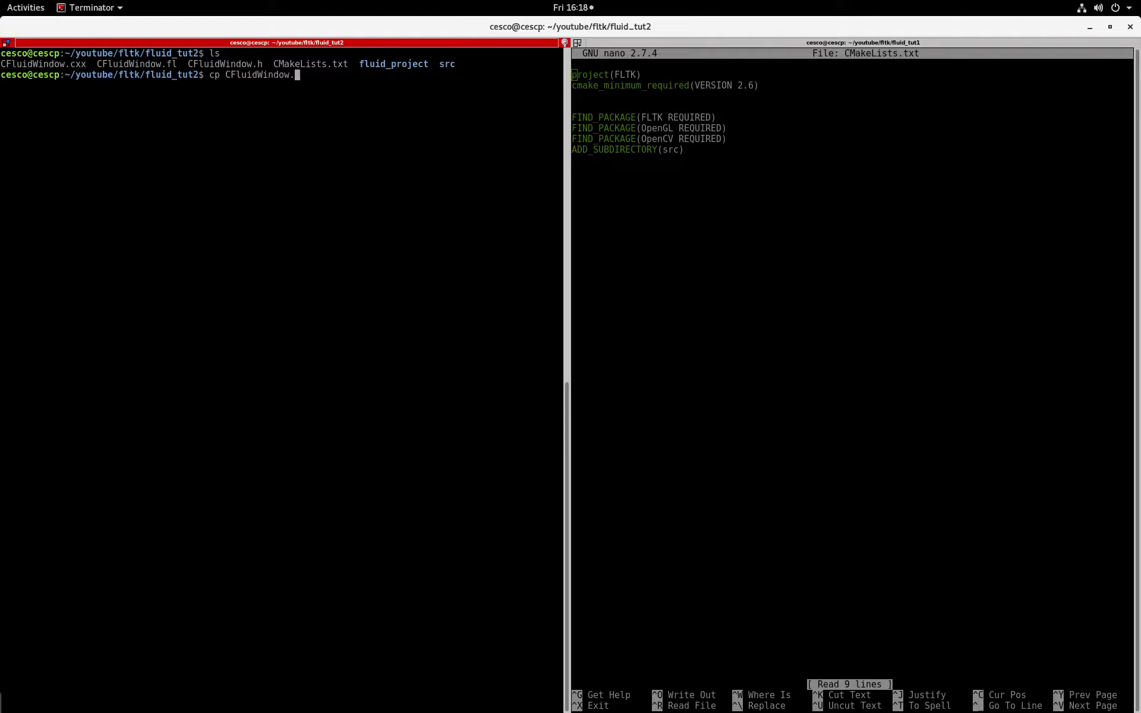
{"action": "type", "text": "cxx"}
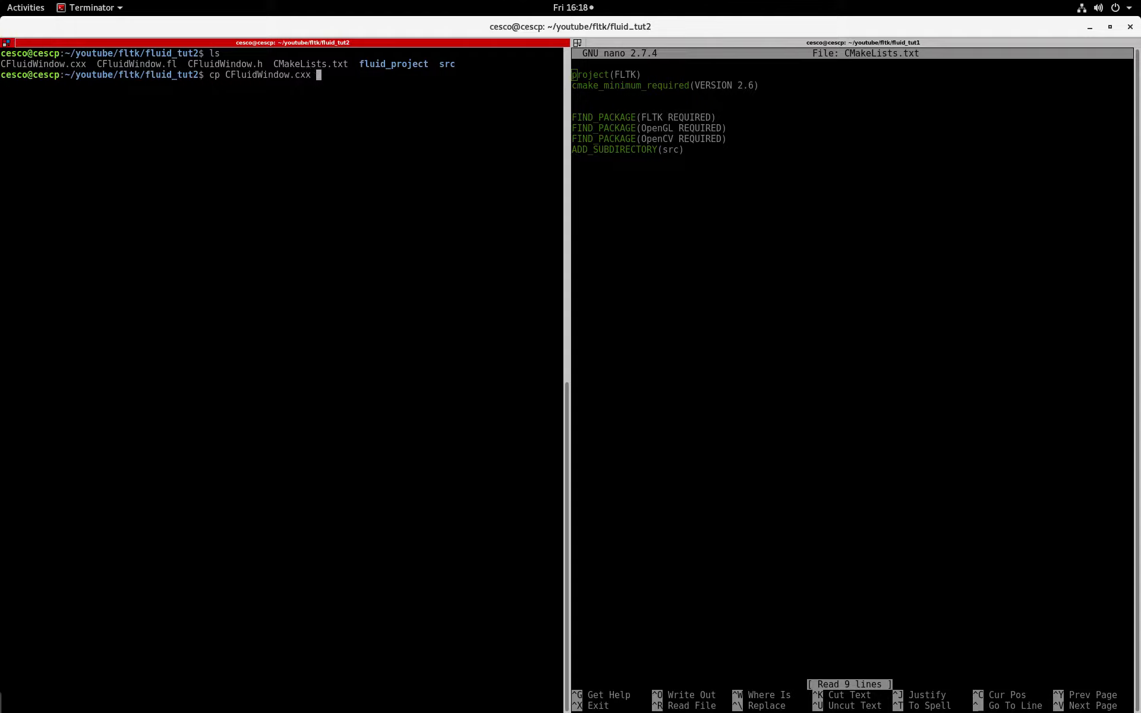
{"action": "type", "text": "Cf"}
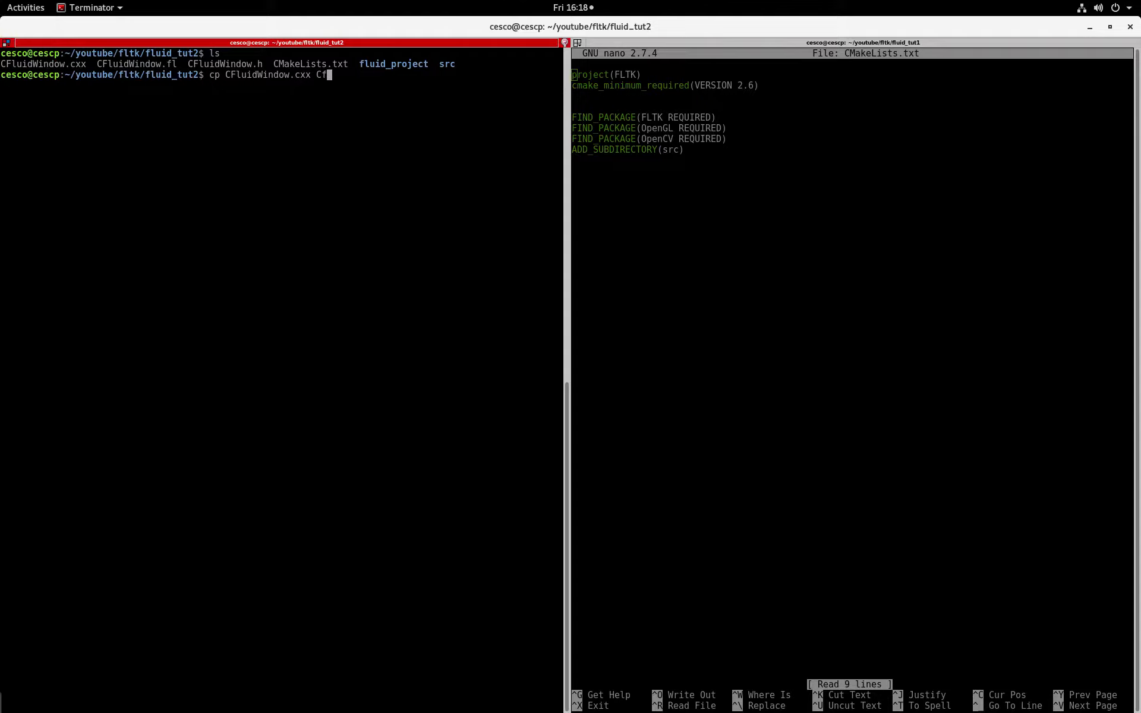
{"action": "type", "text": "luidWindow."}
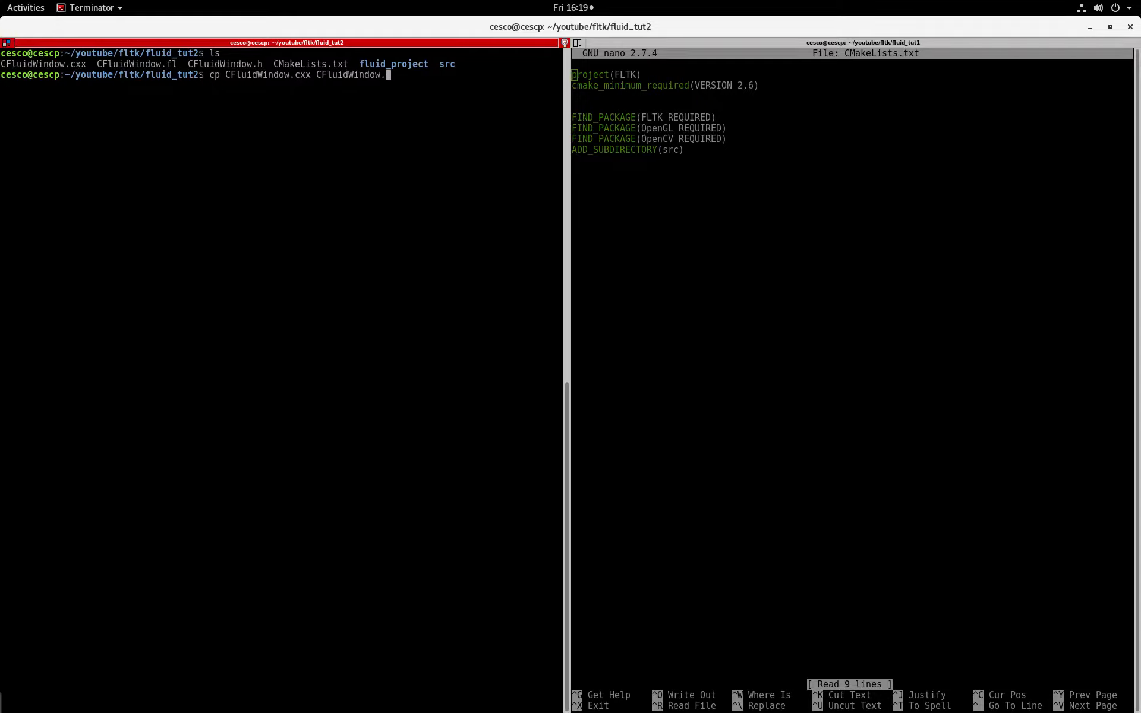
{"action": "type", "text": "h"}
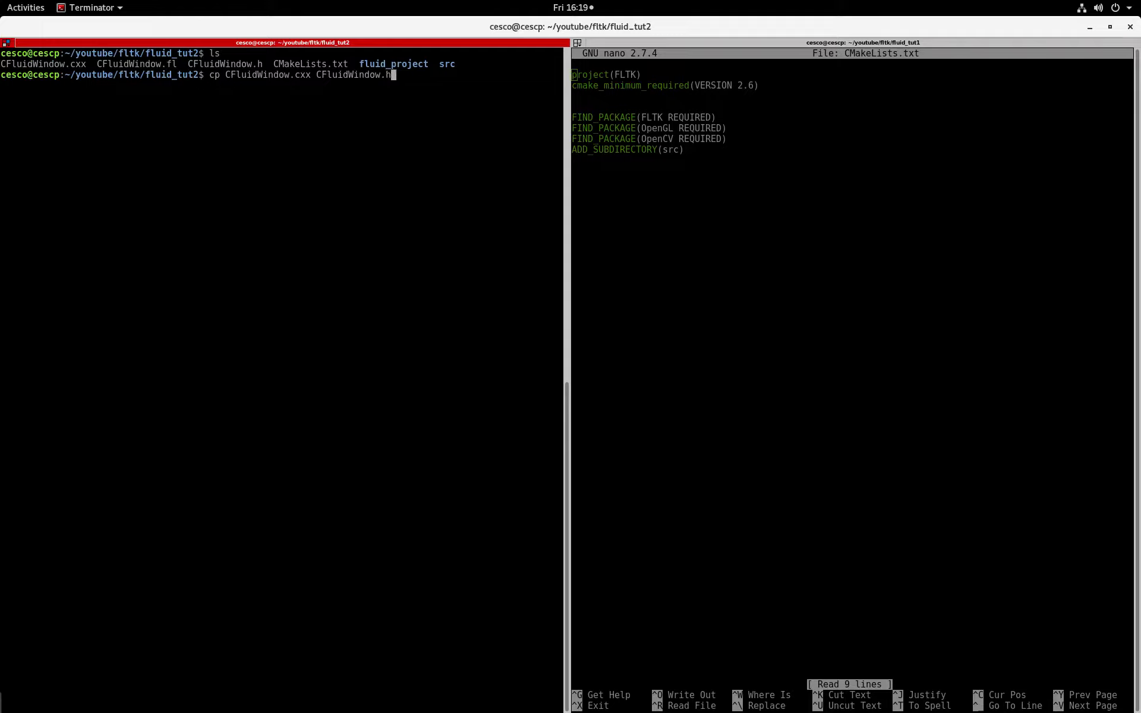
{"action": "type", "text": "C"}
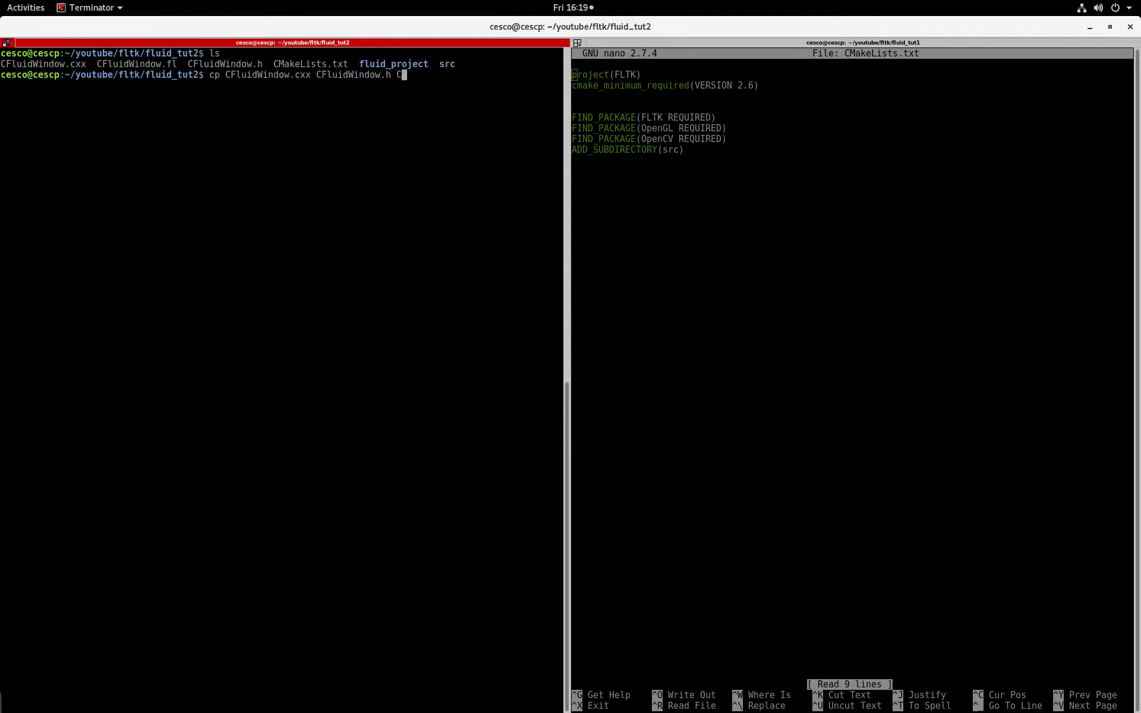
{"action": "type", "text": "F"}
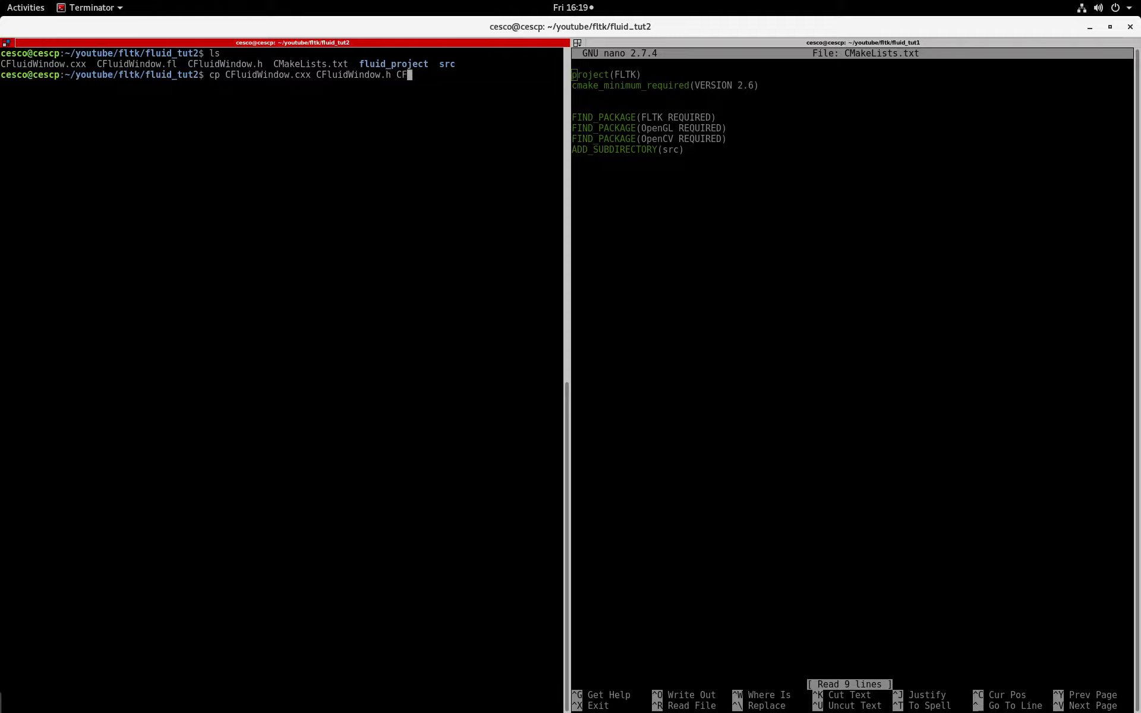
{"action": "type", "text": "luidWindow.fl ./src"}
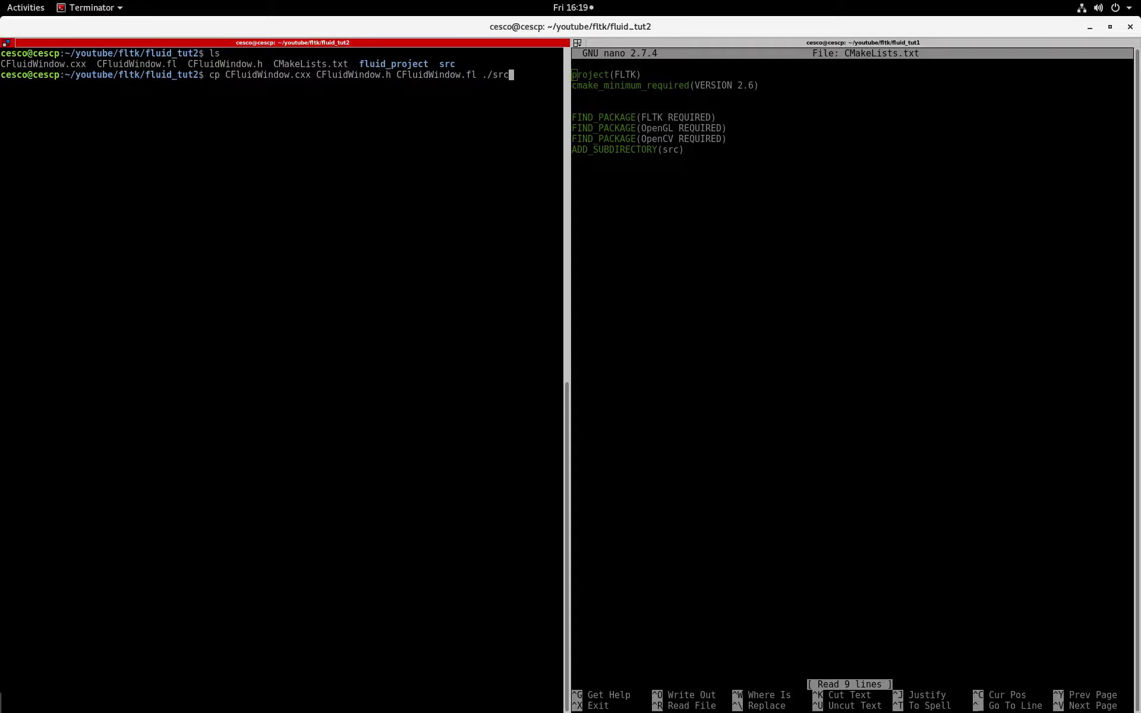
{"action": "key", "text": "Return"}
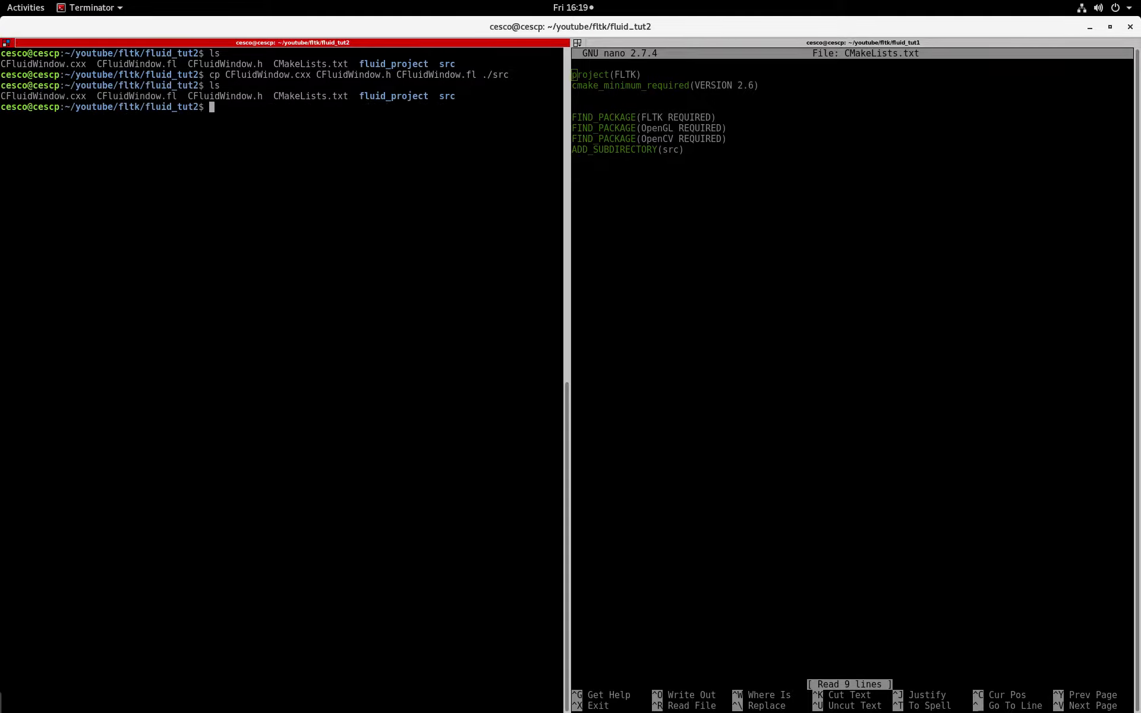
Step: Remove CFluidWindow.cxx, CFluidWindow.fl and CFluidWindow.h from fluid_tut2 with rm
{"action": "type", "text": "rm"}
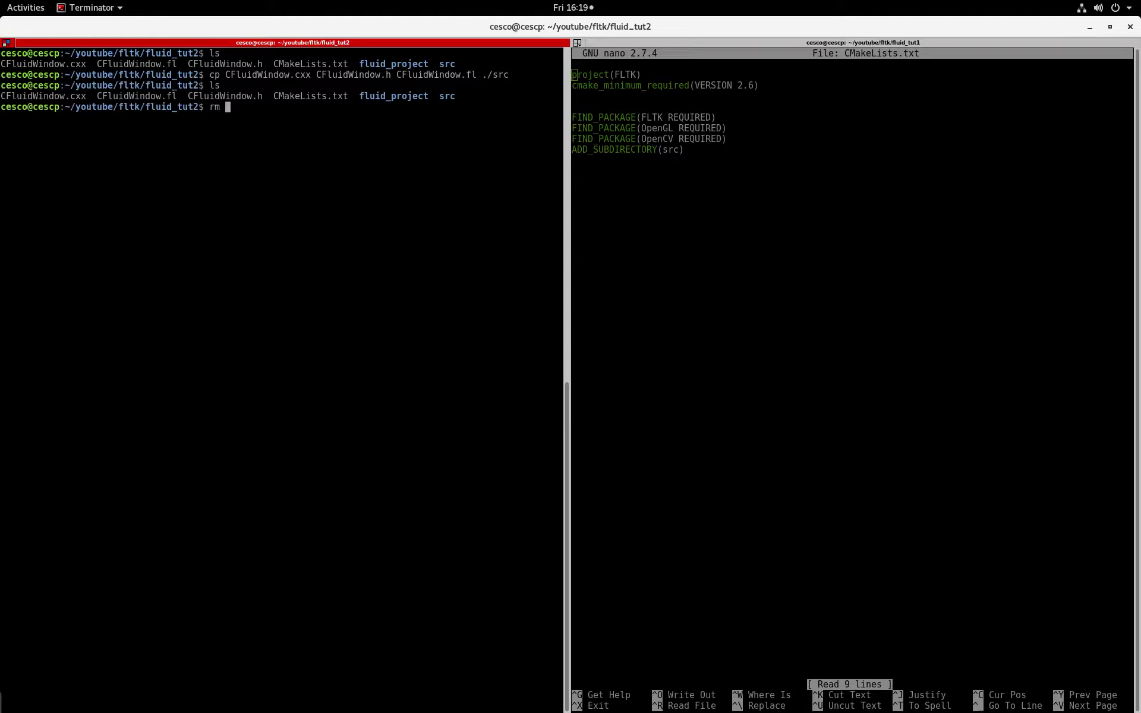
{"action": "type", "text": "CFluidWindow.cxx F"}
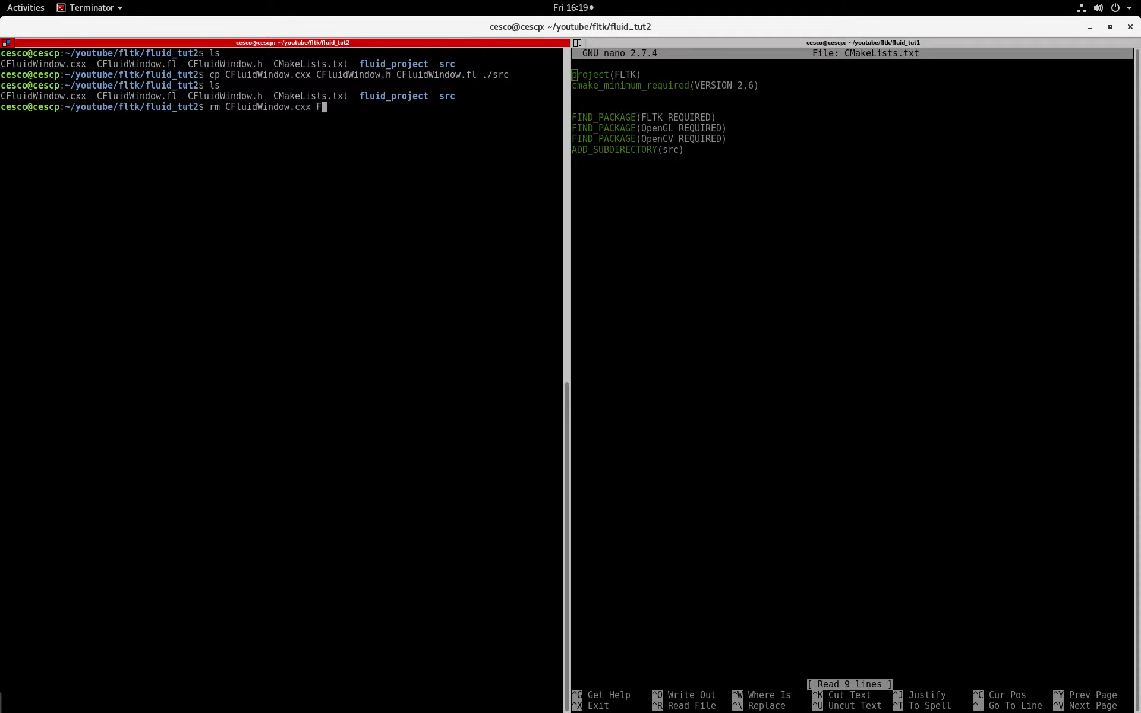
{"action": "type", "text": "CFluidWindow."}
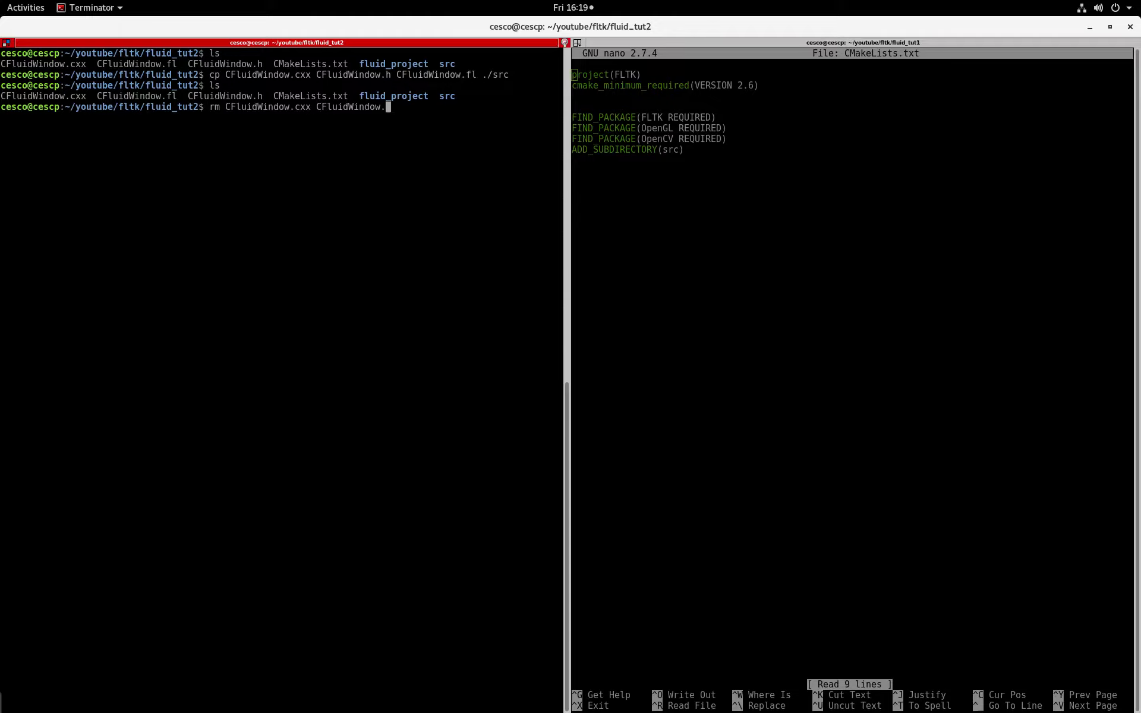
{"action": "type", "text": "fl"}
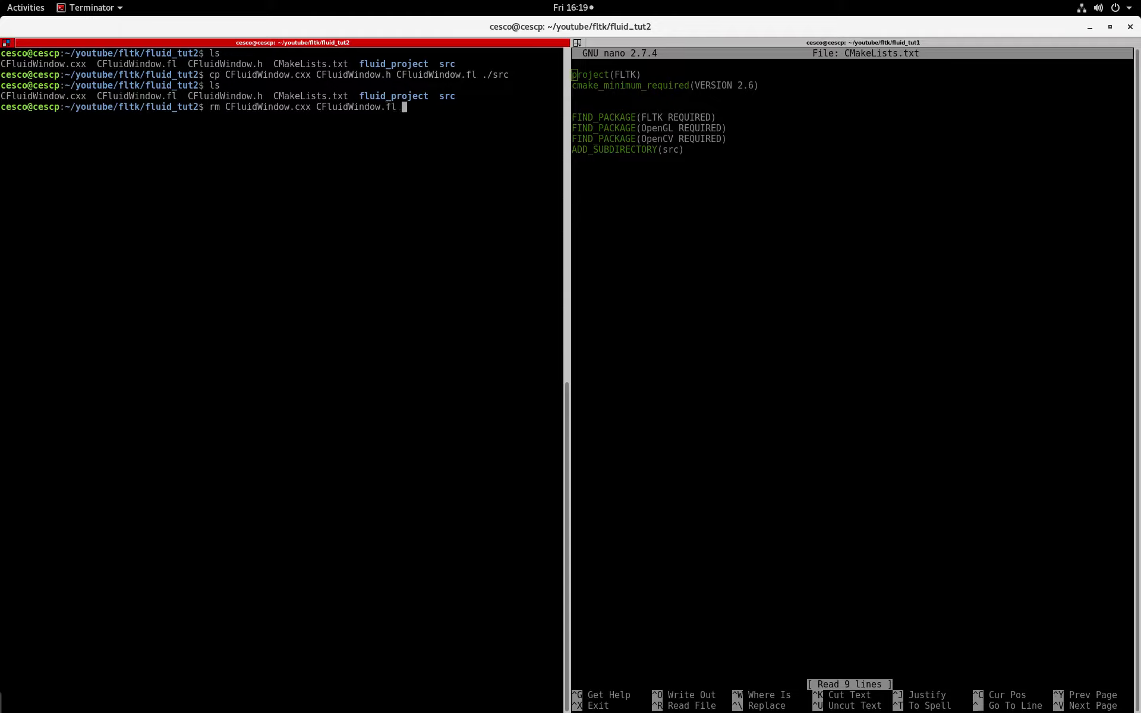
{"action": "type", "text": "Cf"}
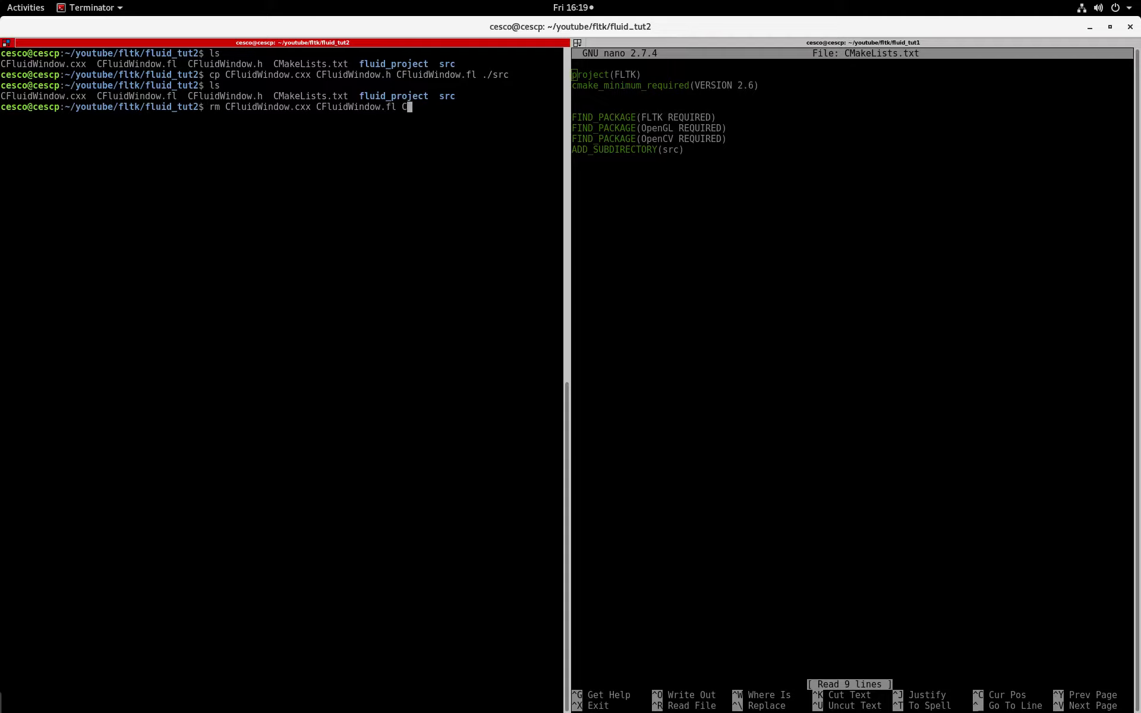
{"action": "type", "text": "FluidWindow."}
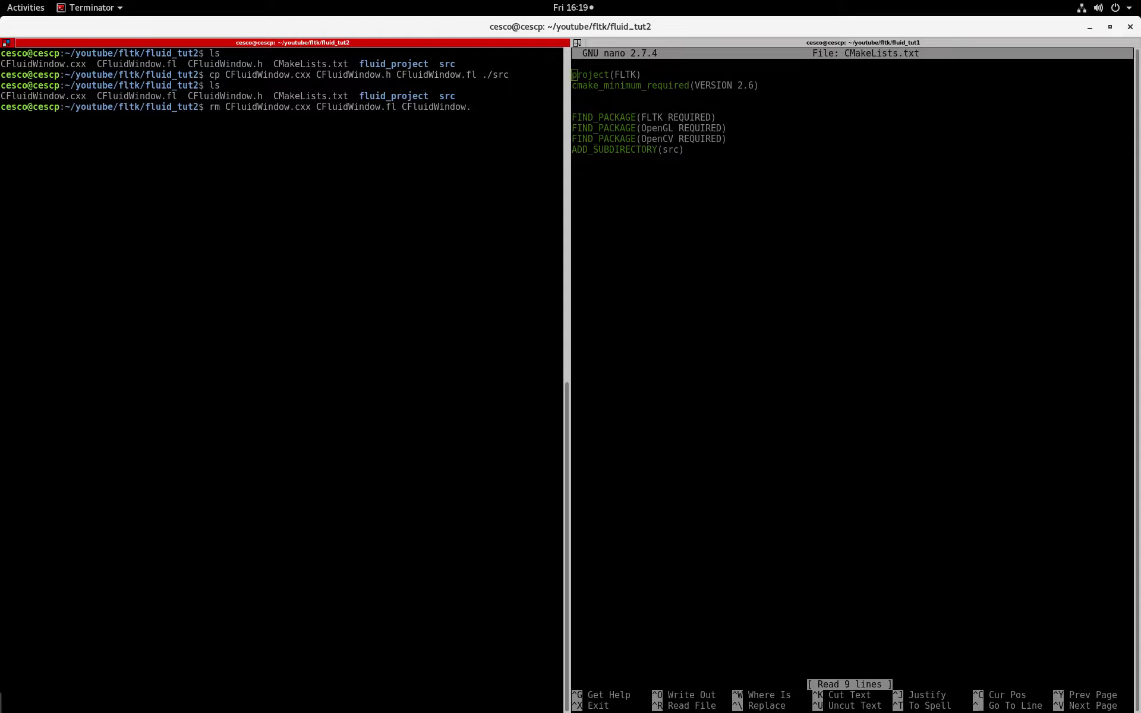
{"action": "type", "text": "h"}
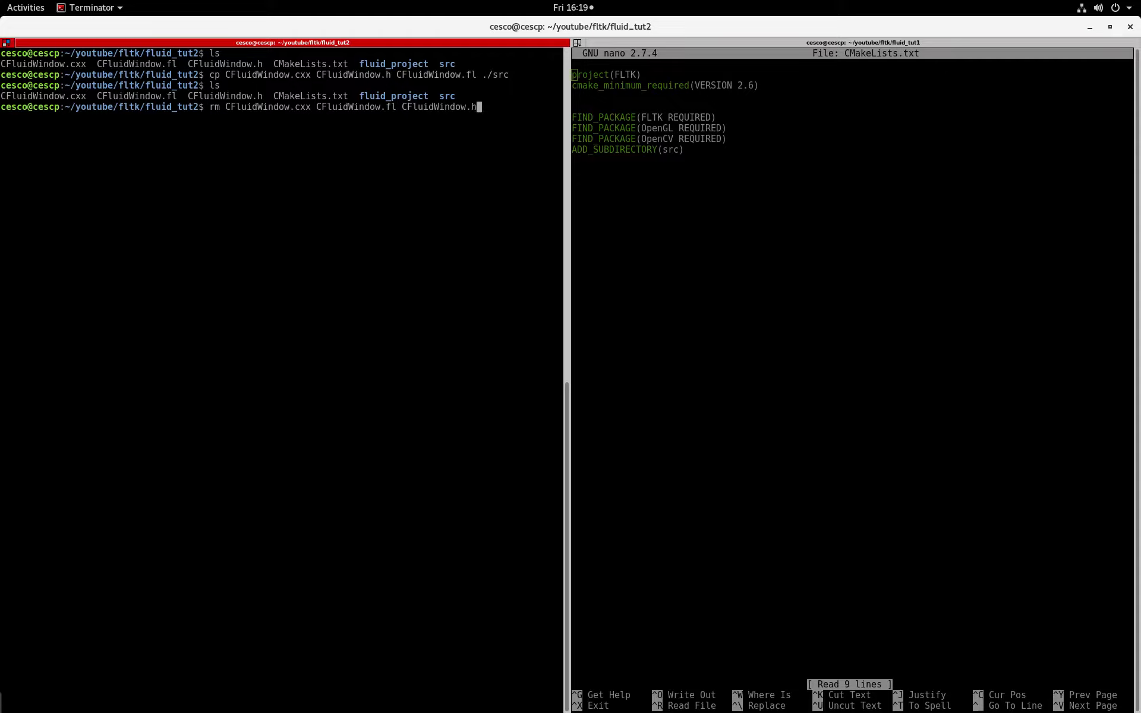
{"action": "key", "text": "Return"}
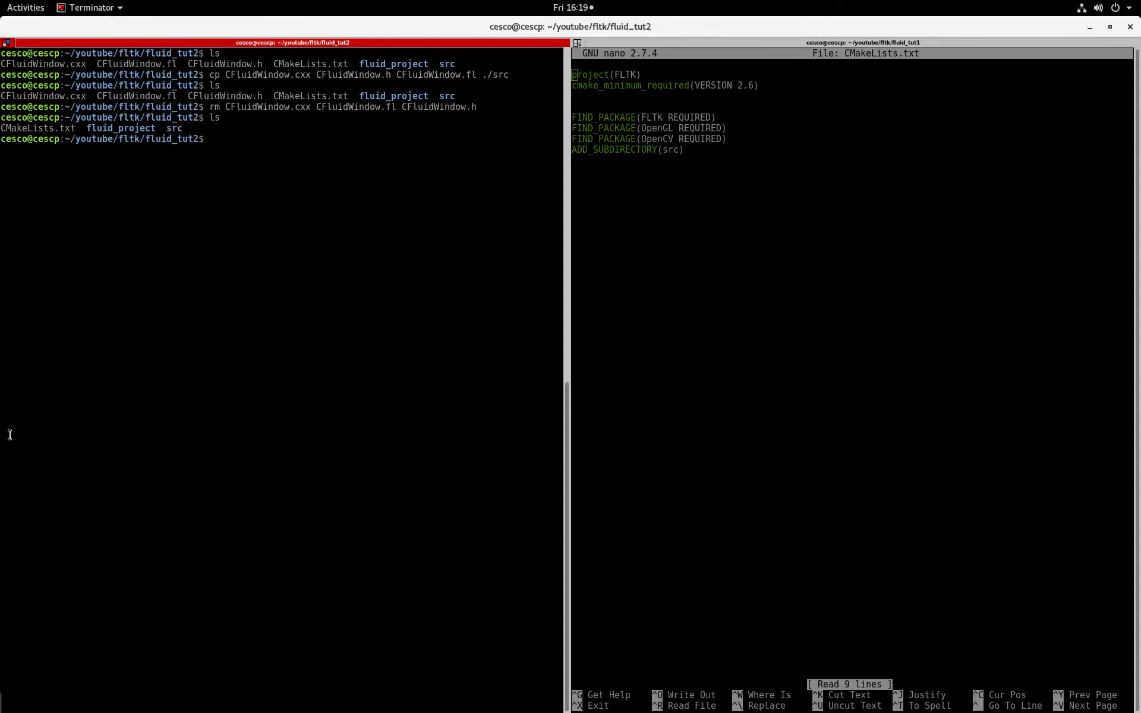
{"action": "mouse_move", "coordinate": [235, 142]}
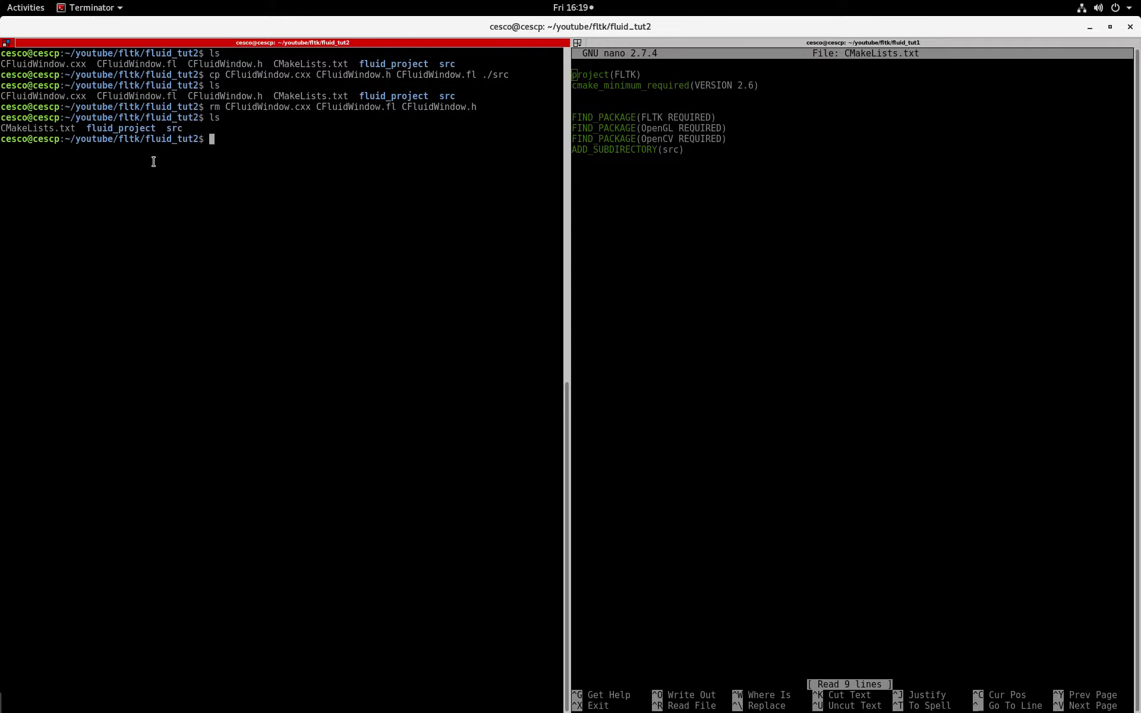
Step: Enter the src folder and list it, showing the CFluidWindow files beside CMainWindow sources and Makefile
{"action": "type", "text": "cd sr"}
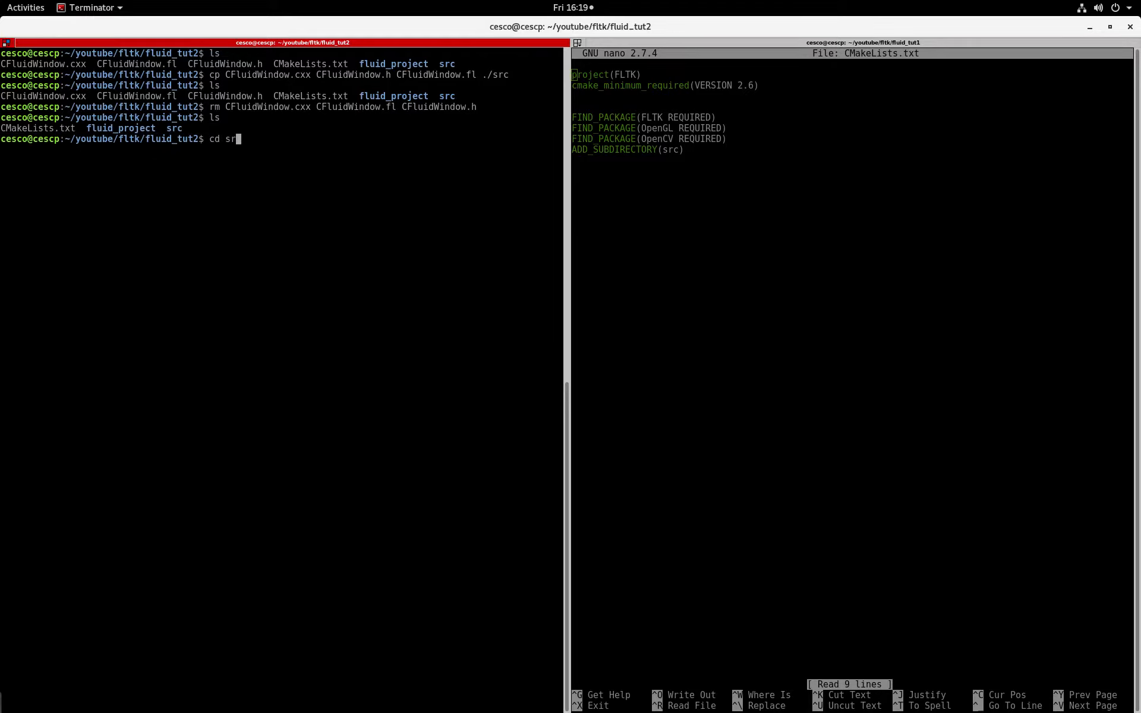
{"action": "key", "text": "Return"}
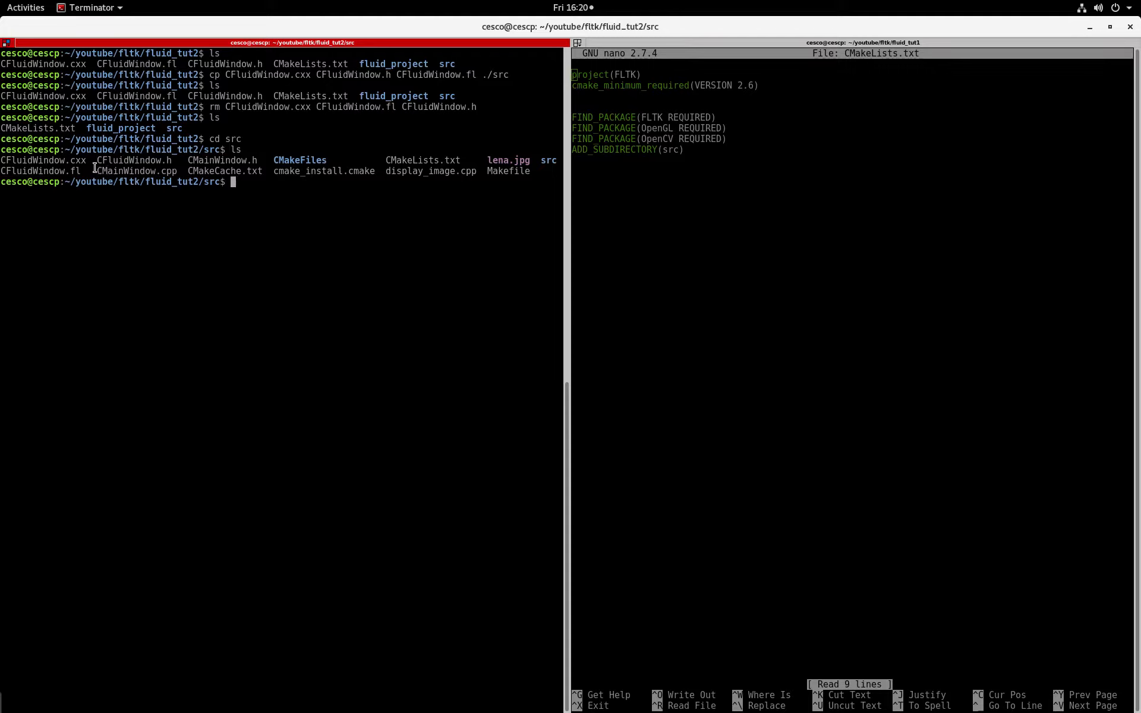
{"action": "double_click", "coordinate": [135, 171]}
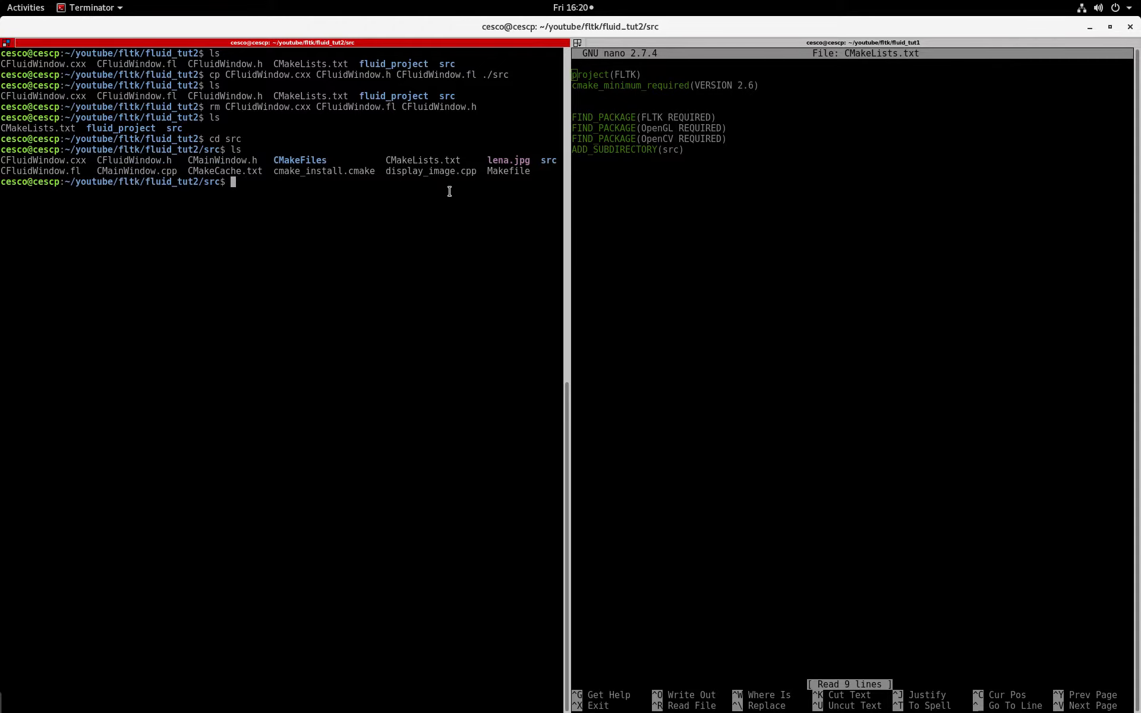
{"action": "mouse_move", "coordinate": [514, 171]}
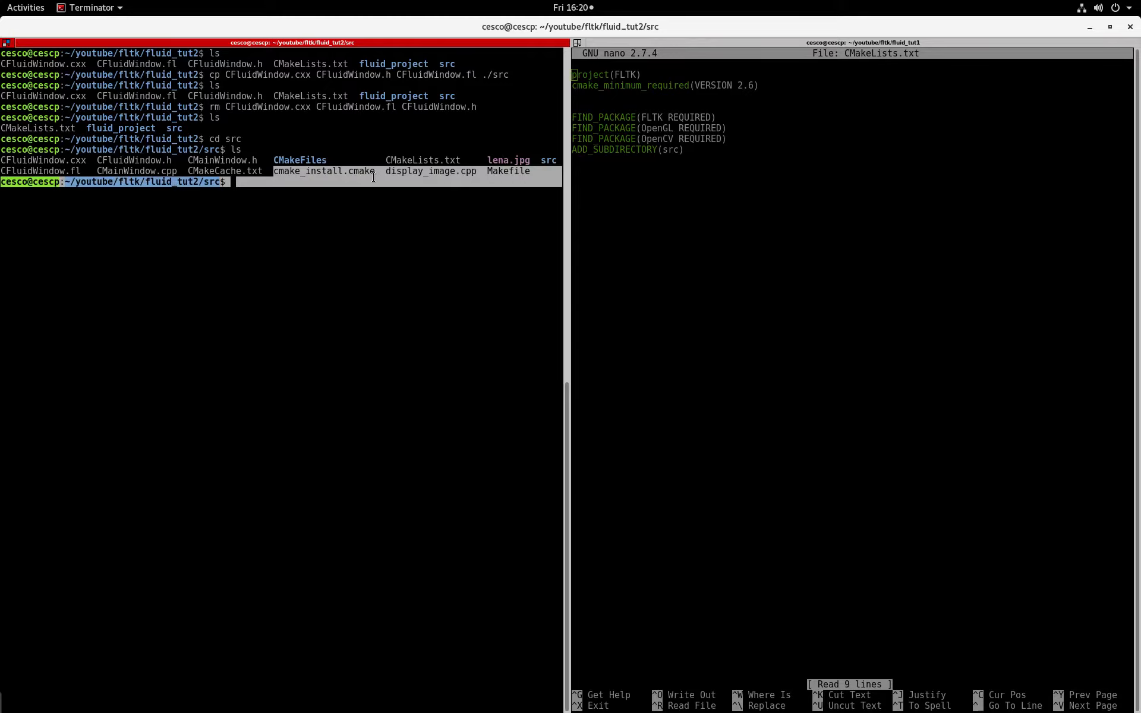
{"action": "mouse_move", "coordinate": [235, 202]}
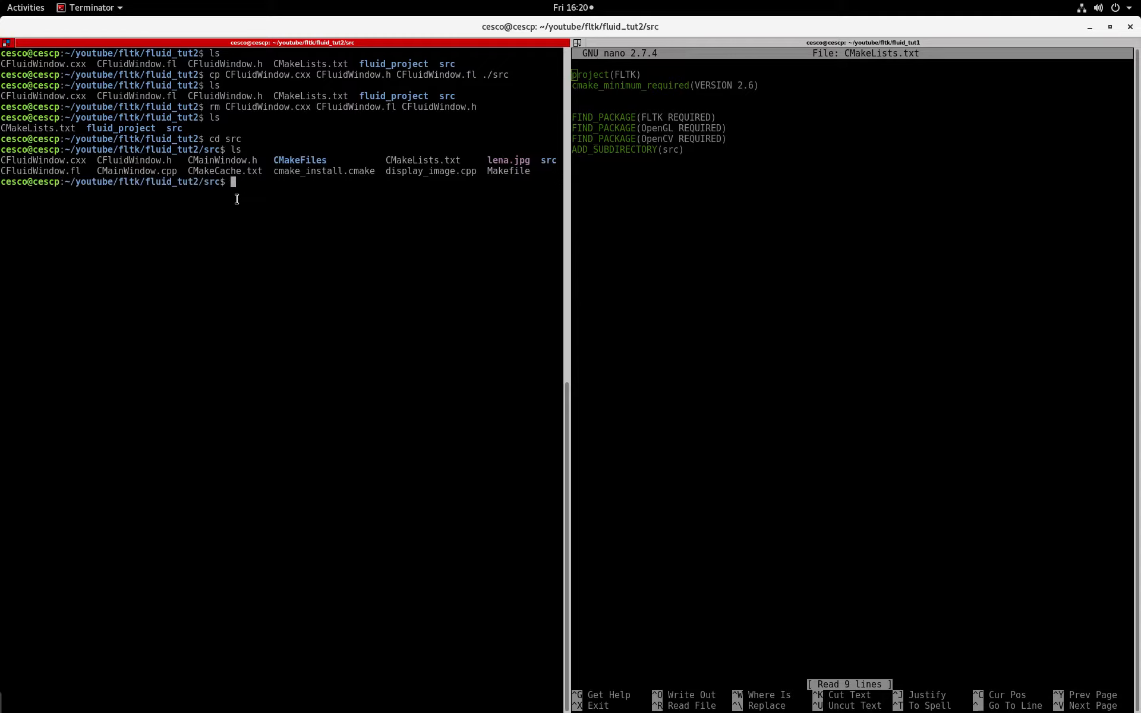
Step: Run make successfully and confirm foo and libUi.a in the nested src build folder
{"action": "type", "text": "make"}
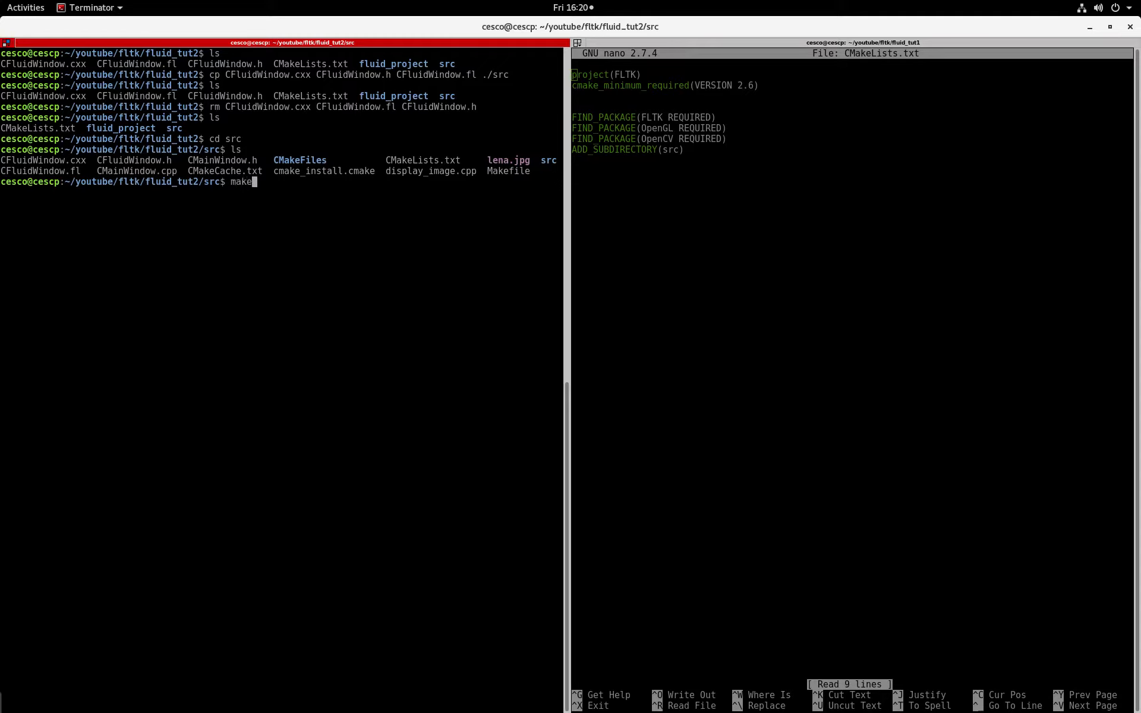
{"action": "key", "text": "Return"}
{"action": "type", "text": "ls"}
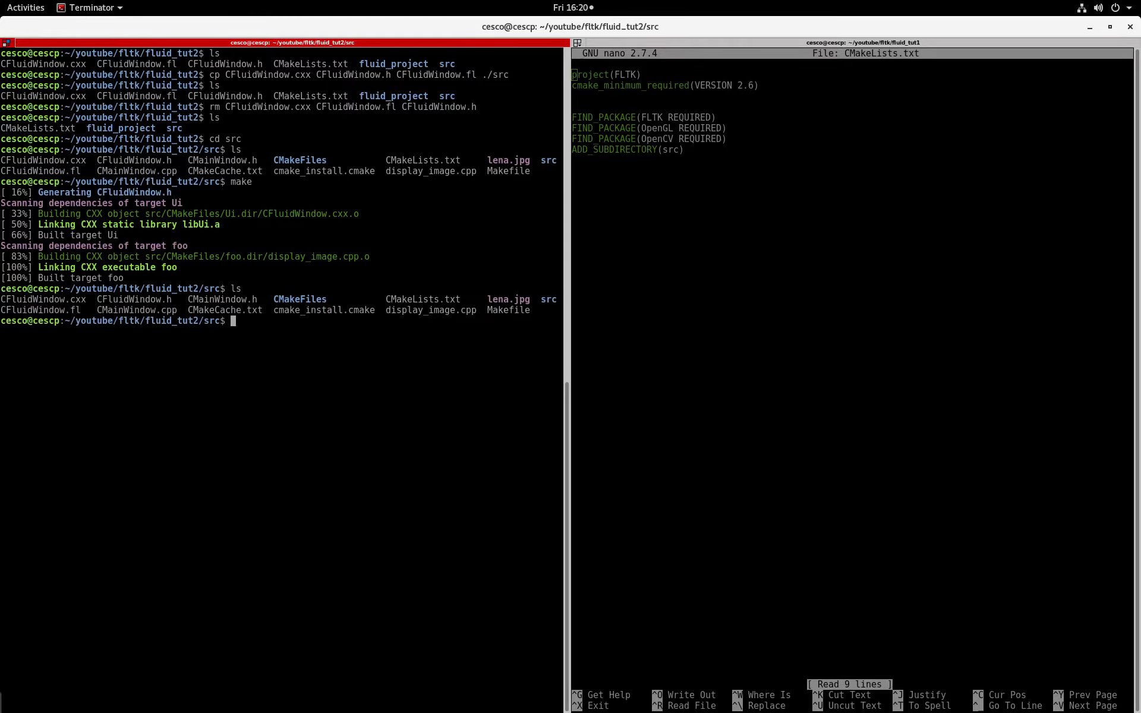
{"action": "type", "text": "cd src"}
{"action": "type", "text": "l"}
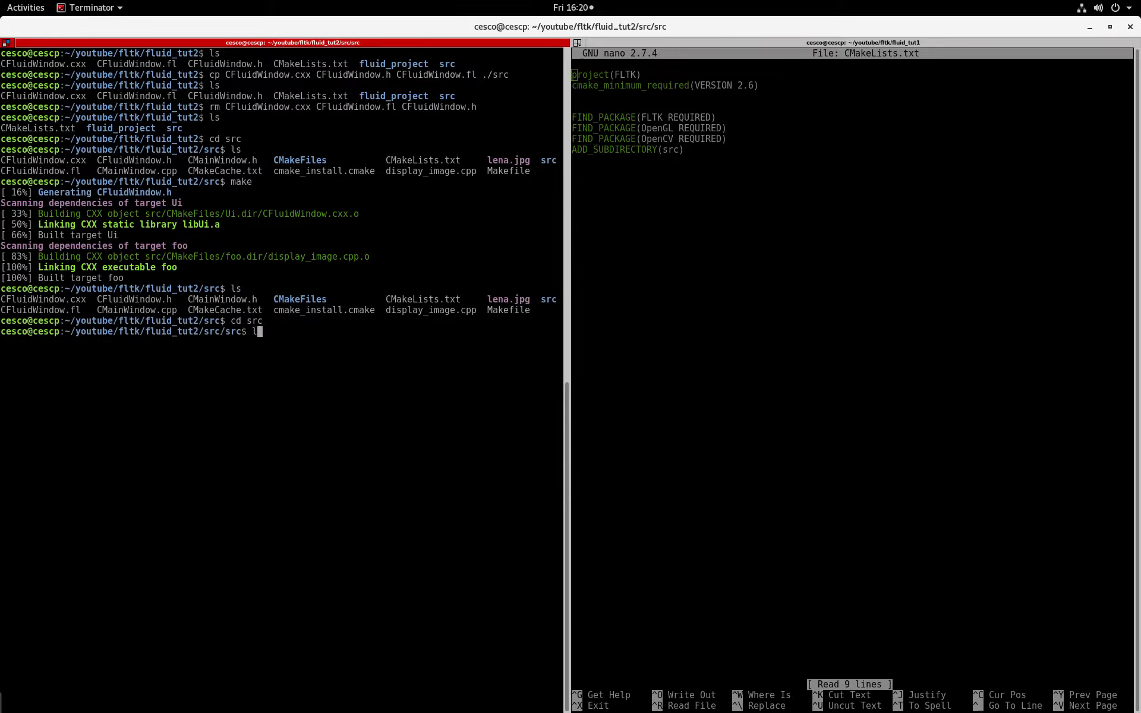
{"action": "key", "text": "Return"}
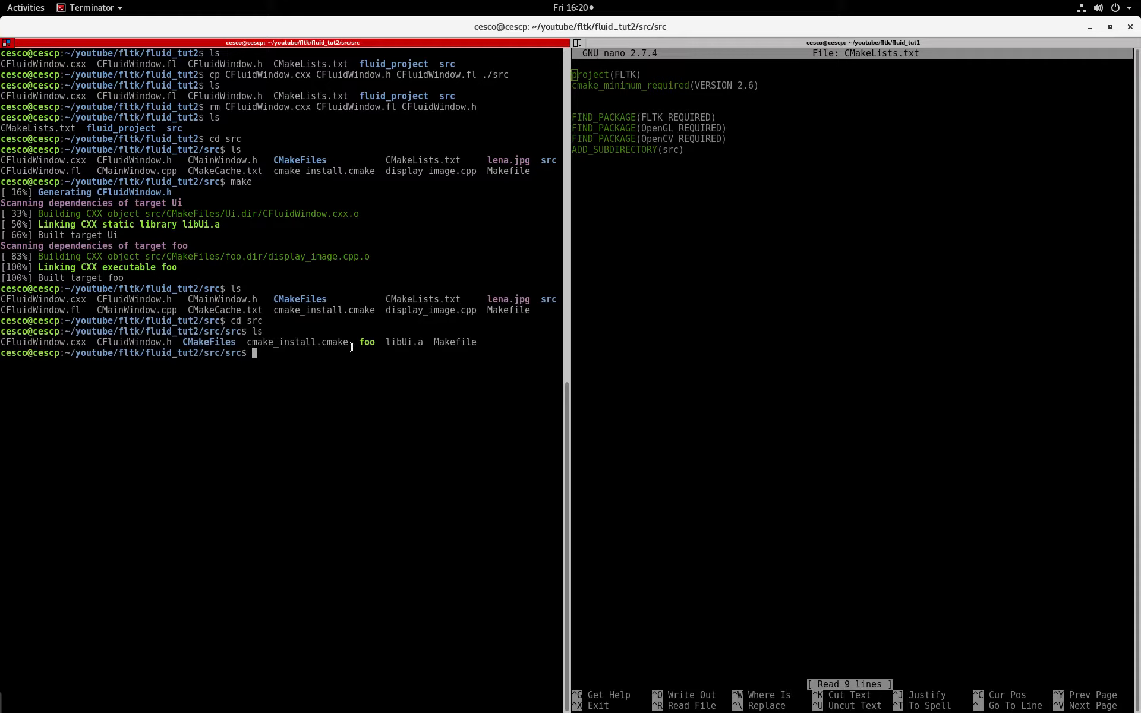
{"action": "double_click", "coordinate": [367, 342]}
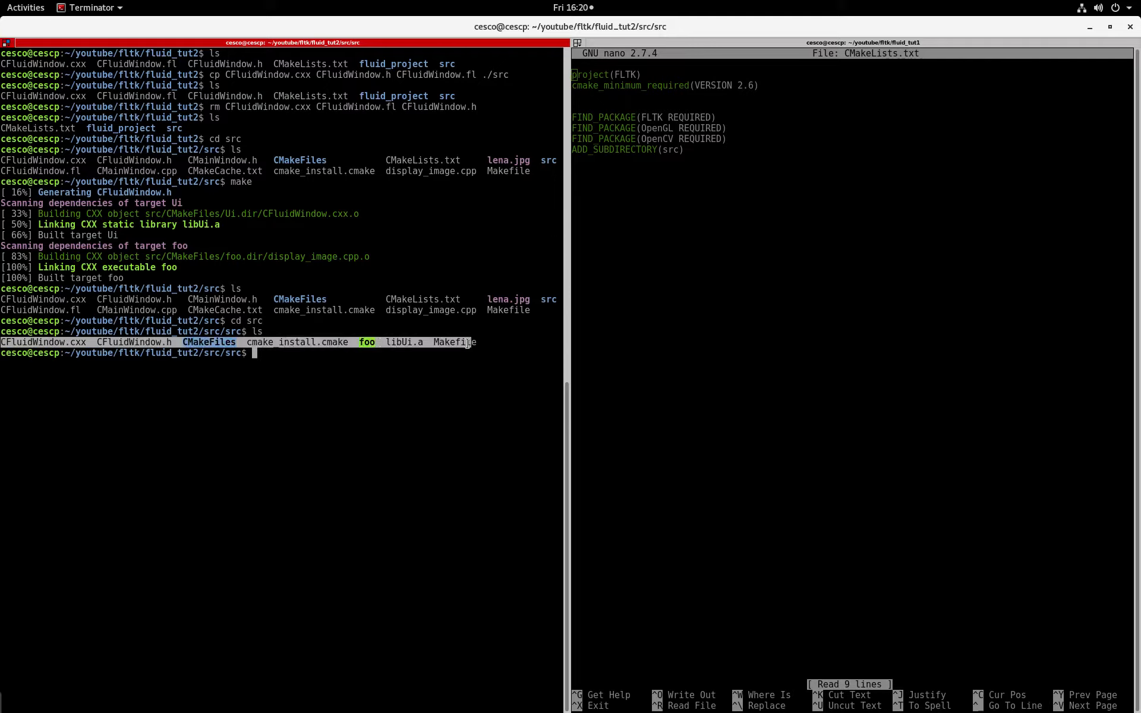
{"action": "mouse_move", "coordinate": [322, 407]}
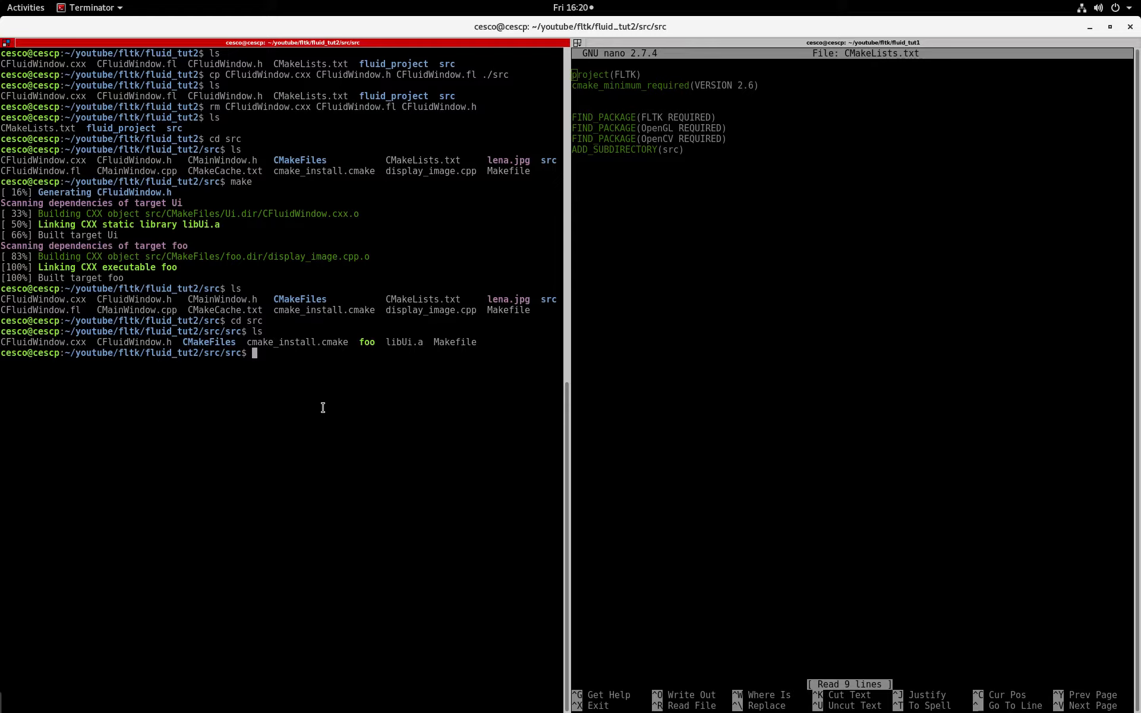
{"action": "type", "text": "cd"}
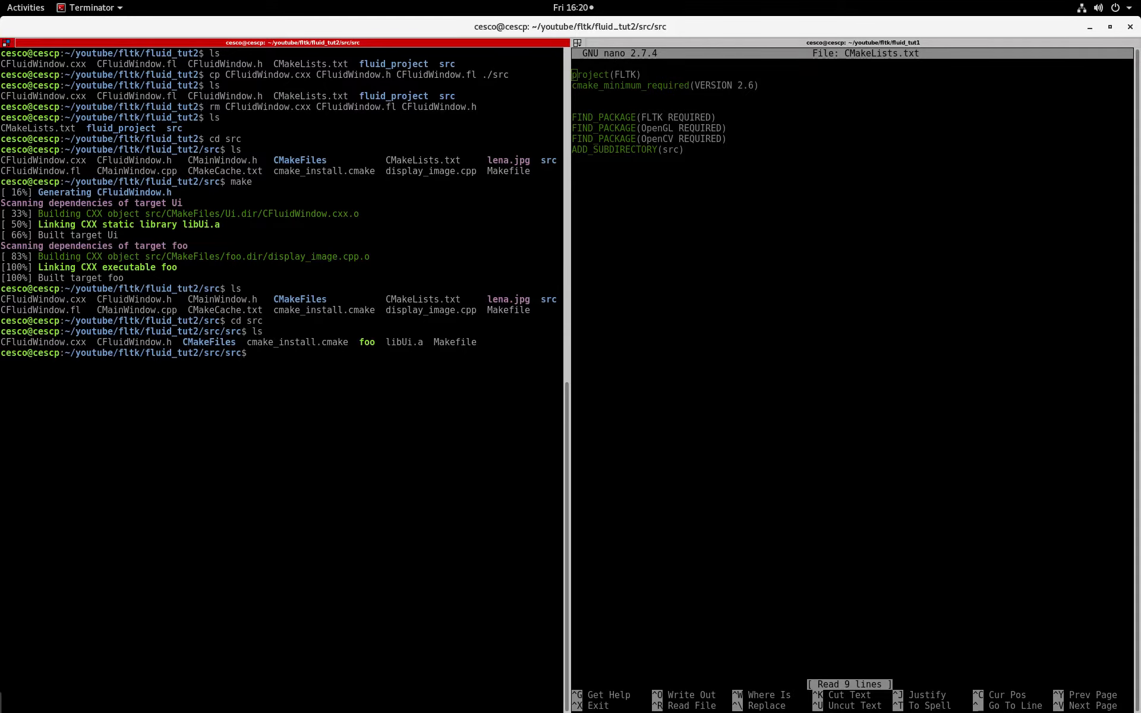
Step: Launch ./foo, try its Image Window, then close it so the program exits
{"action": "type", "text": "./foo"}
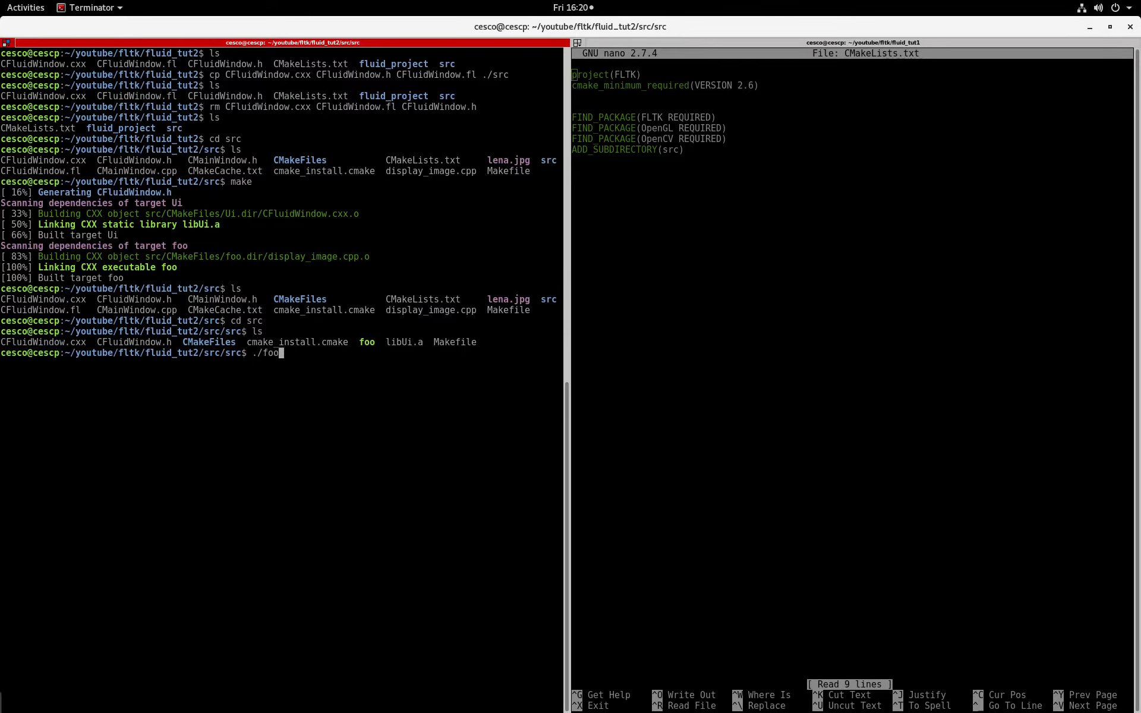
{"action": "key", "text": "Return"}
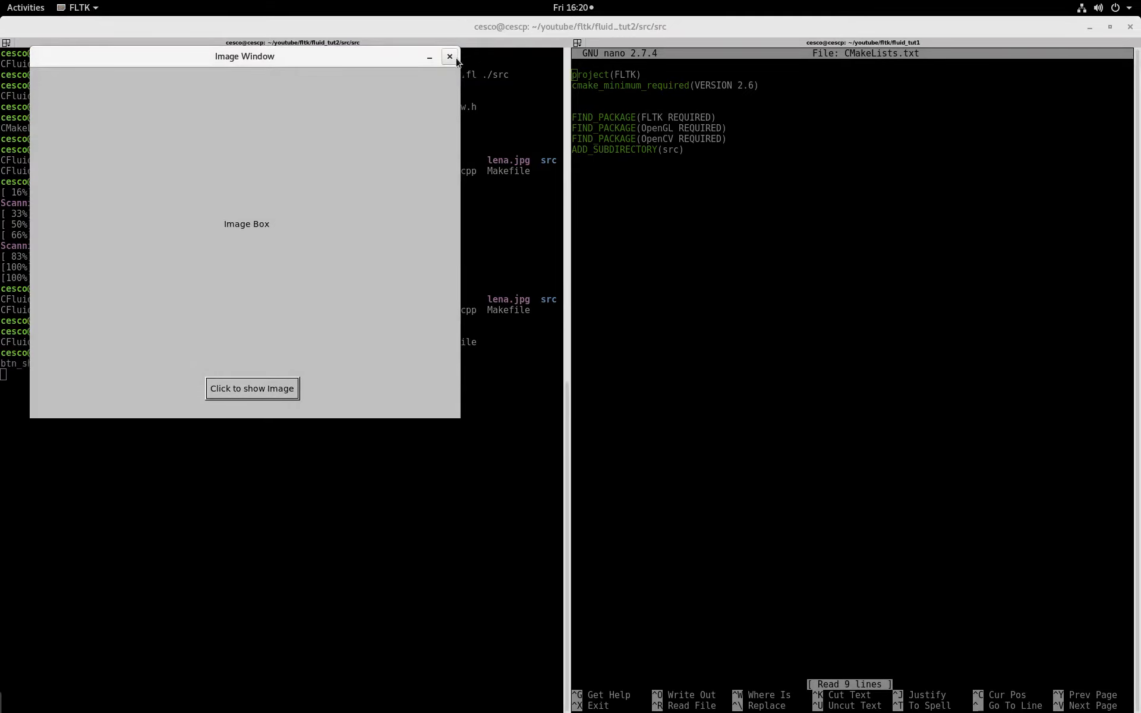
{"action": "left_click", "coordinate": [449, 56]}
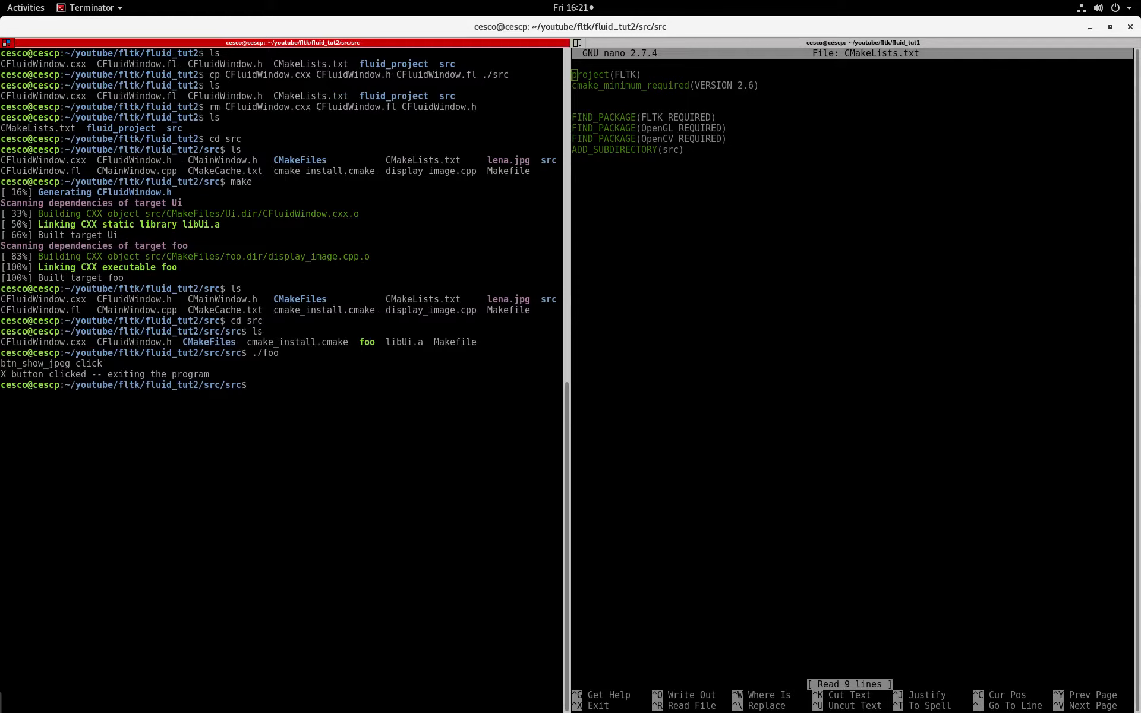
Step: From the parent folder, copy lena.jpg into the src build folder
{"action": "type", "text": "cd .."}
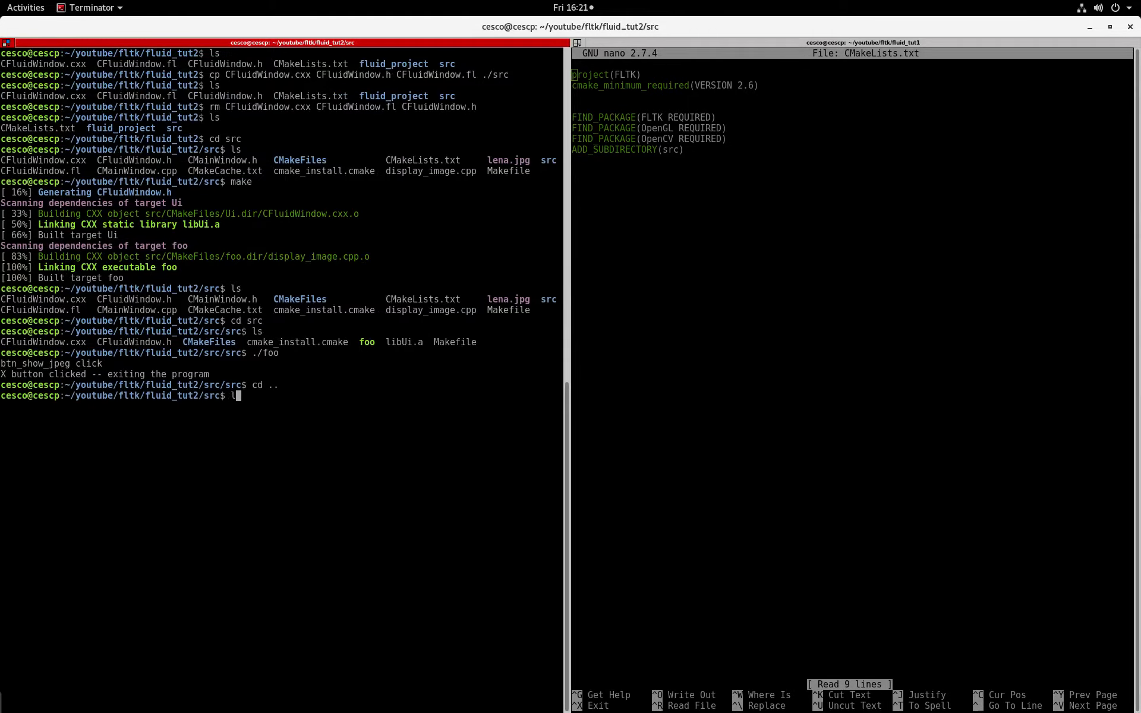
{"action": "key", "text": "Return"}
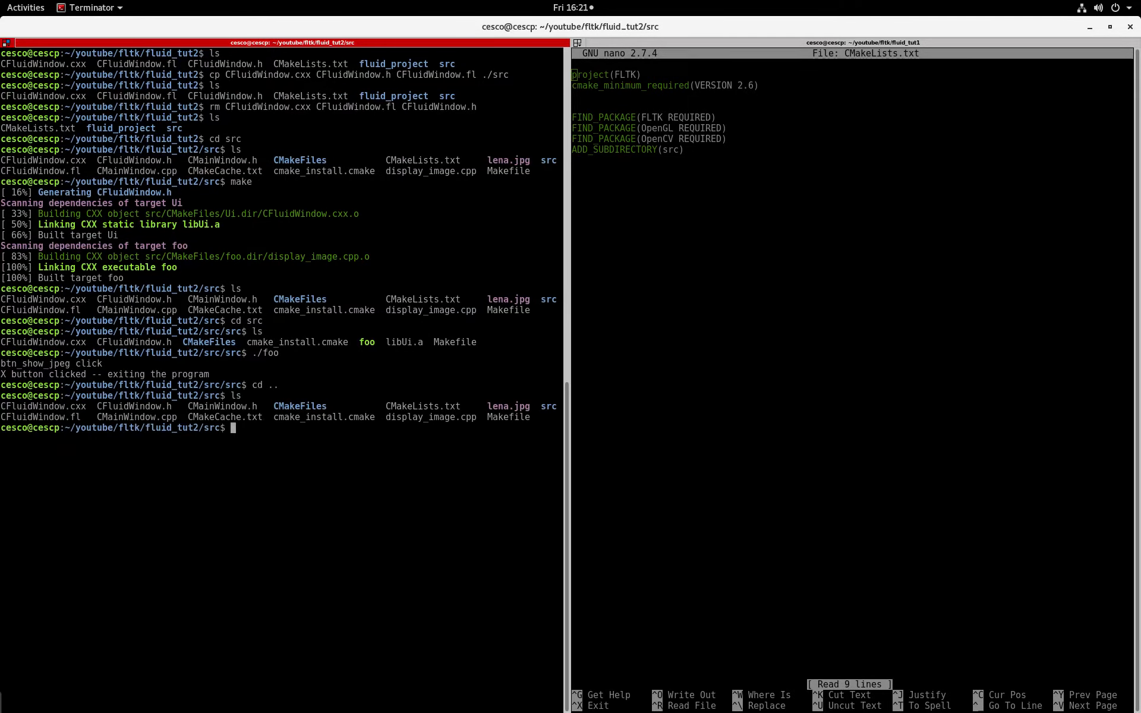
{"action": "type", "text": "cp l"}
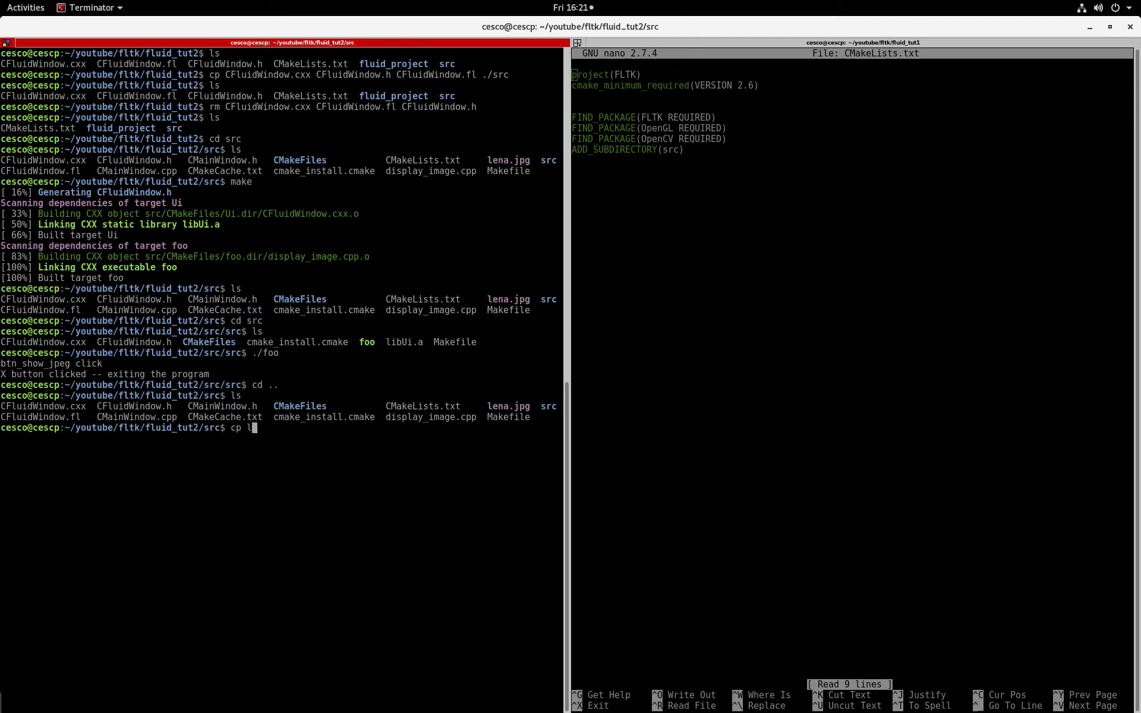
{"action": "type", "text": "ena.jpg ./"}
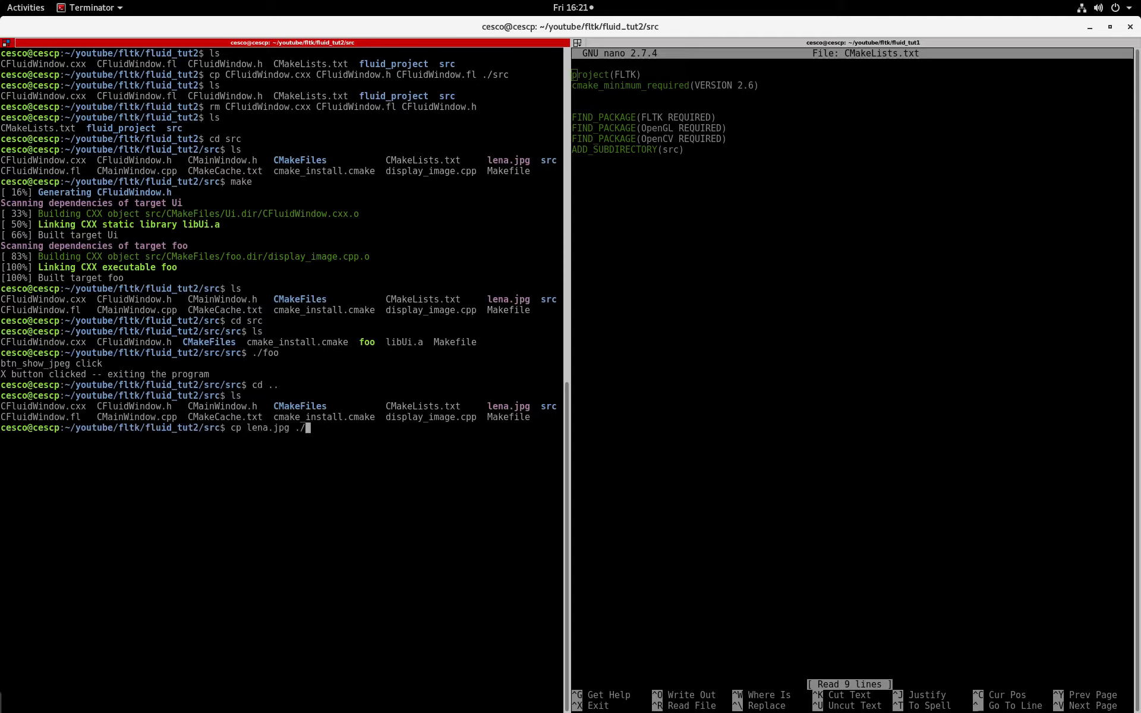
{"action": "key", "text": "Return"}
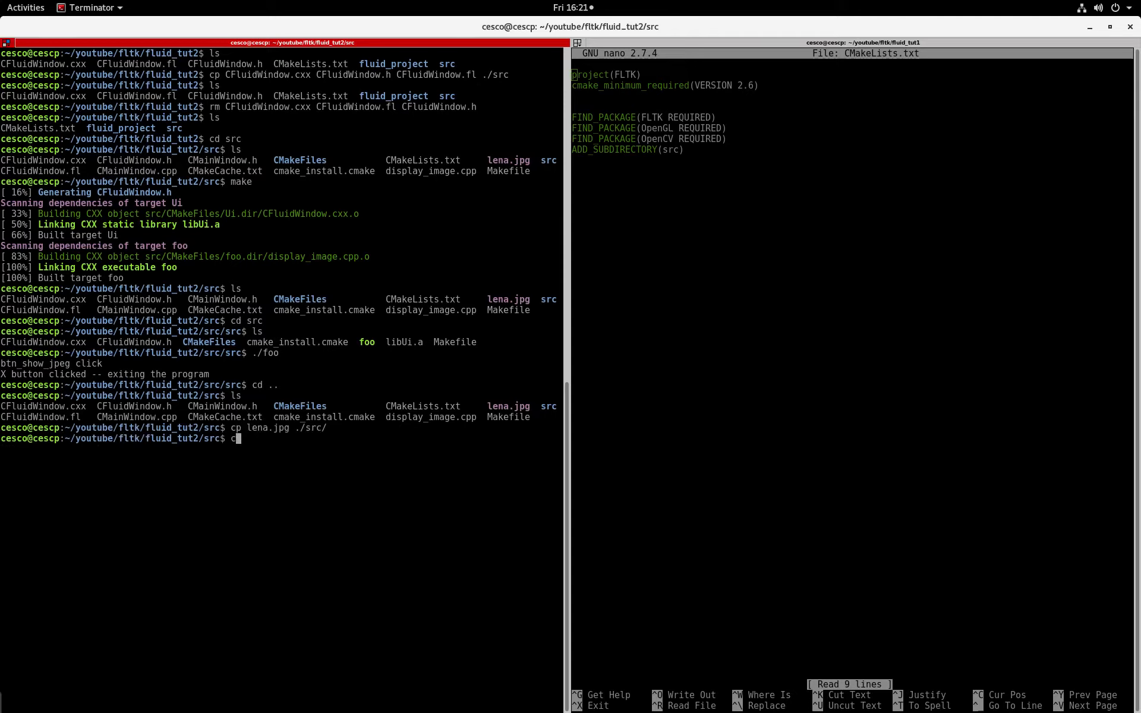
Step: Enter the build folder beside foo and libUi.a and launch ./foo again
{"action": "key", "text": "Return"}
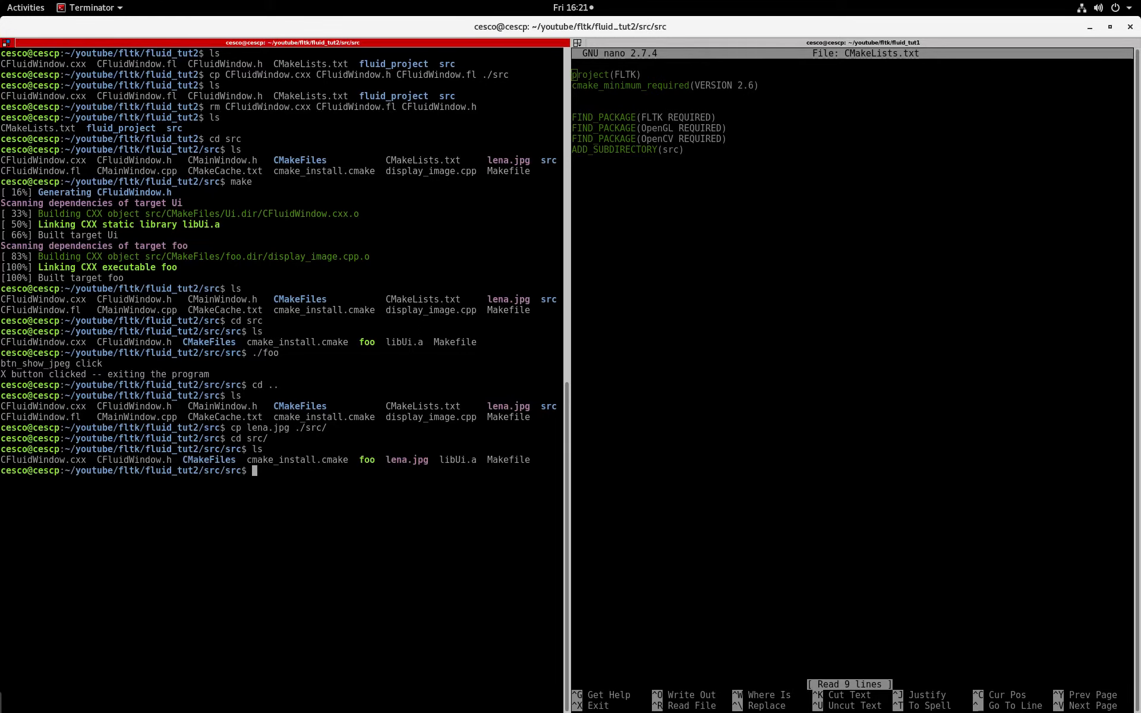
{"action": "type", "text": "./f"}
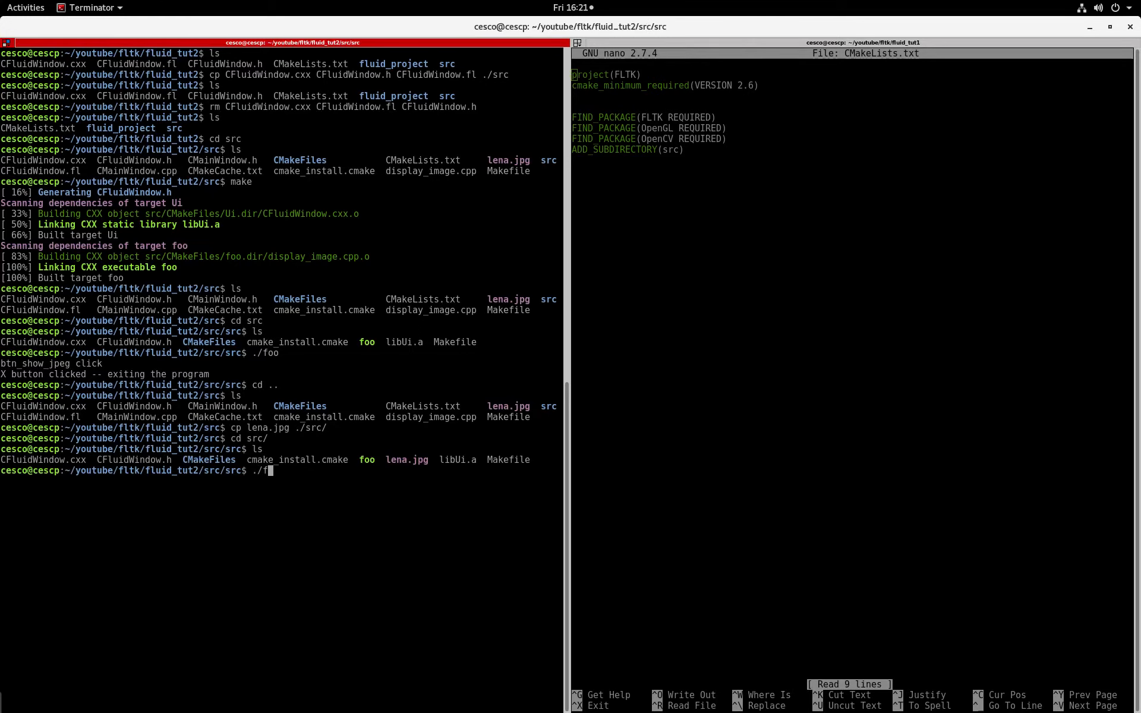
{"action": "key", "text": "Return"}
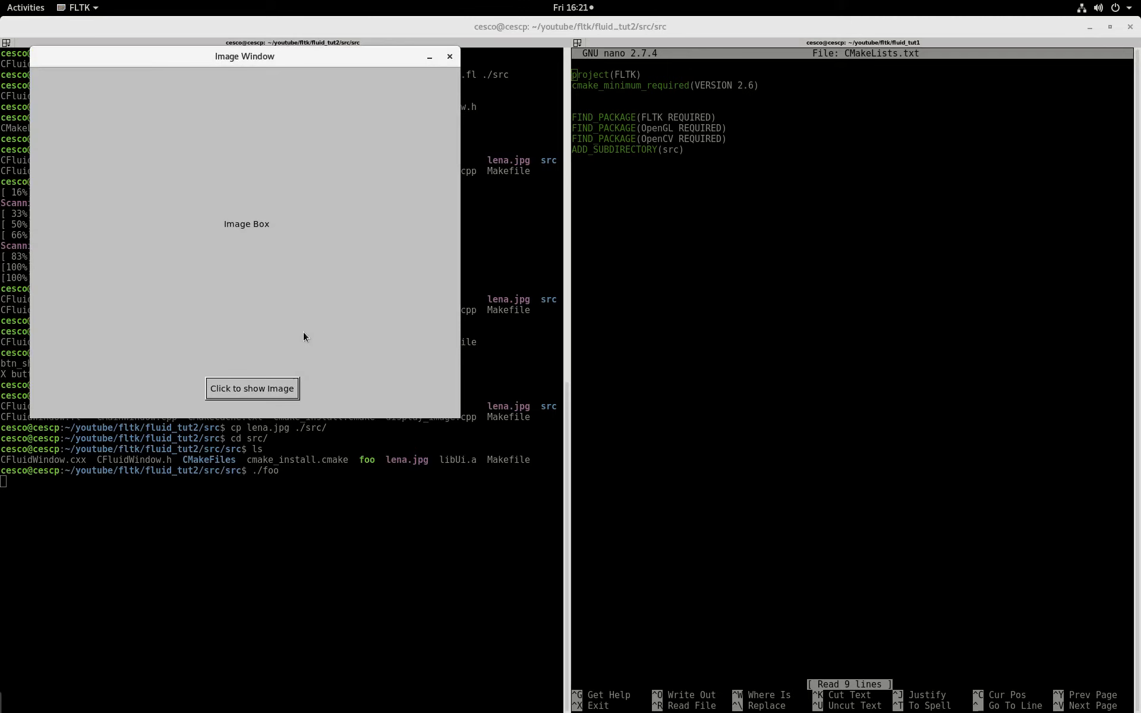
Step: Show lena.jpg in foo's Image Box, then bring up the Activities overview of open windows
{"action": "left_click", "coordinate": [251, 387]}
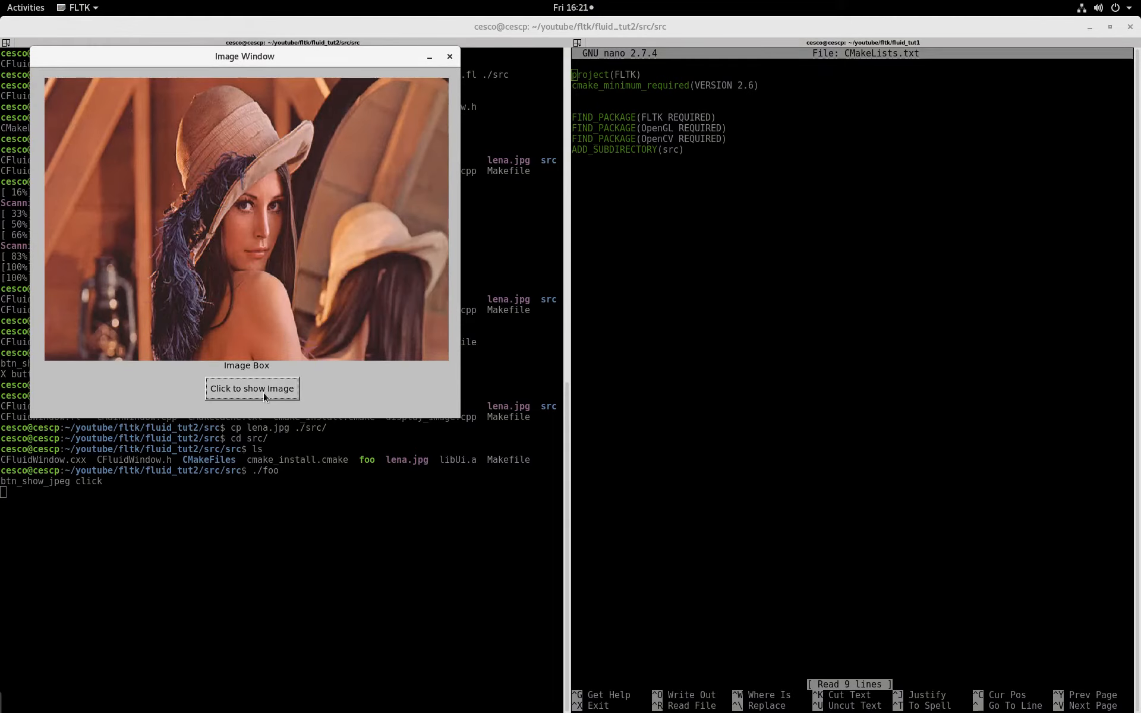
{"action": "mouse_move", "coordinate": [322, 176]}
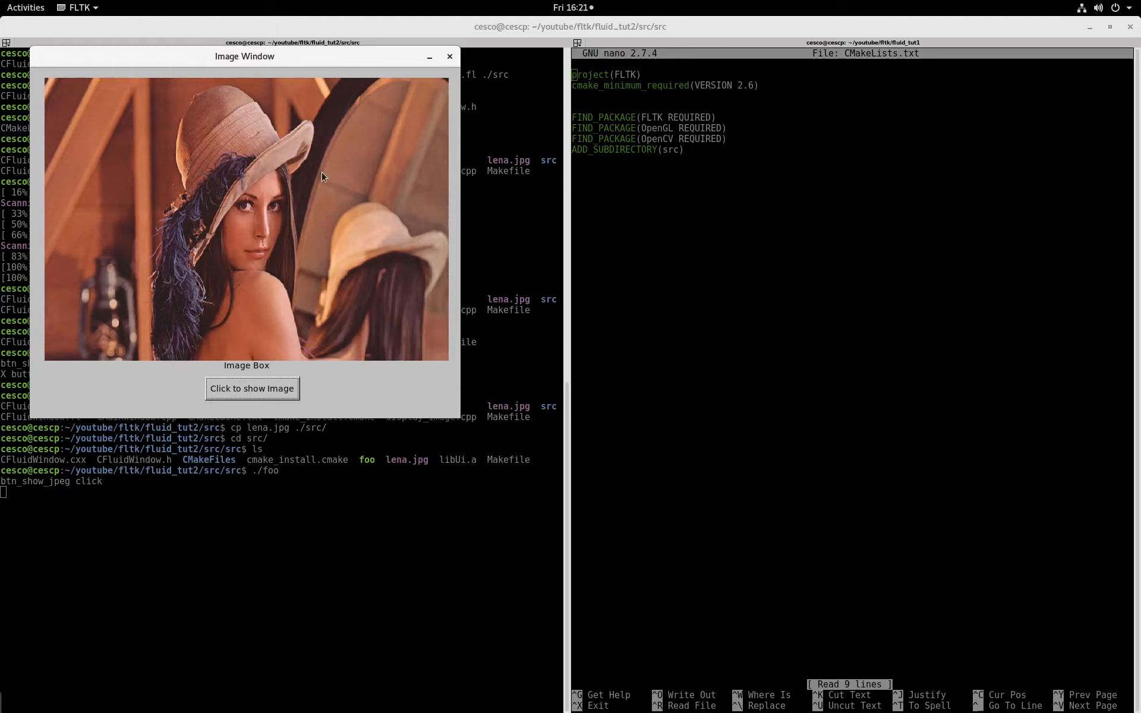
{"action": "mouse_move", "coordinate": [312, 362]}
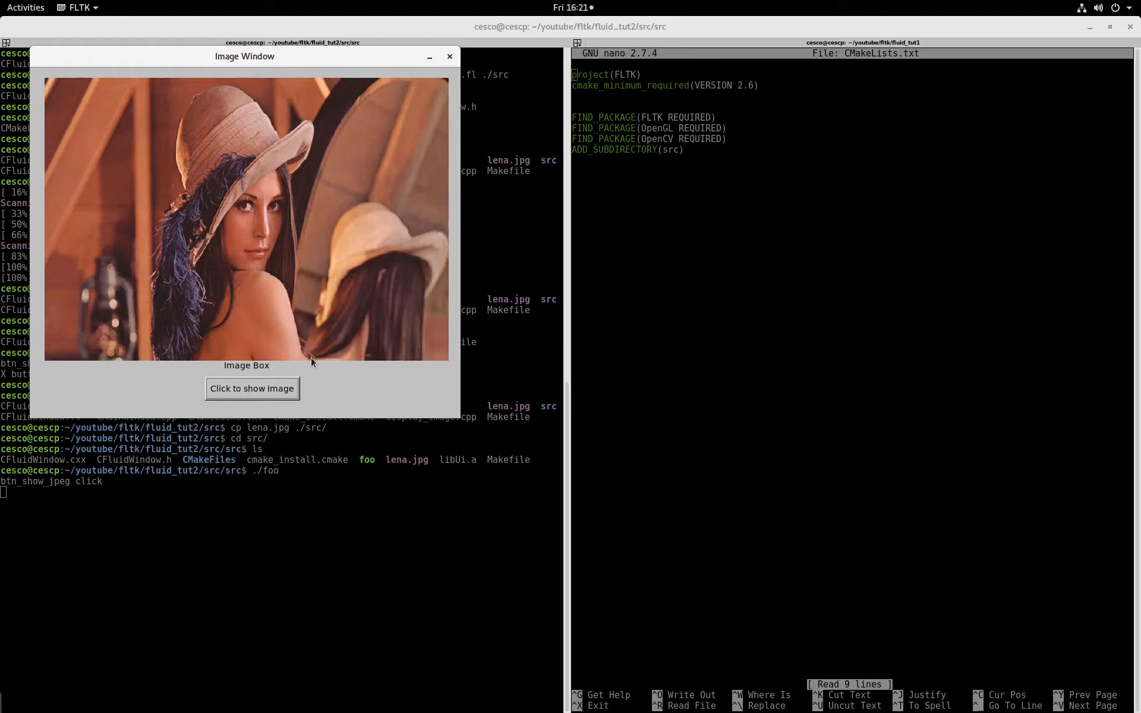
{"action": "mouse_move", "coordinate": [333, 275]}
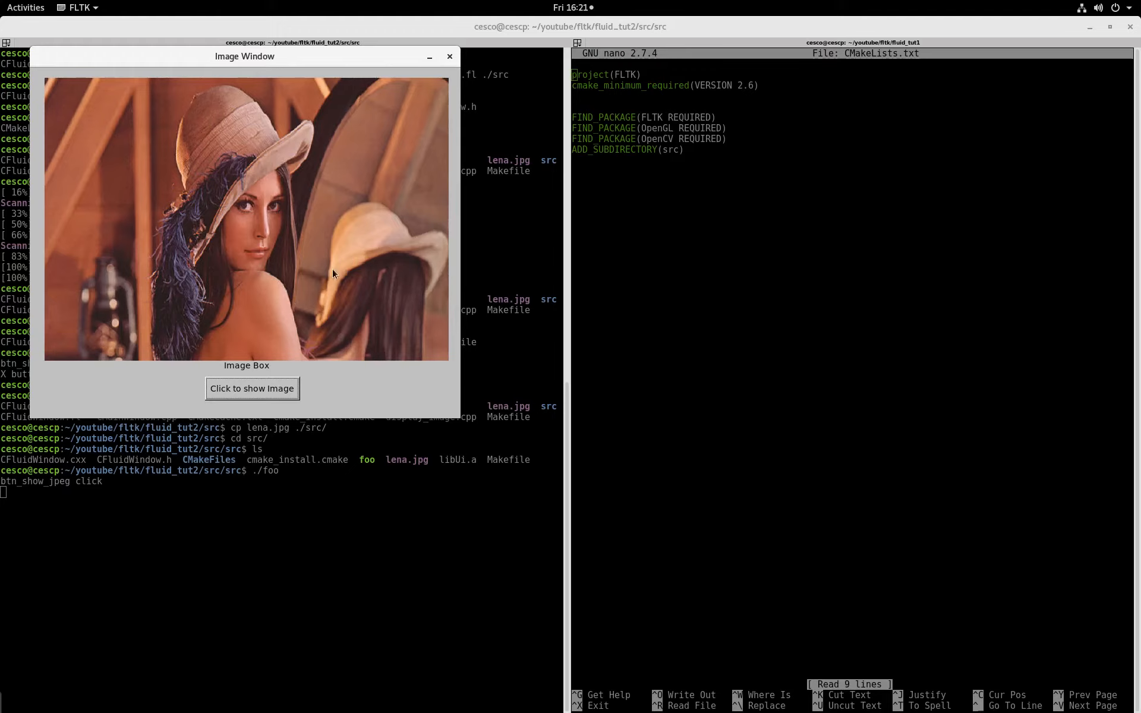
{"action": "mouse_move", "coordinate": [188, 295]}
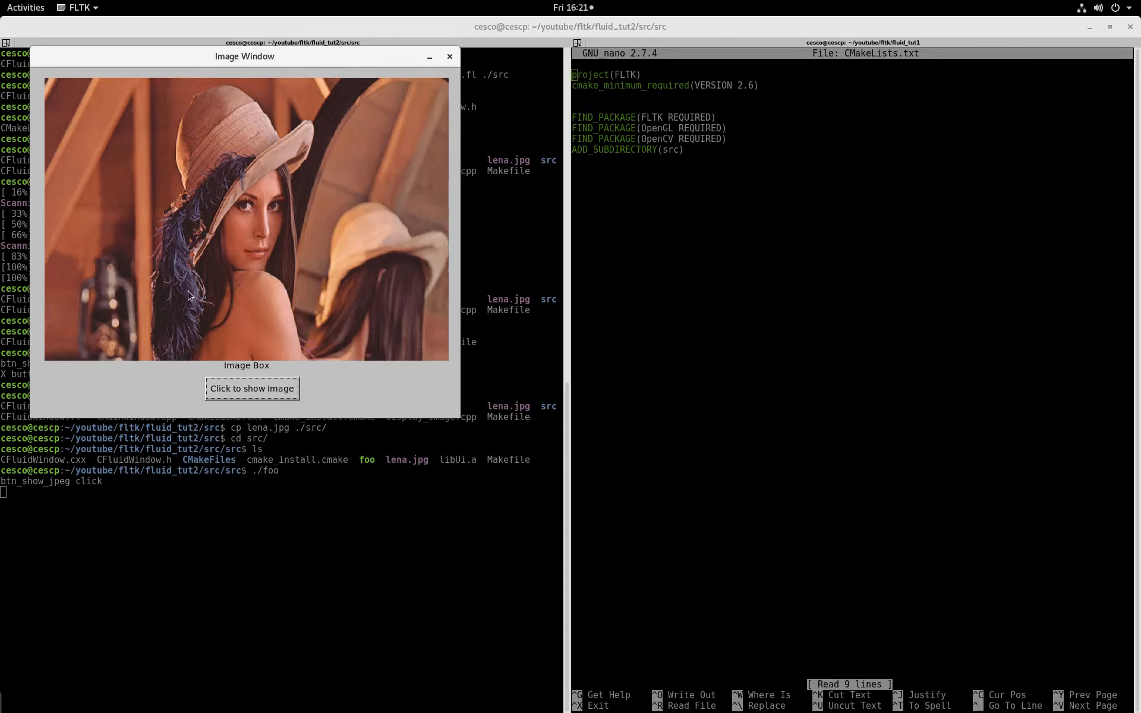
{"action": "mouse_move", "coordinate": [459, 413]}
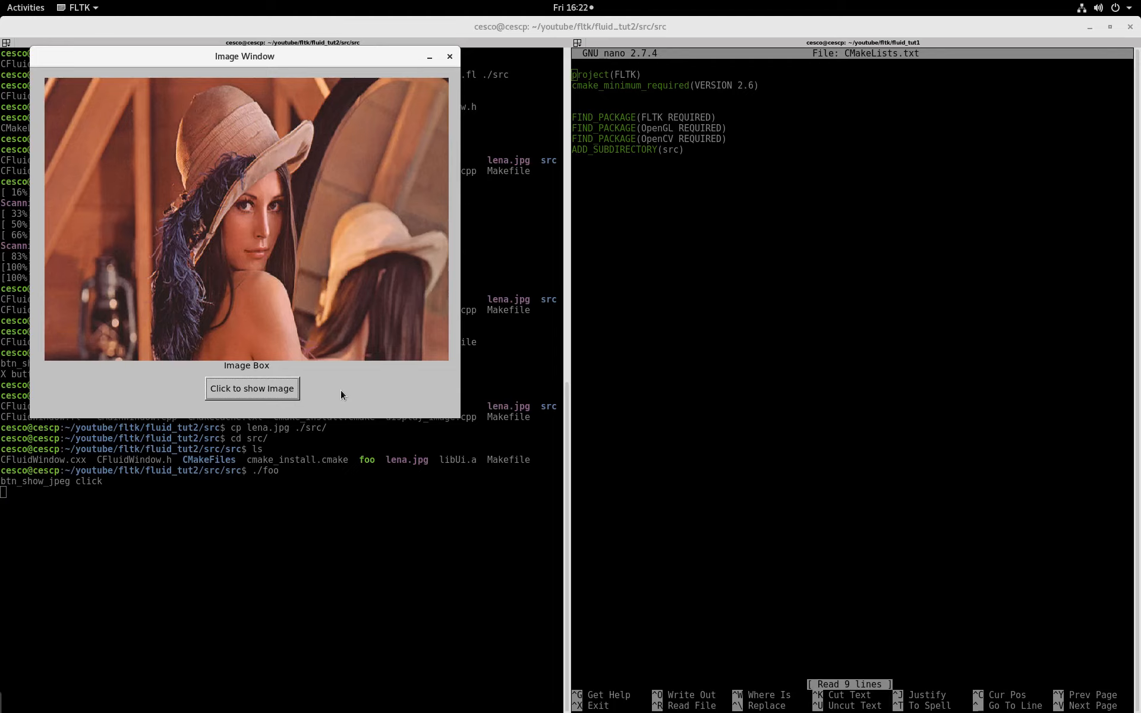
{"action": "mouse_move", "coordinate": [181, 374]}
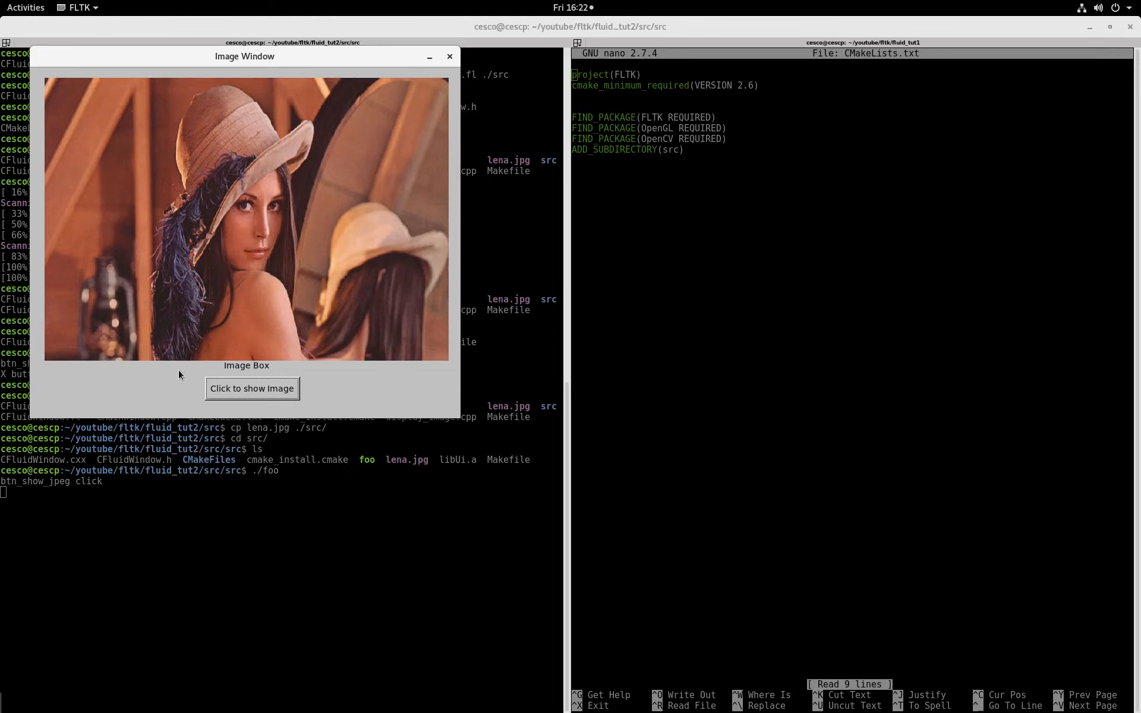
{"action": "left_click", "coordinate": [25, 7]}
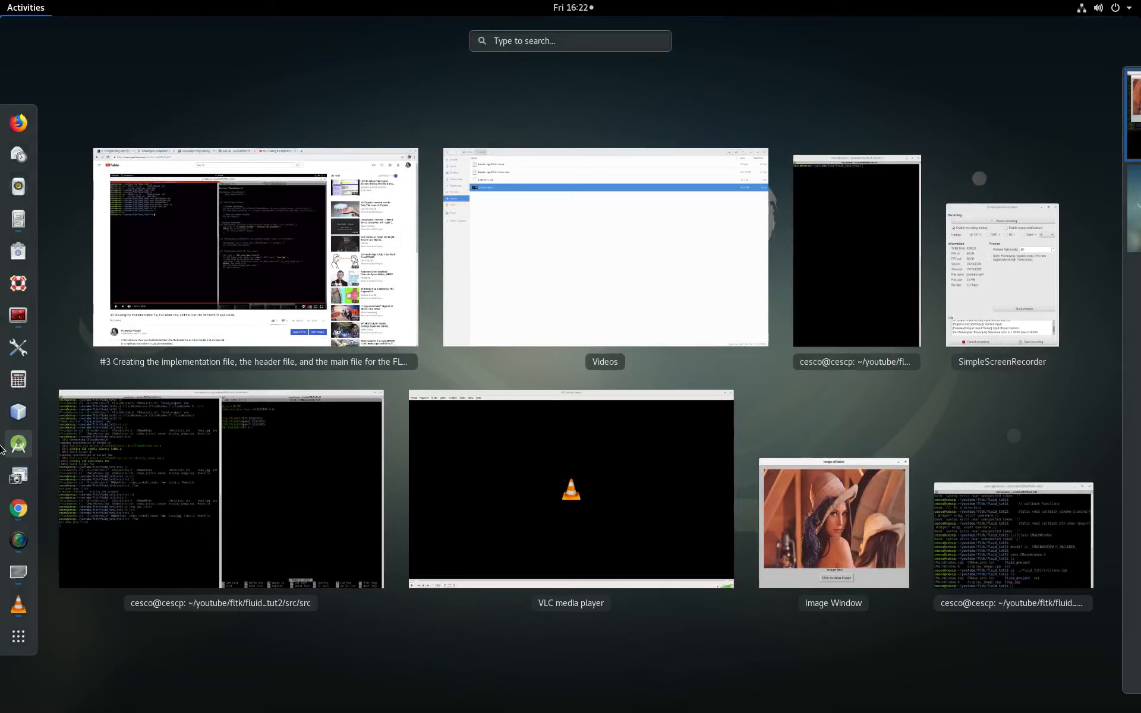